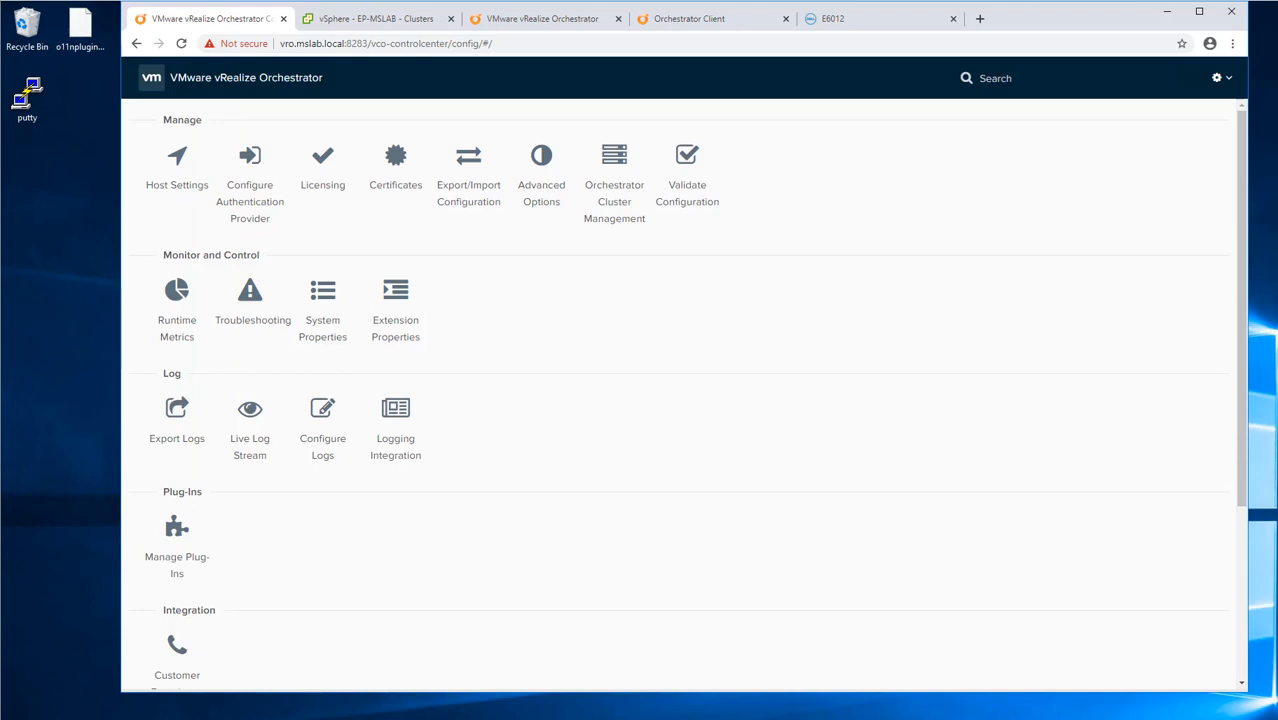
mouse_move(174, 528)
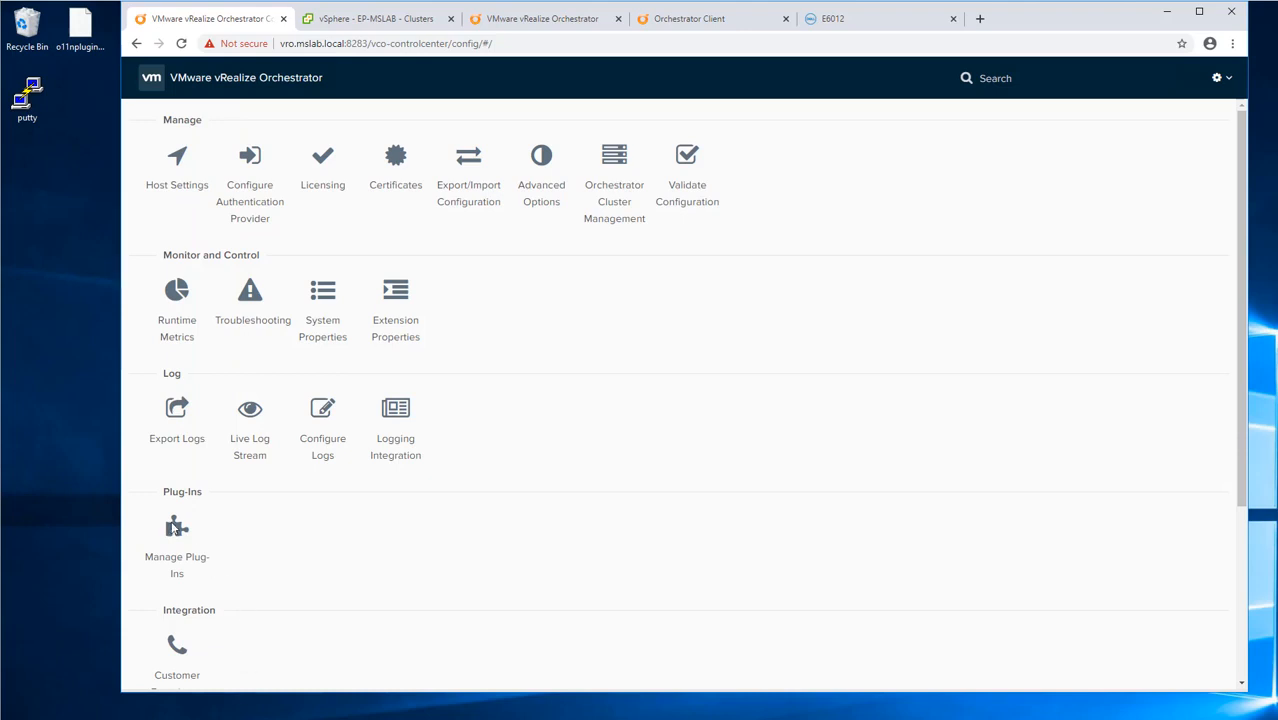
Upload the PowerStore 1.0.0.0001 .vmoapp plug-in package in Manage Plug-Ins.
left_click(176, 530)
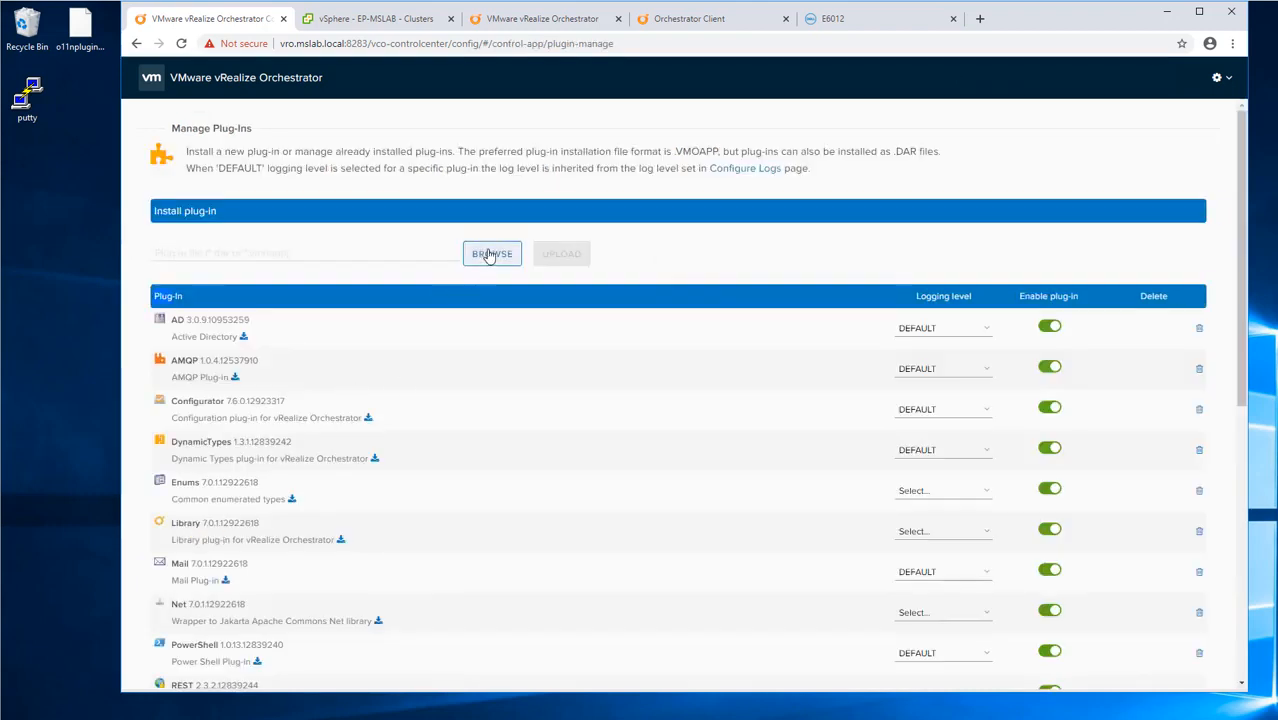
left_click(492, 252)
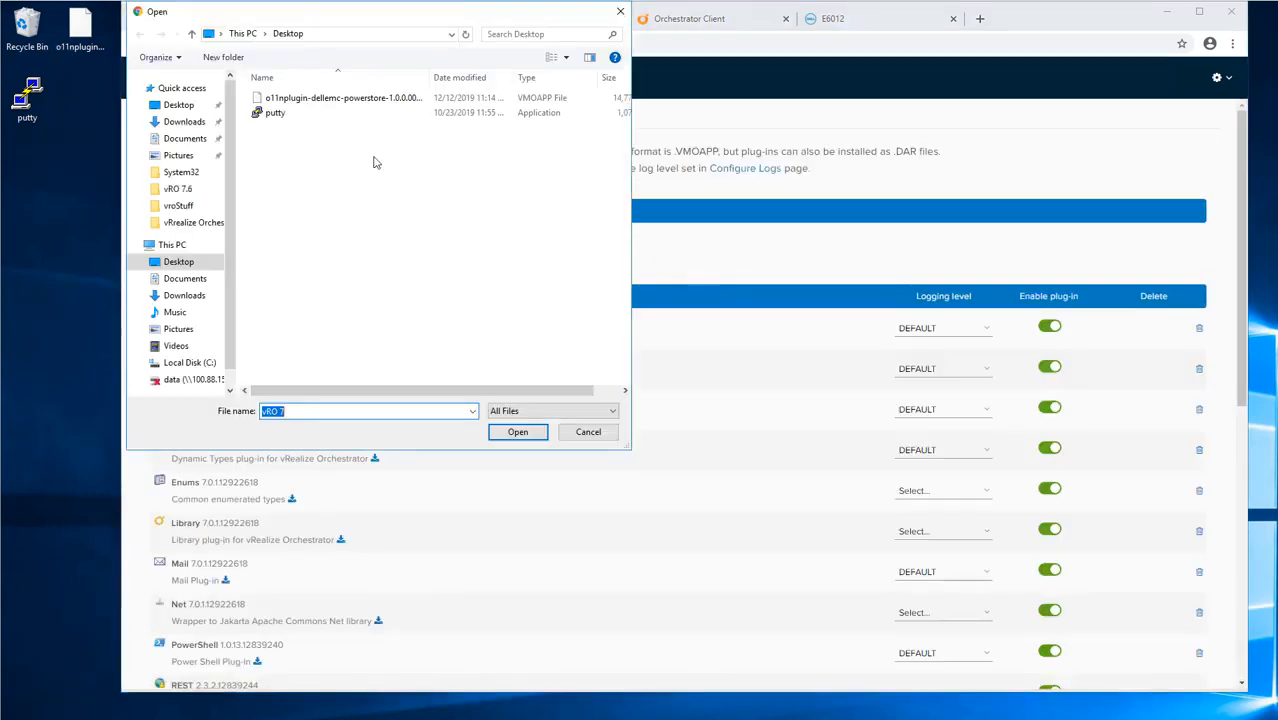
left_click(344, 96)
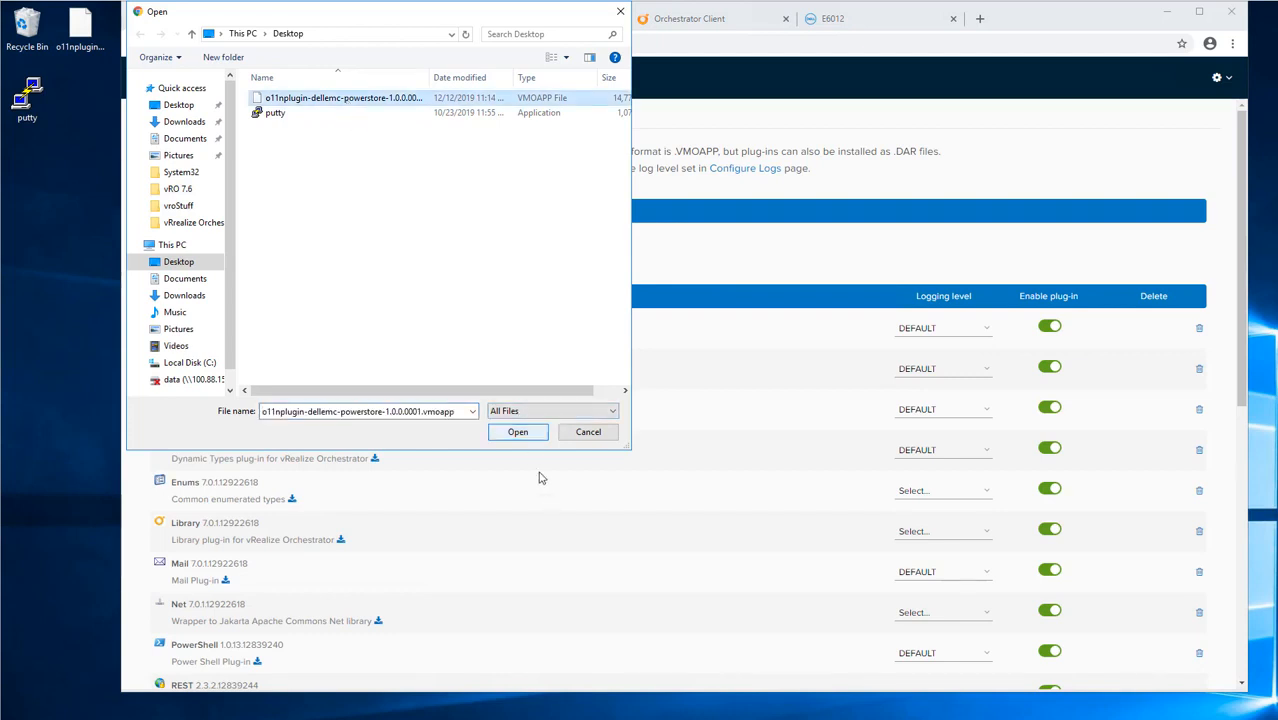
left_click(518, 432)
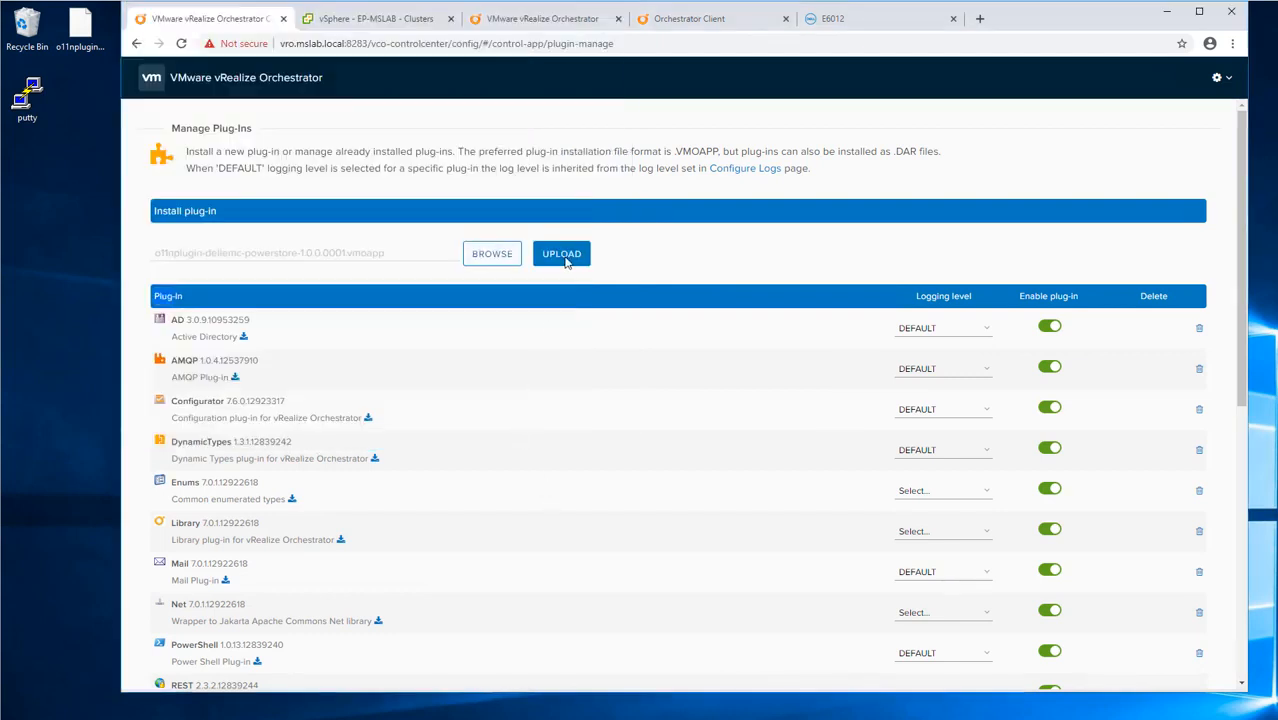
left_click(560, 252)
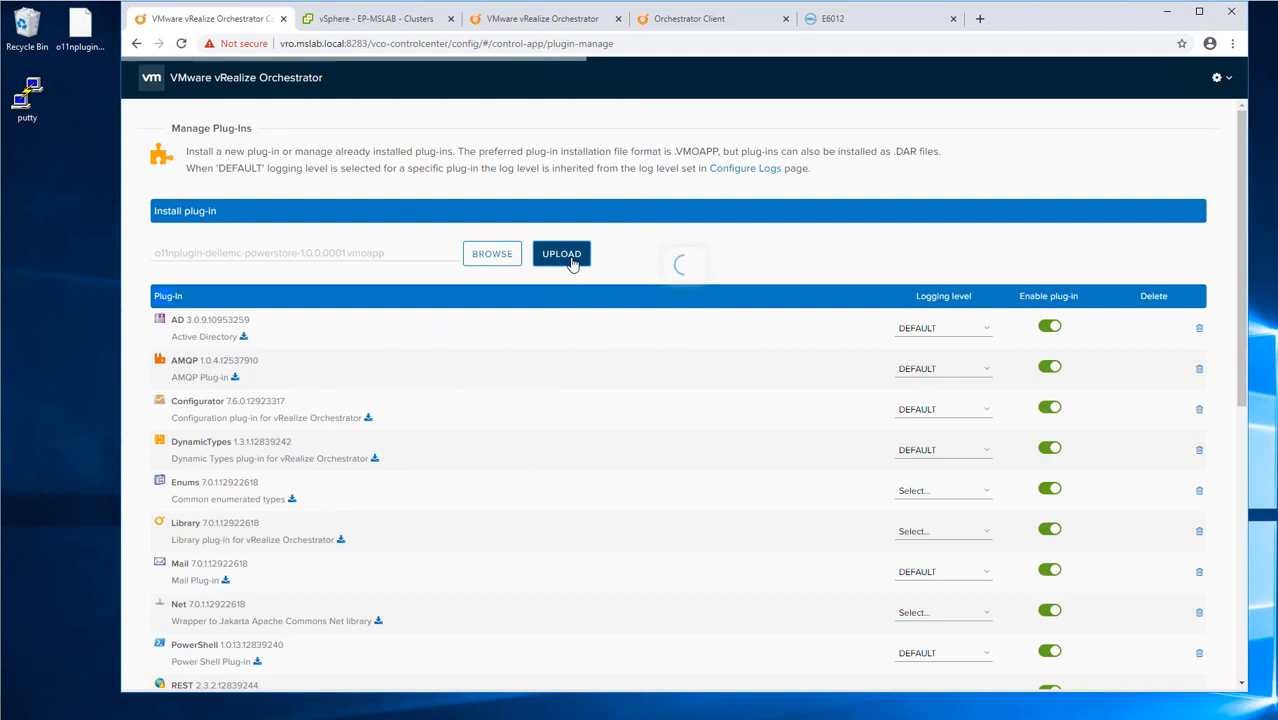
left_click(560, 252)
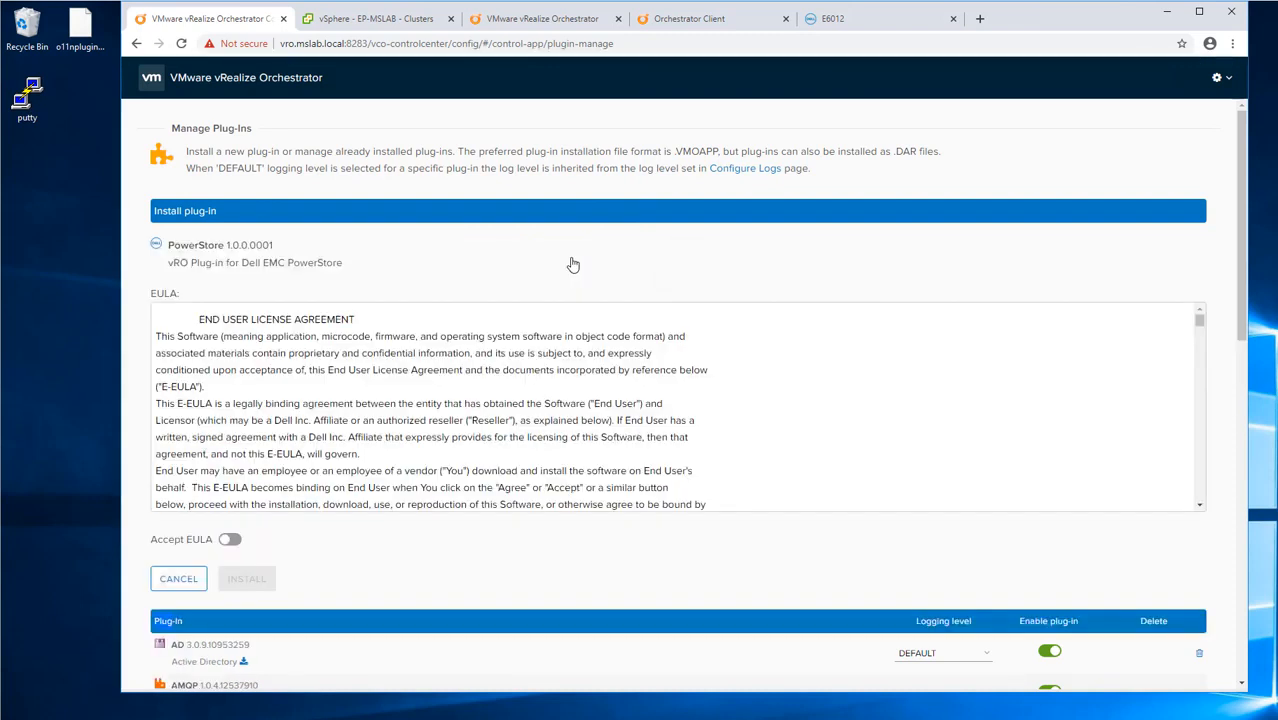
mouse_move(214, 552)
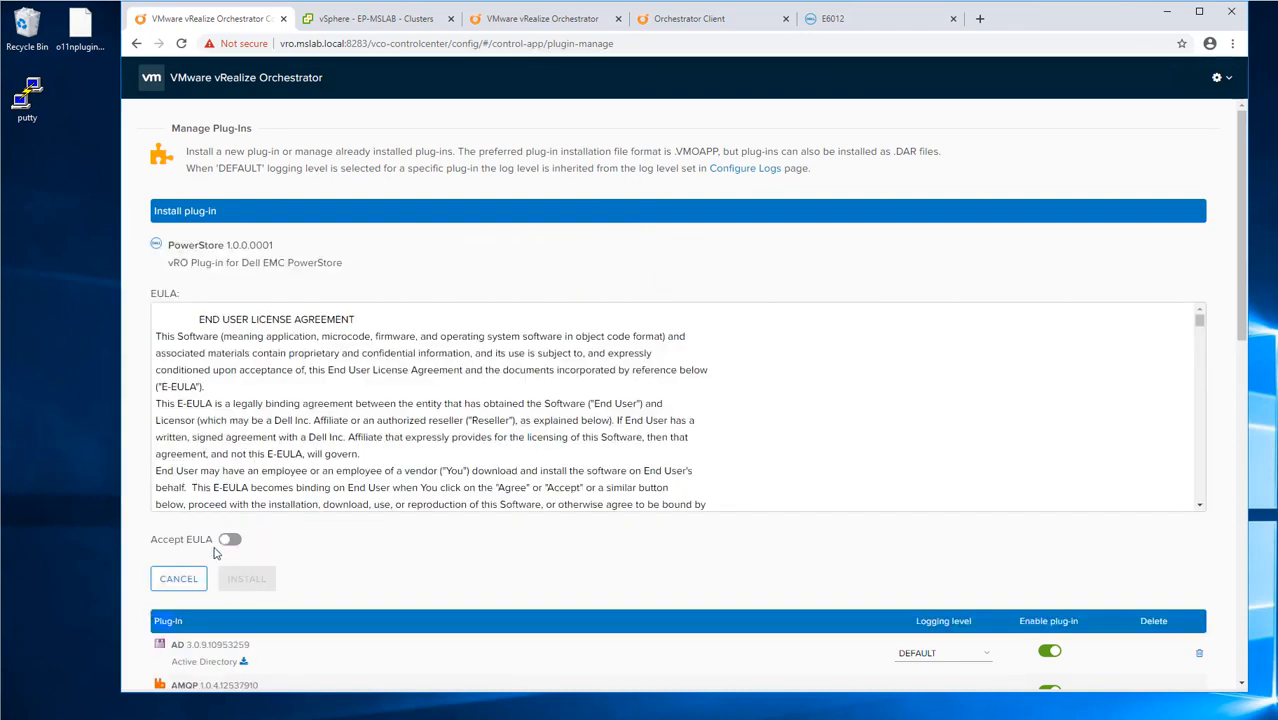
Accept the PowerStore plug-in EULA and install it.
left_click(230, 540)
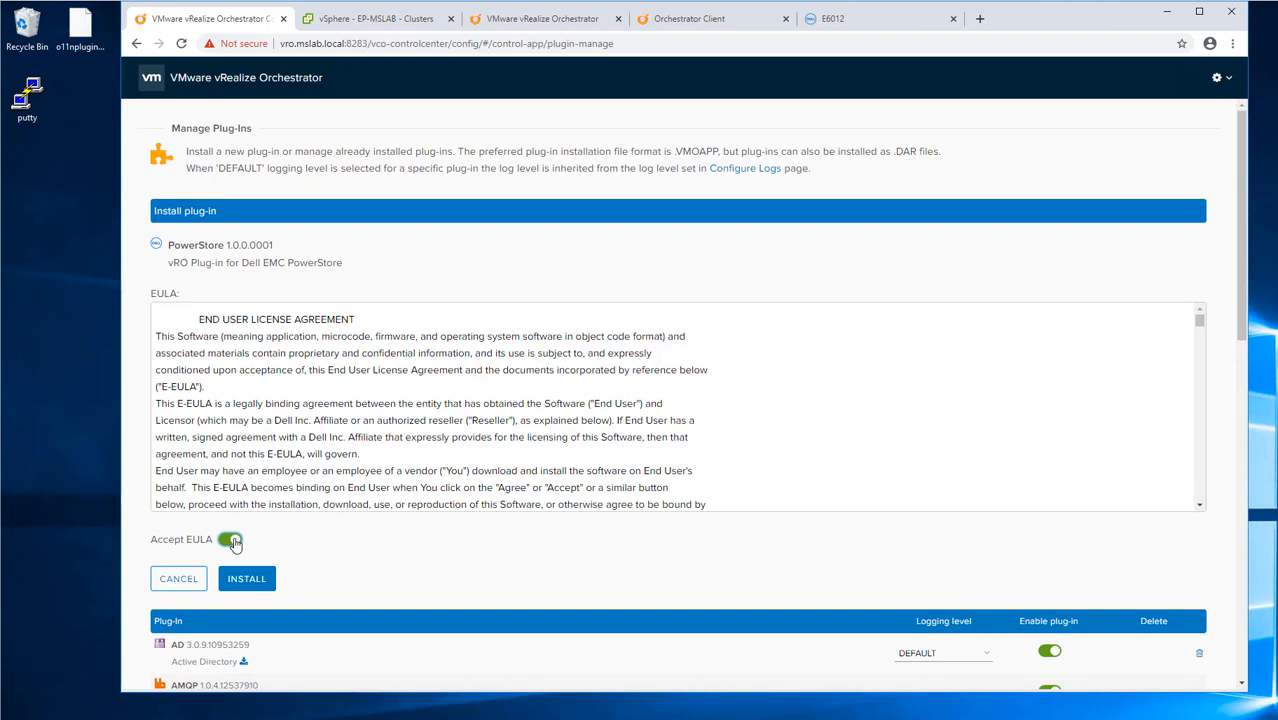
left_click(246, 578)
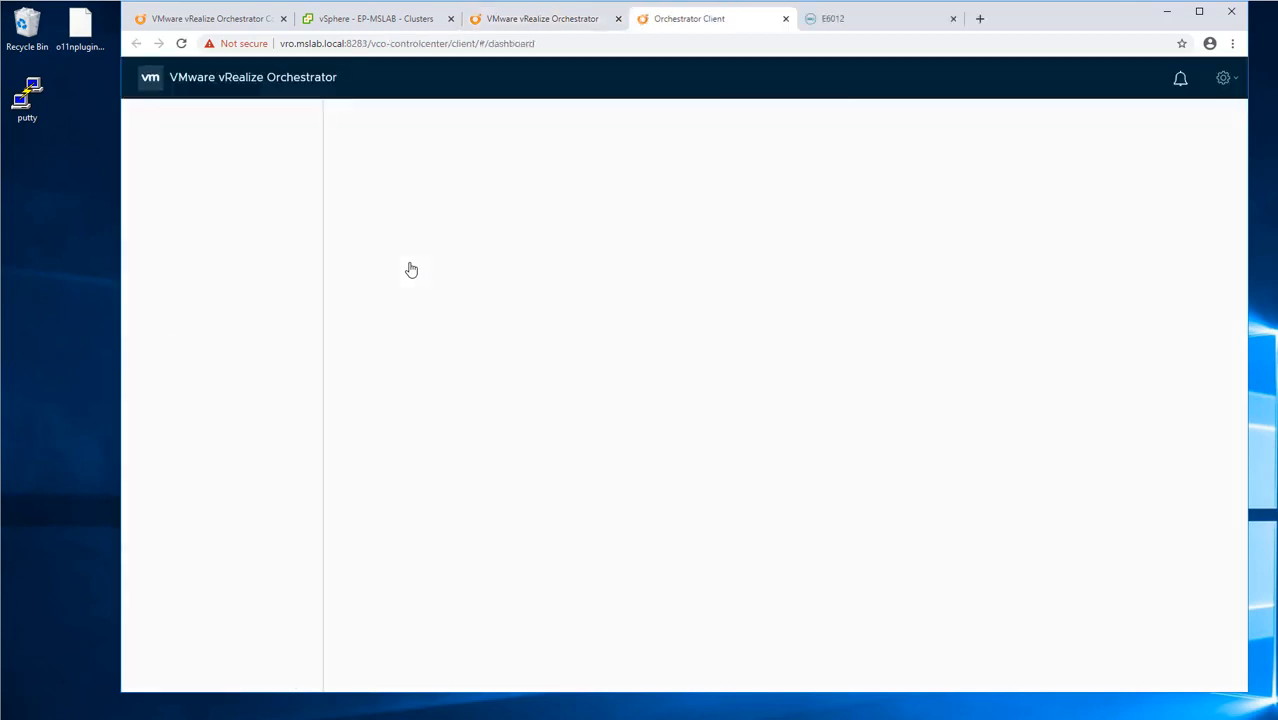
Filter the workflow library to PowerStore-tagged workflows via a 'power' search.
left_click(184, 174)
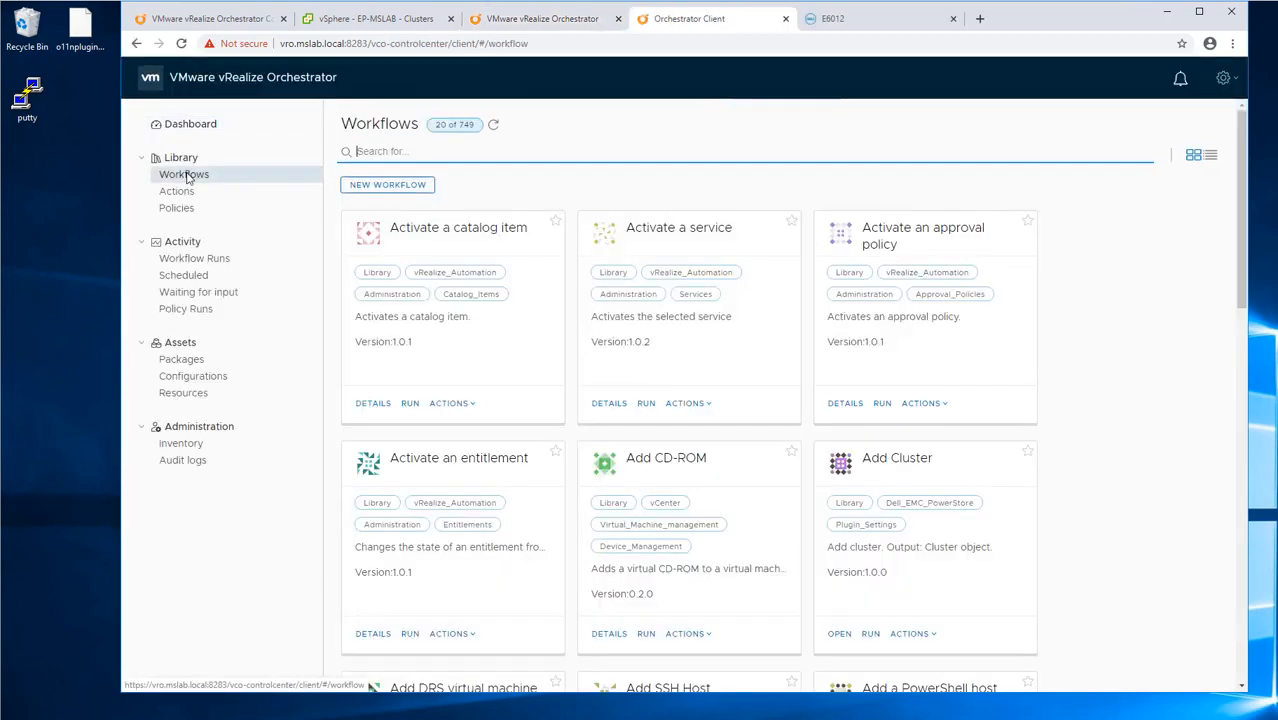
type("powersto")
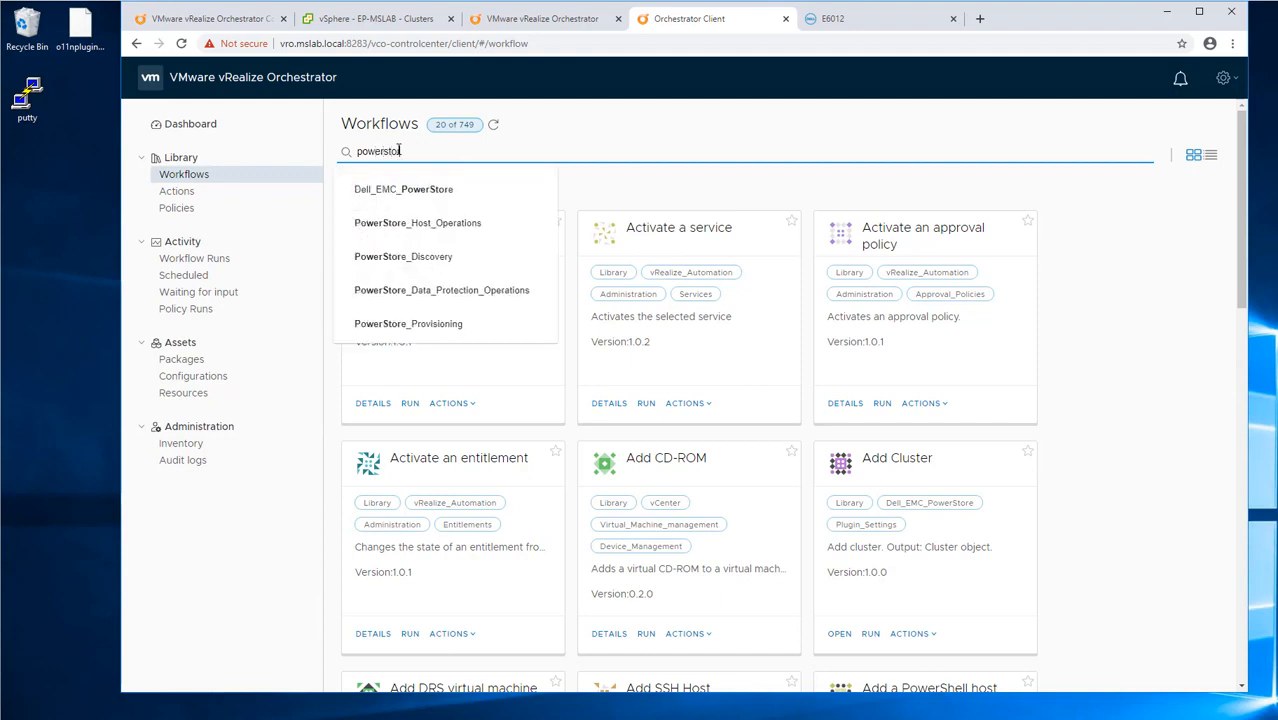
left_click(404, 188)
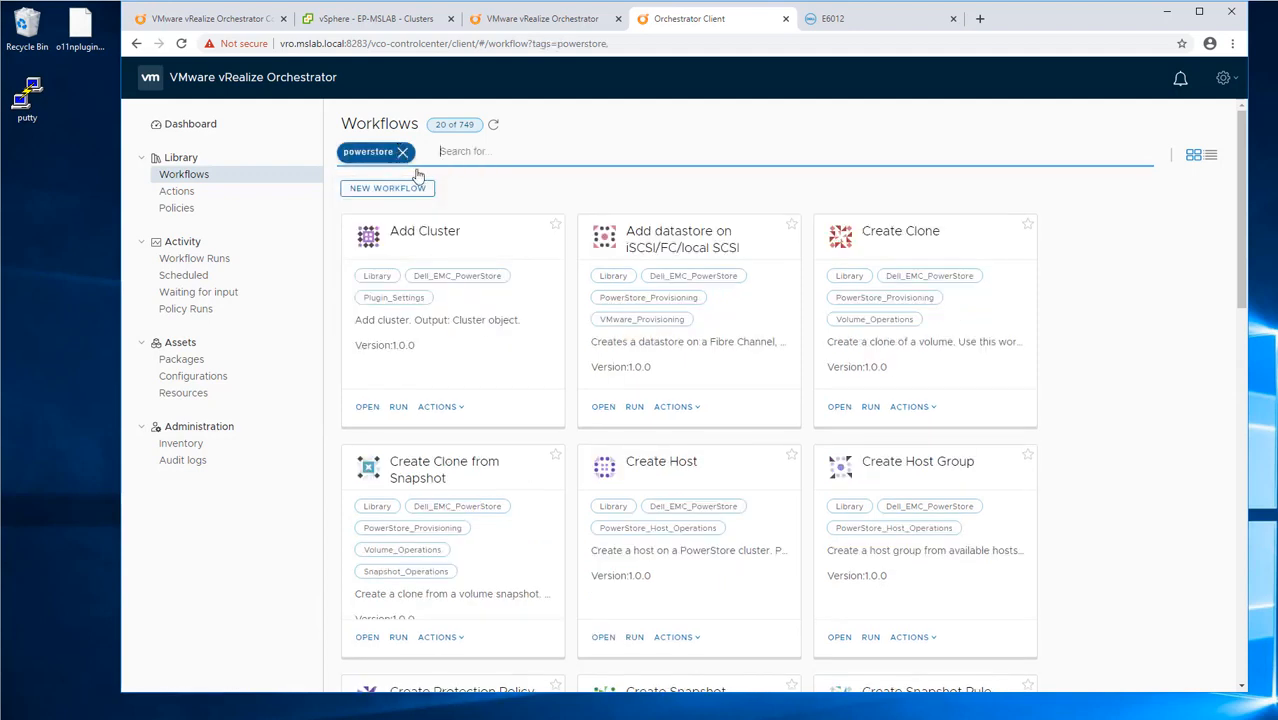
mouse_move(496, 328)
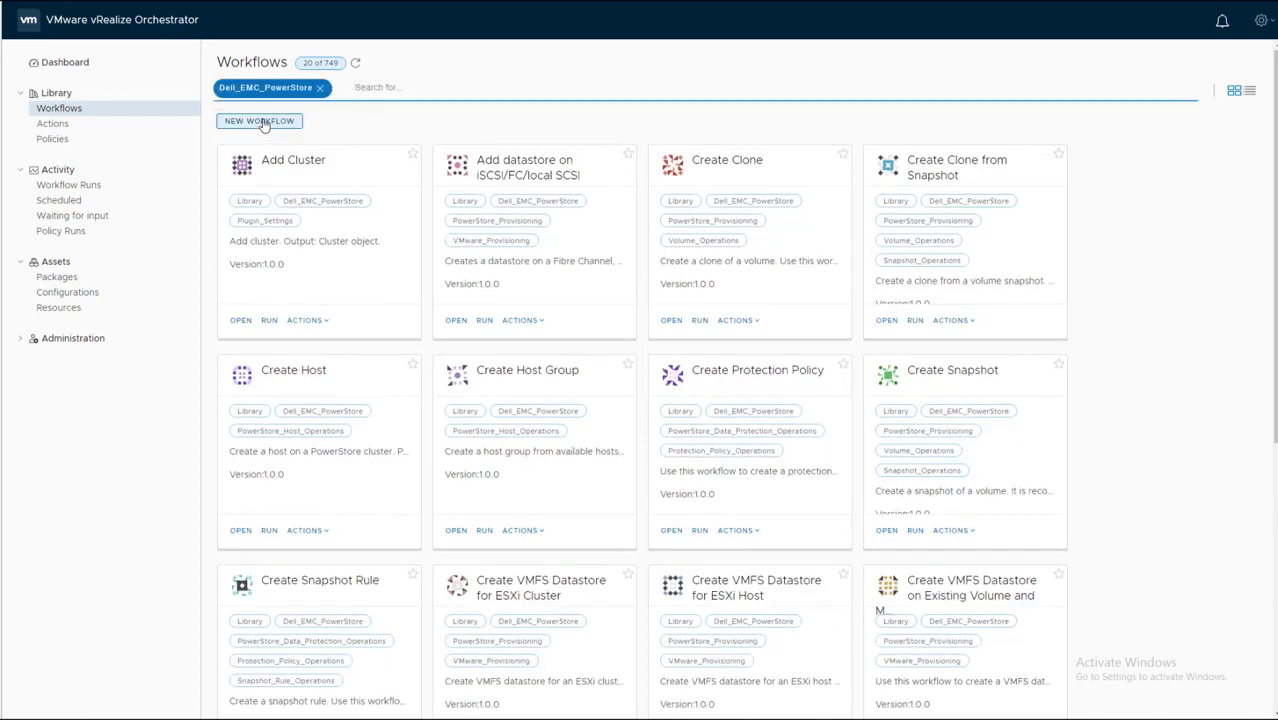
Run Add Cluster for host 100.98.130.40 with username and password.
left_click(268, 320)
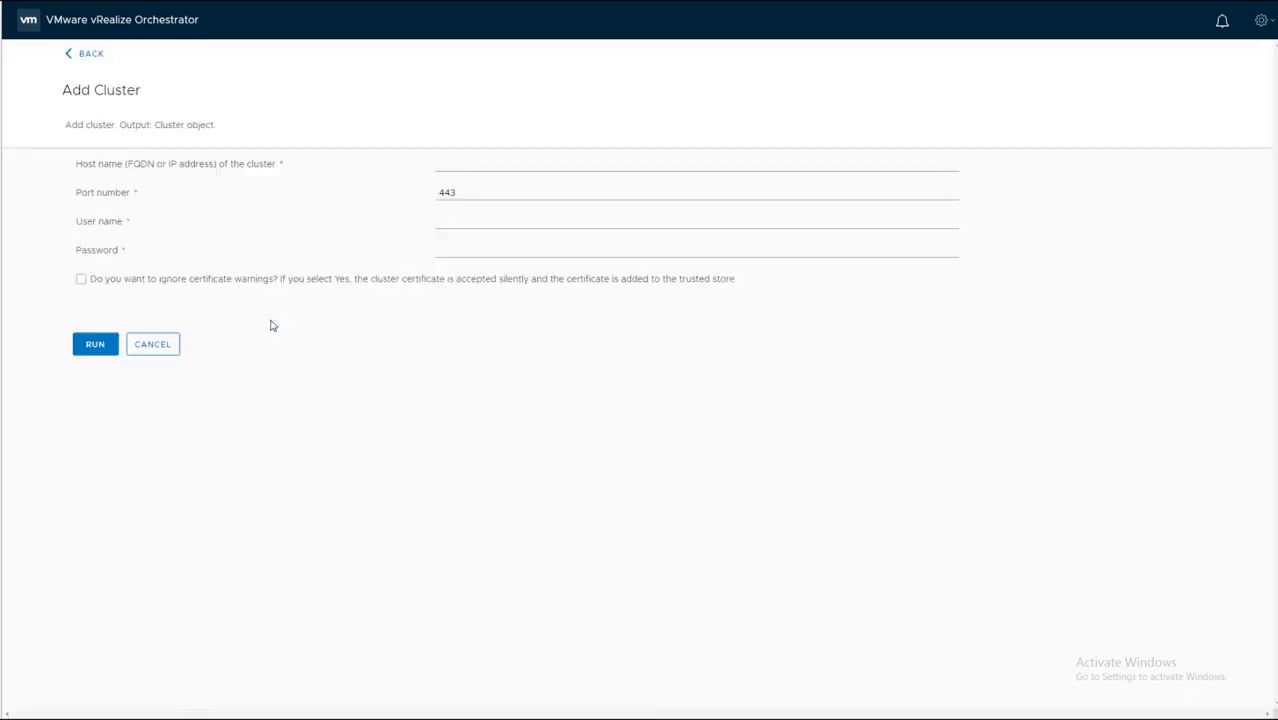
type("100.98.130.40")
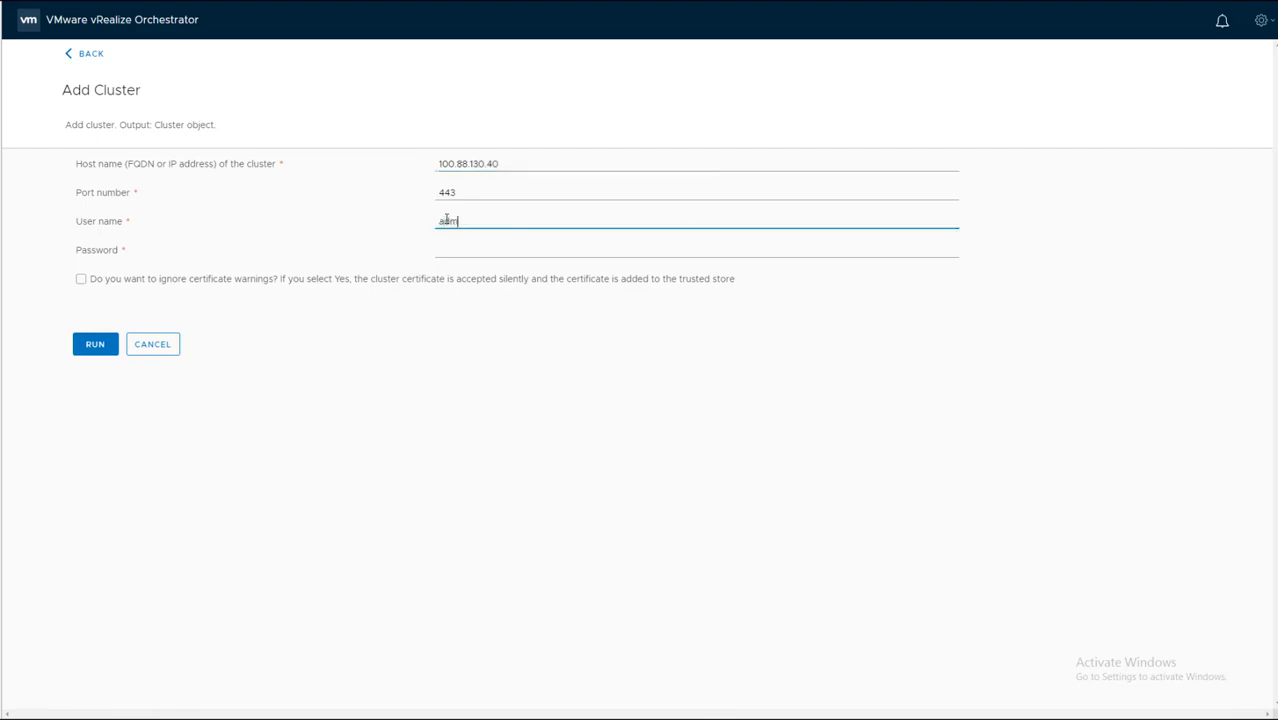
type("password")
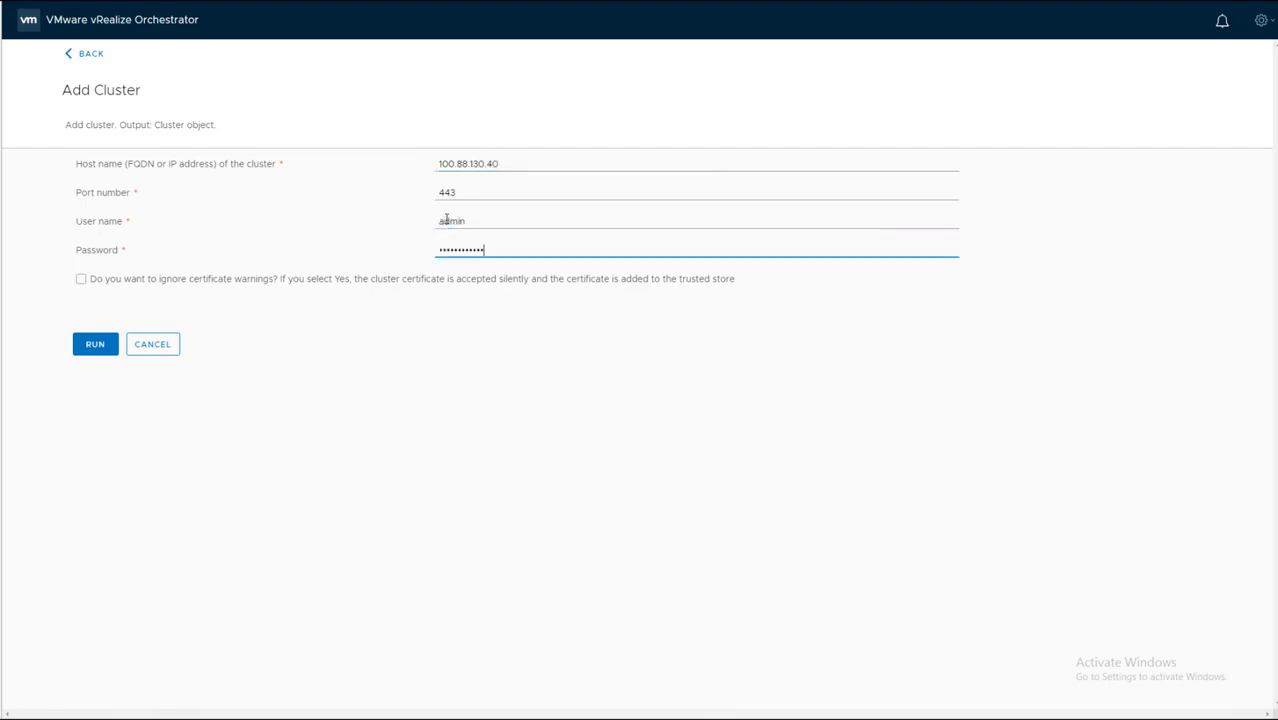
left_click(96, 344)
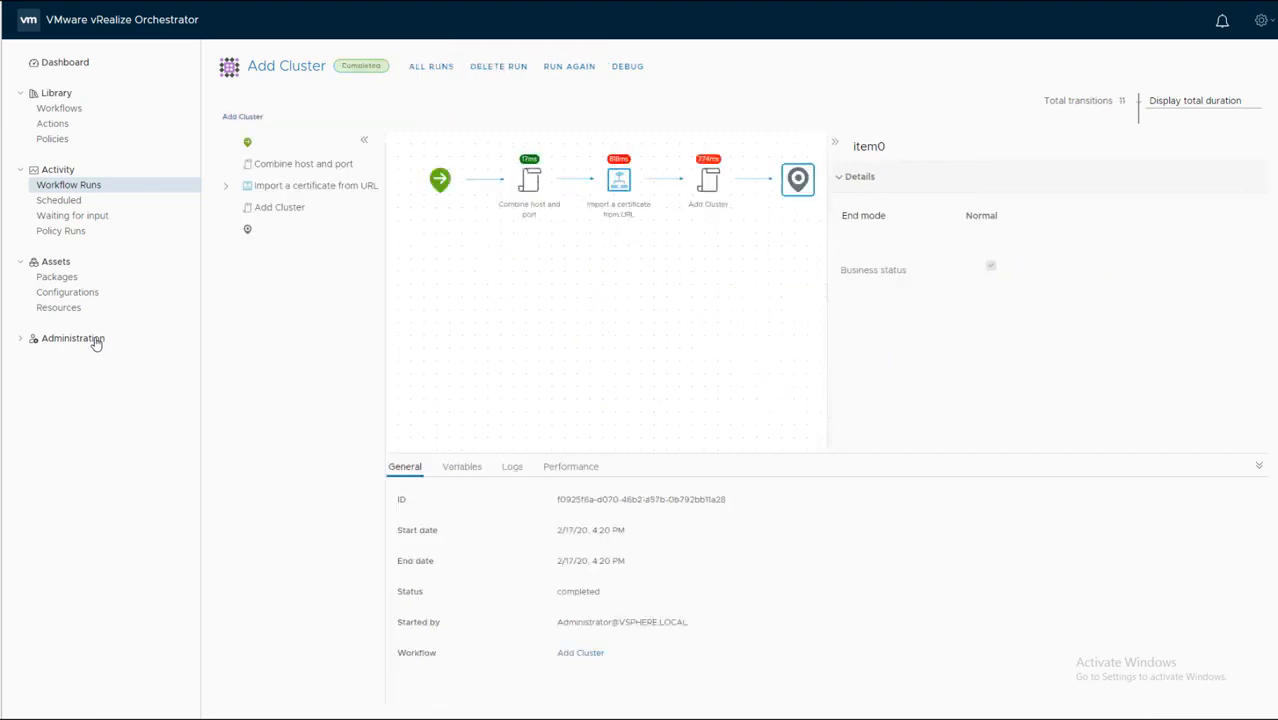
Filter by the Dell_EMC_PowerStore tag and run the List Clusters workflow.
left_click(60, 108)
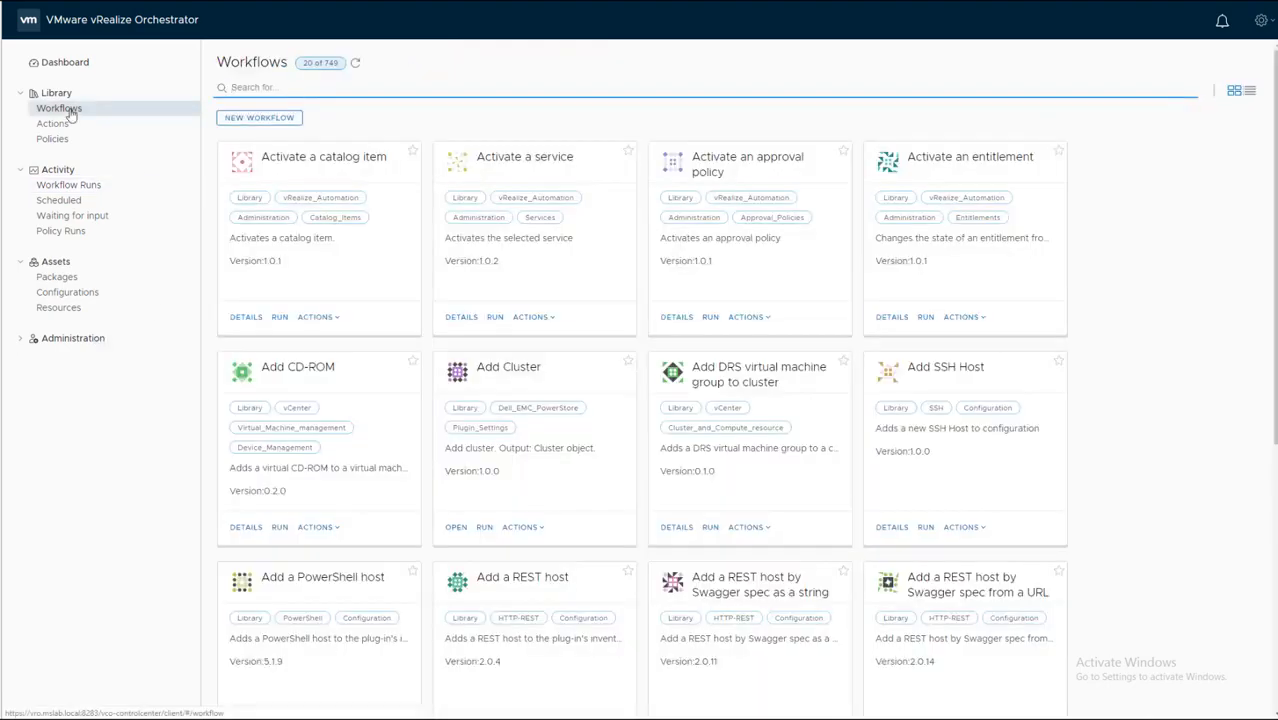
type("Dell")
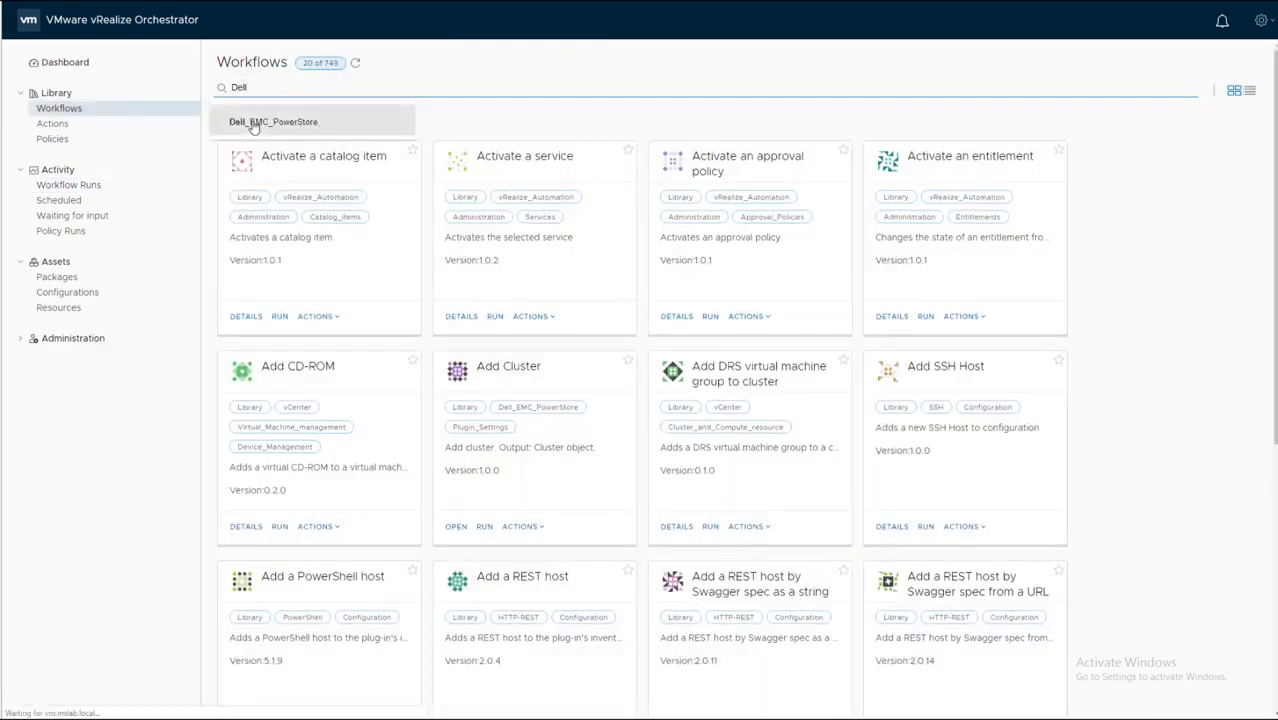
left_click(272, 122)
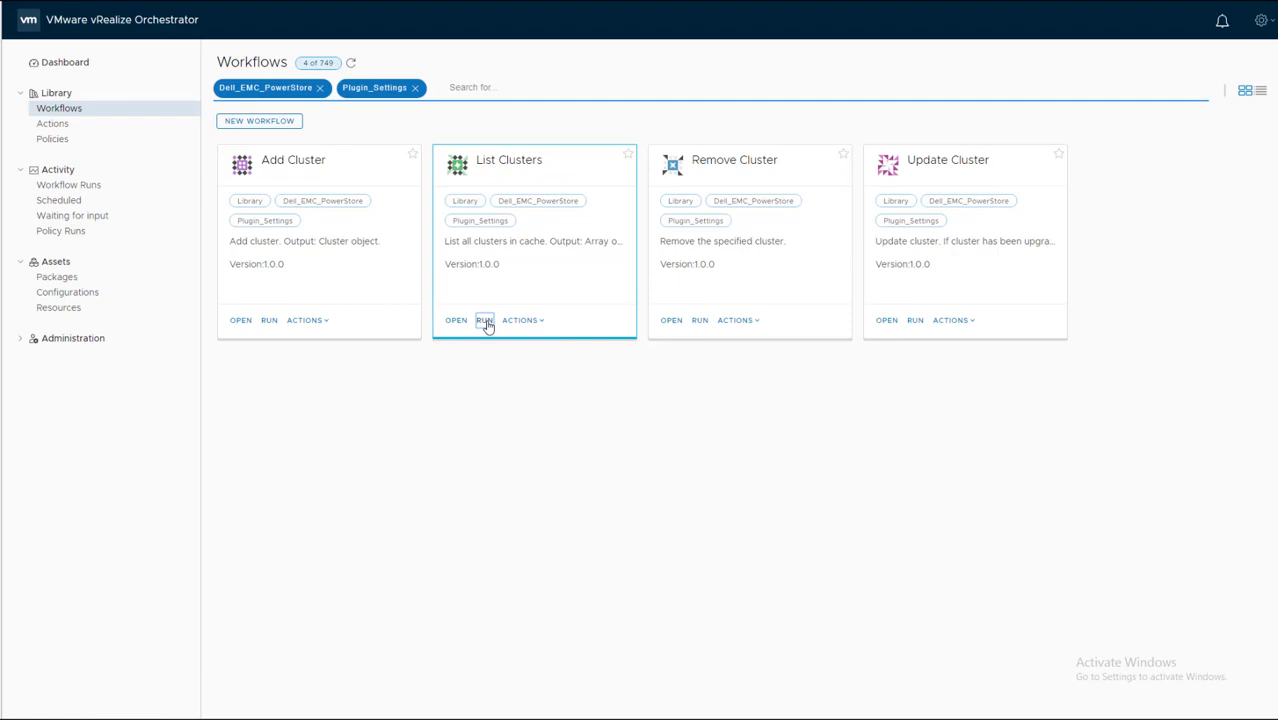
left_click(484, 320)
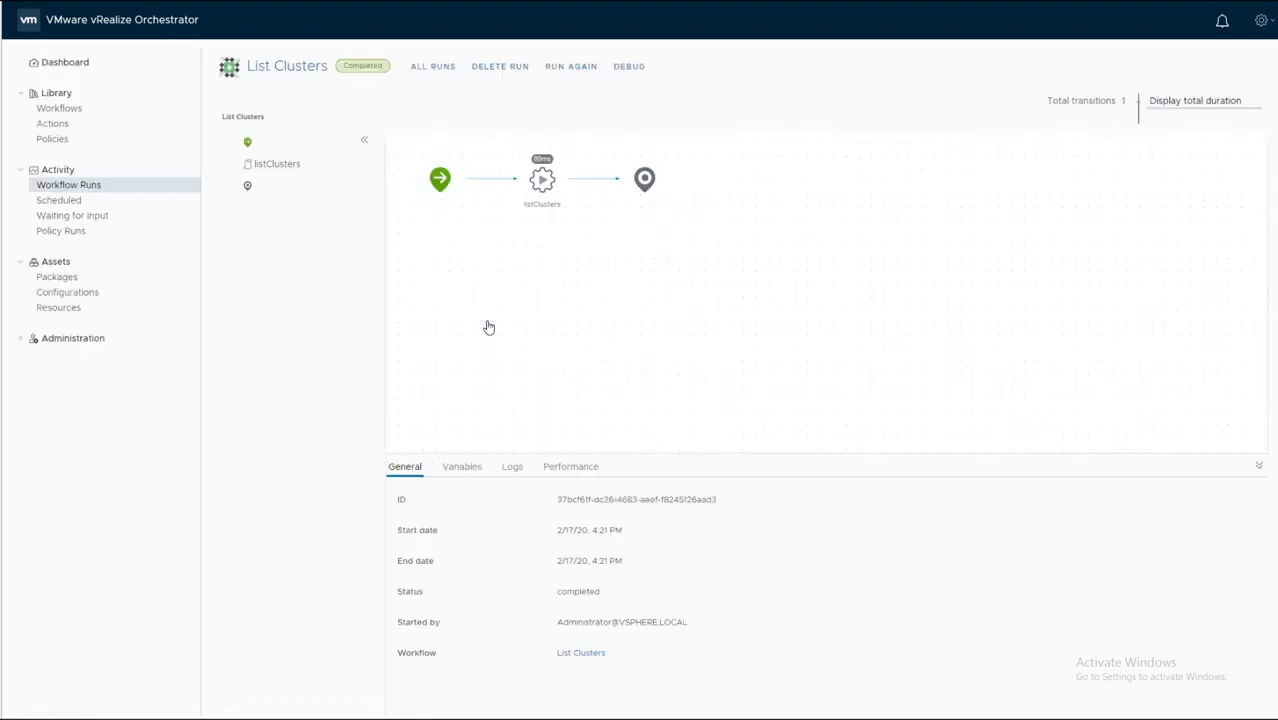
View the completed Create Host workflow run.
left_click(512, 466)
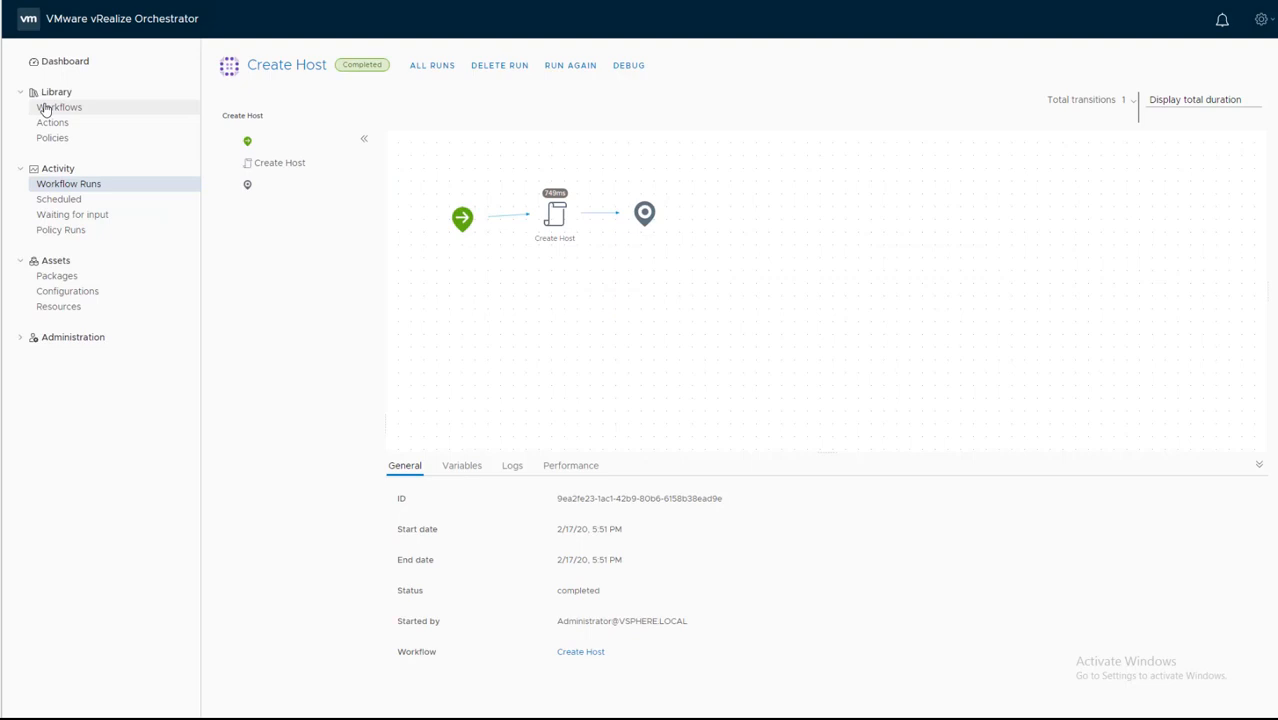
Start a Create Host run from the Dell-filtered library with host name esxi2.
left_click(60, 108)
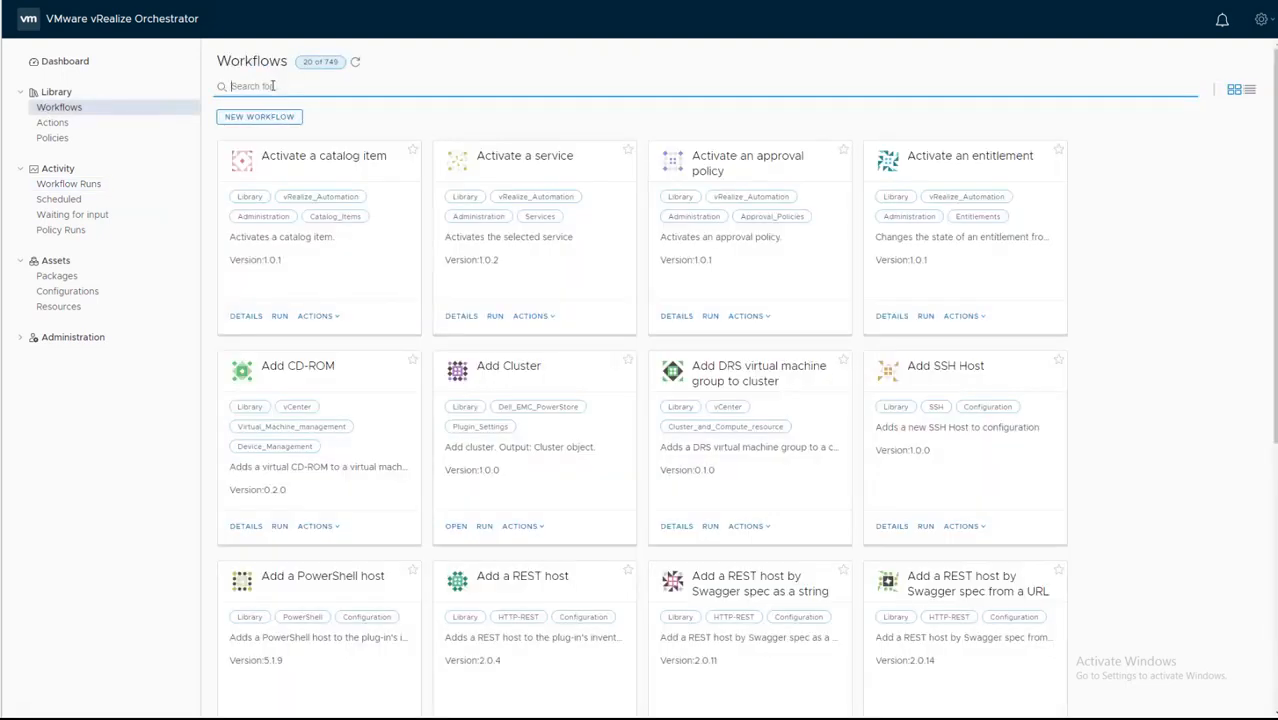
type("Dell_EMC_PowerStore")
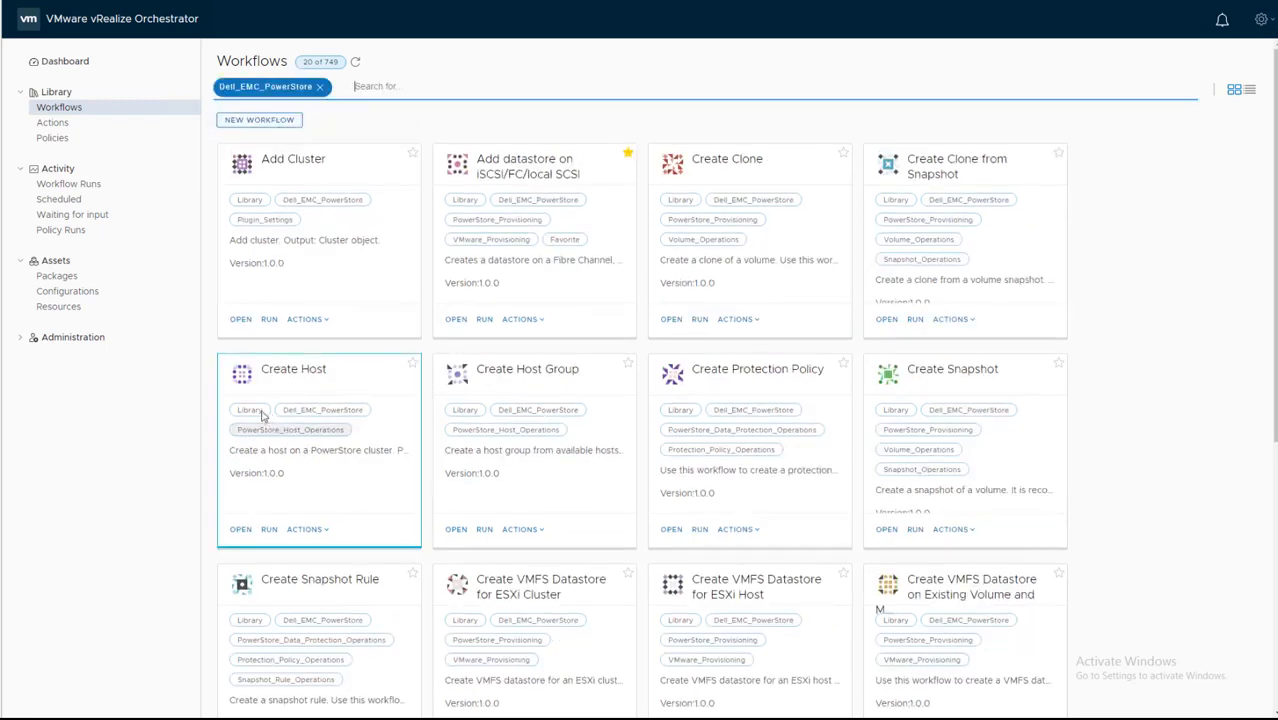
left_click(268, 528)
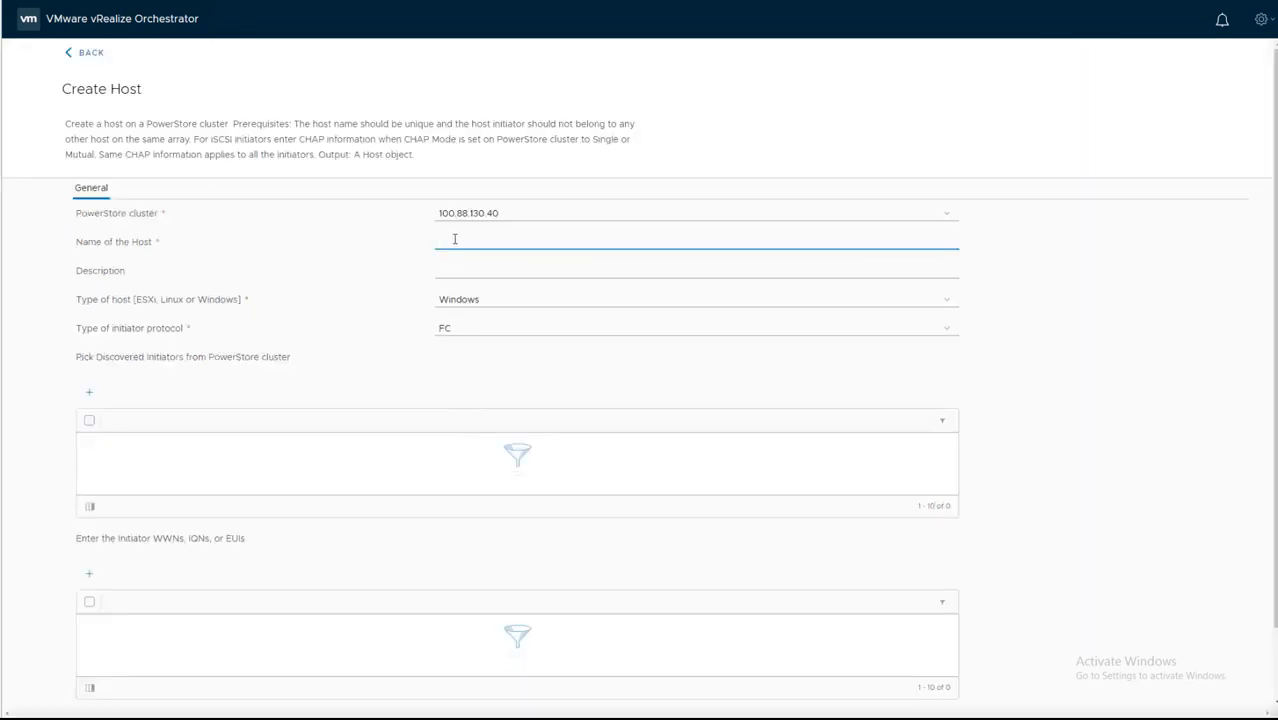
type("esxi2")
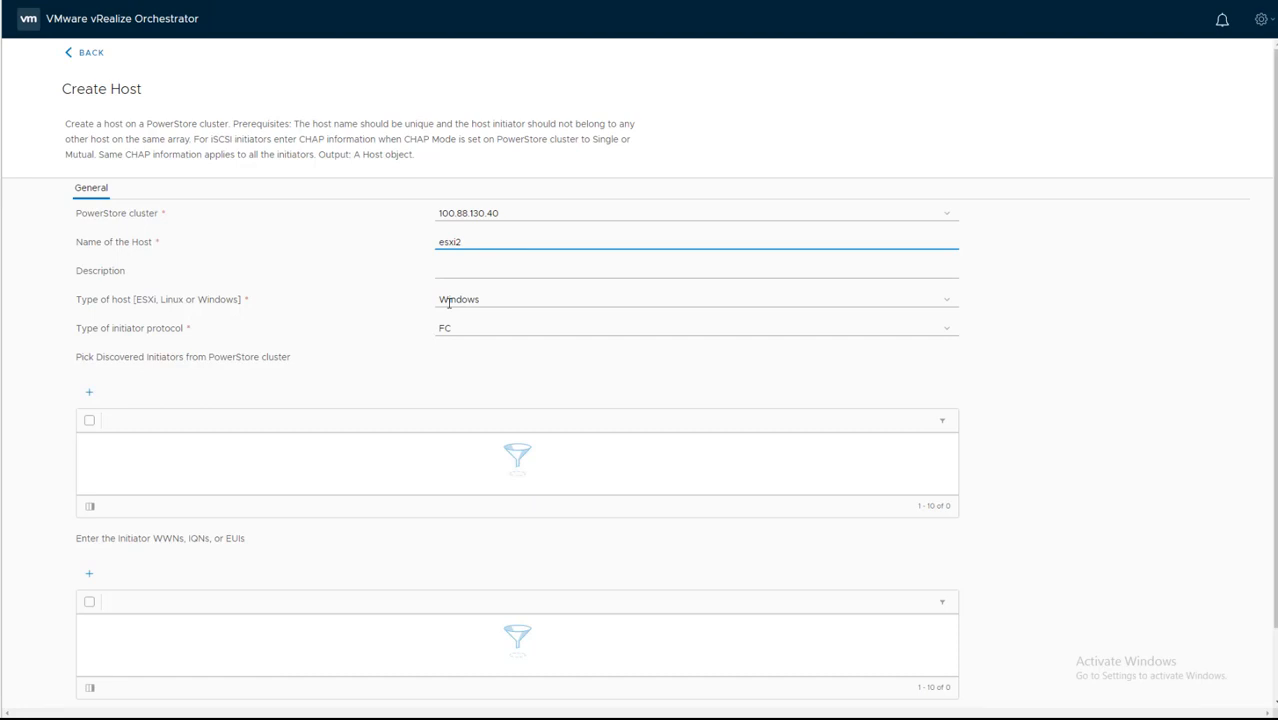
Set host type ESXi, protocol iSCSI, and add the esxi2 initiator IQN.
left_click(696, 300)
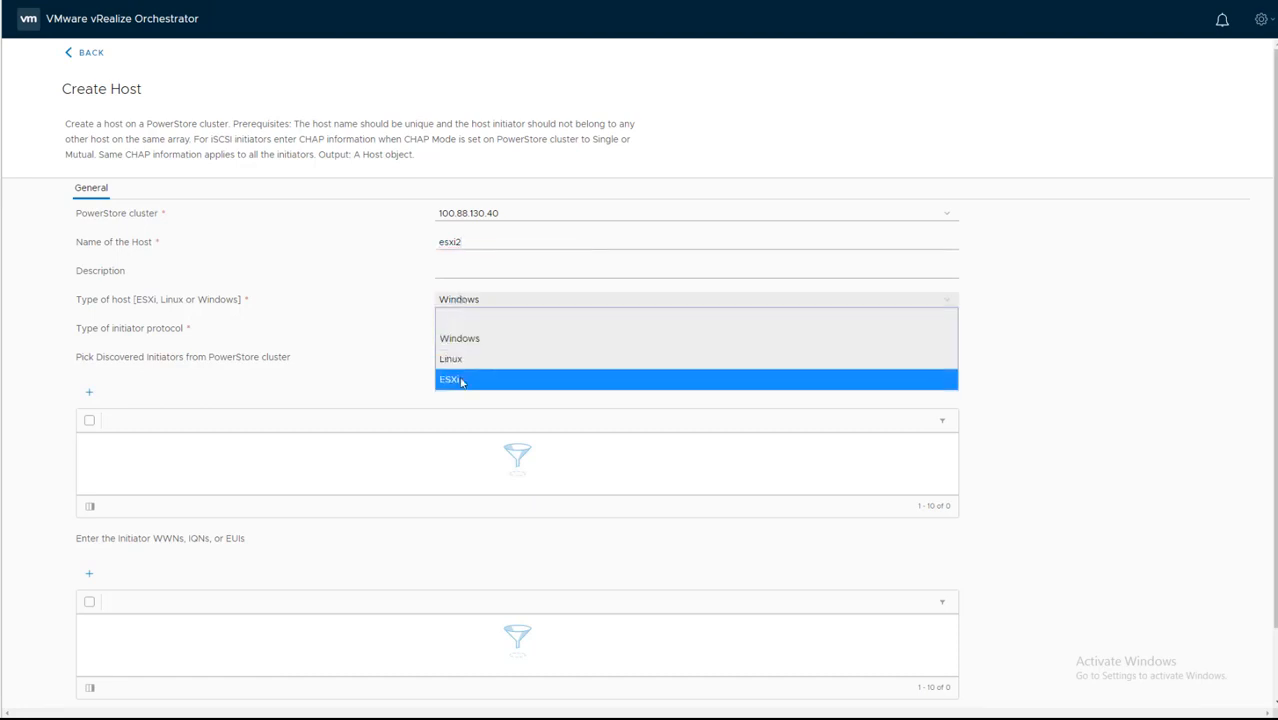
left_click(448, 380)
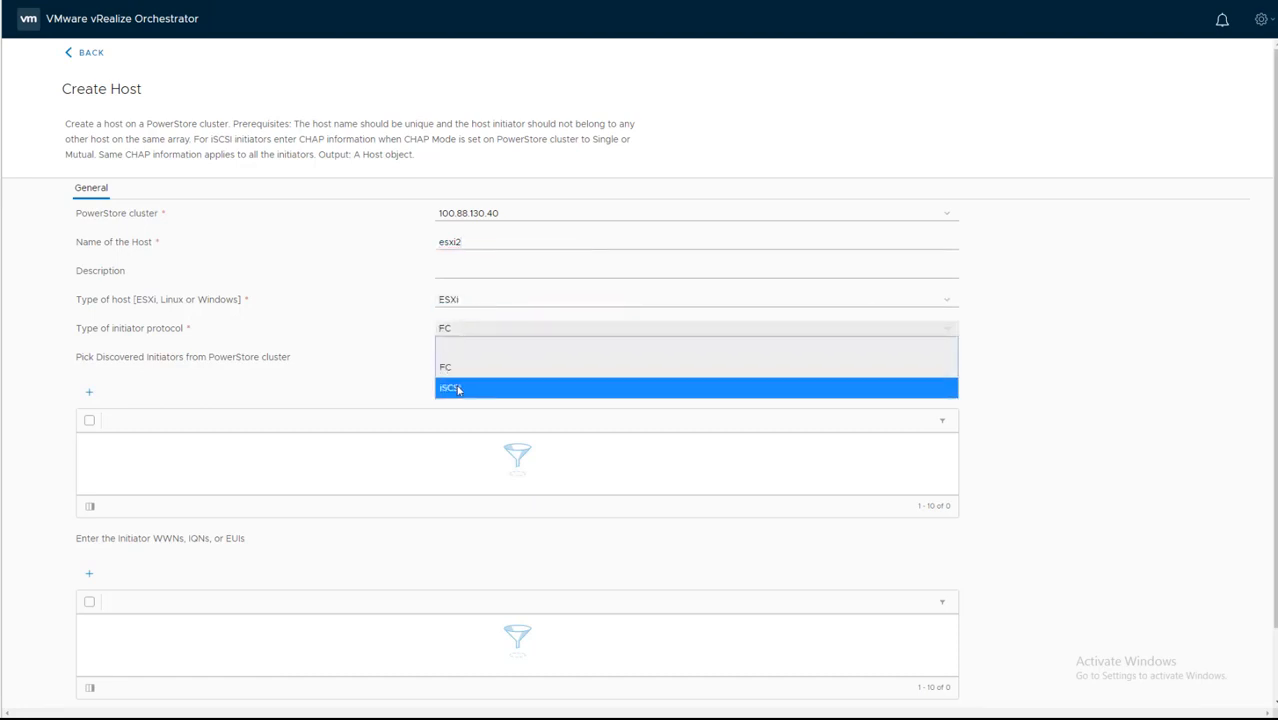
left_click(450, 388)
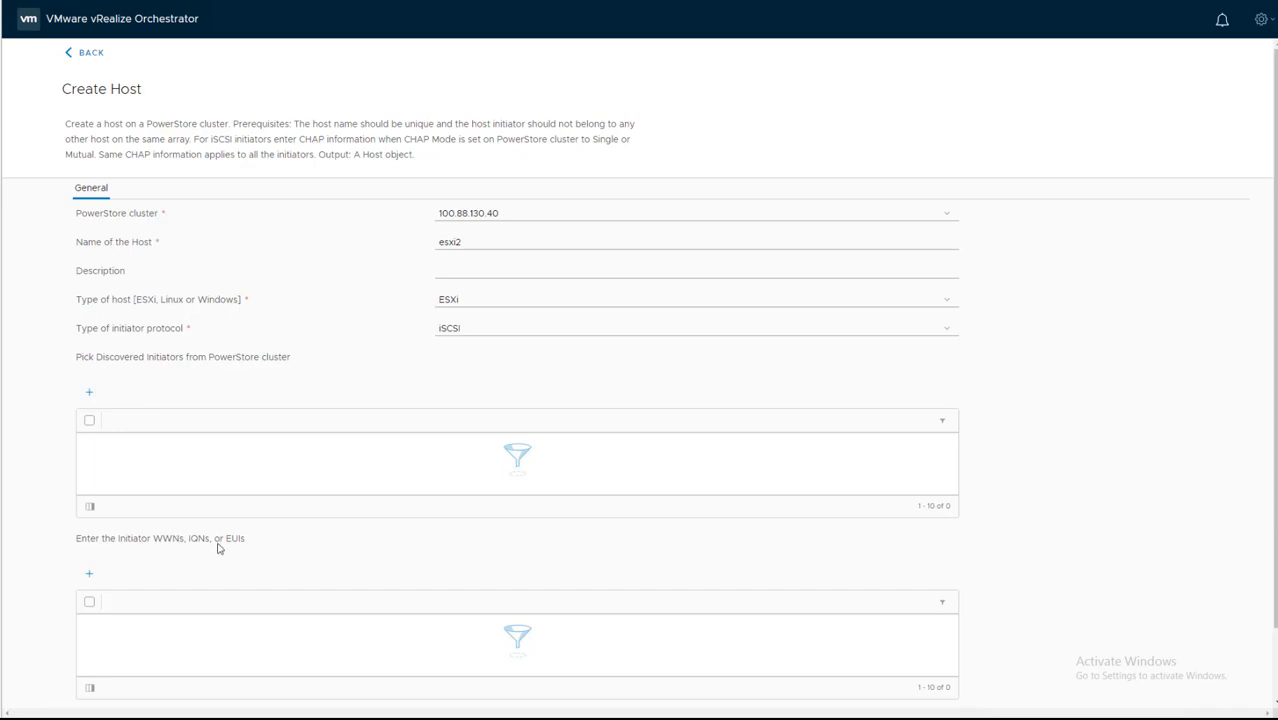
left_click(88, 572)
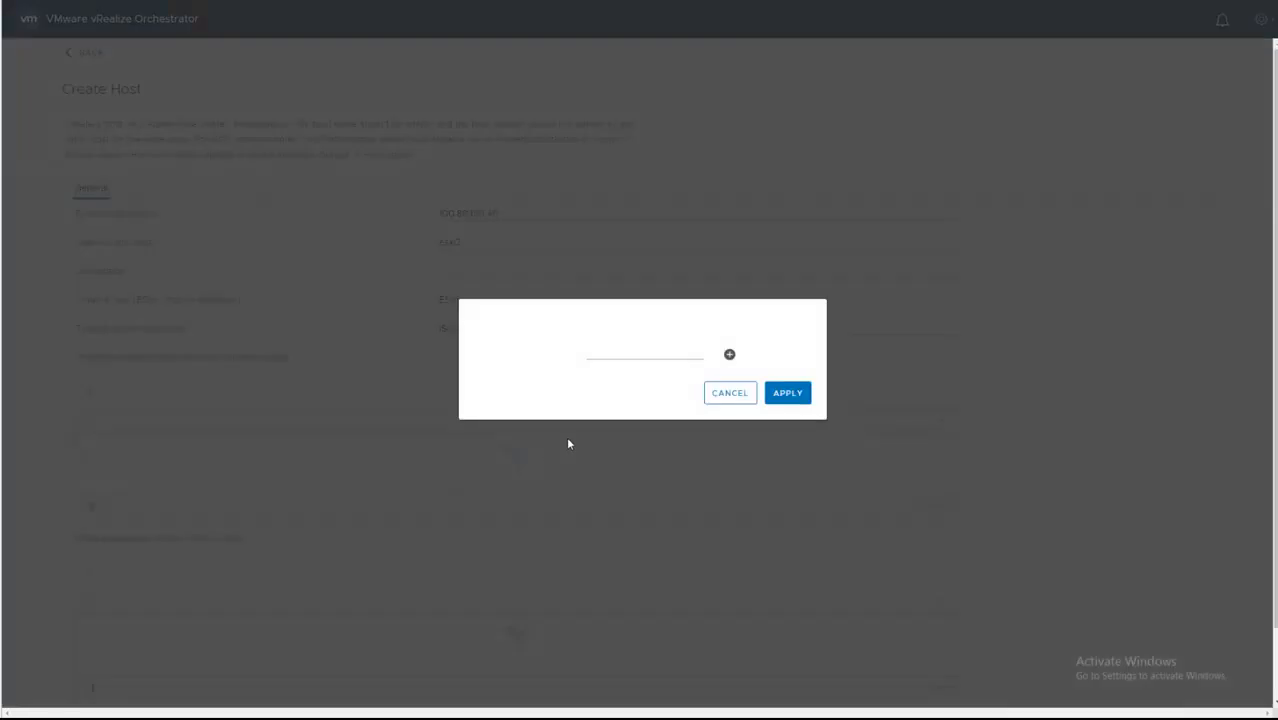
left_click(644, 354)
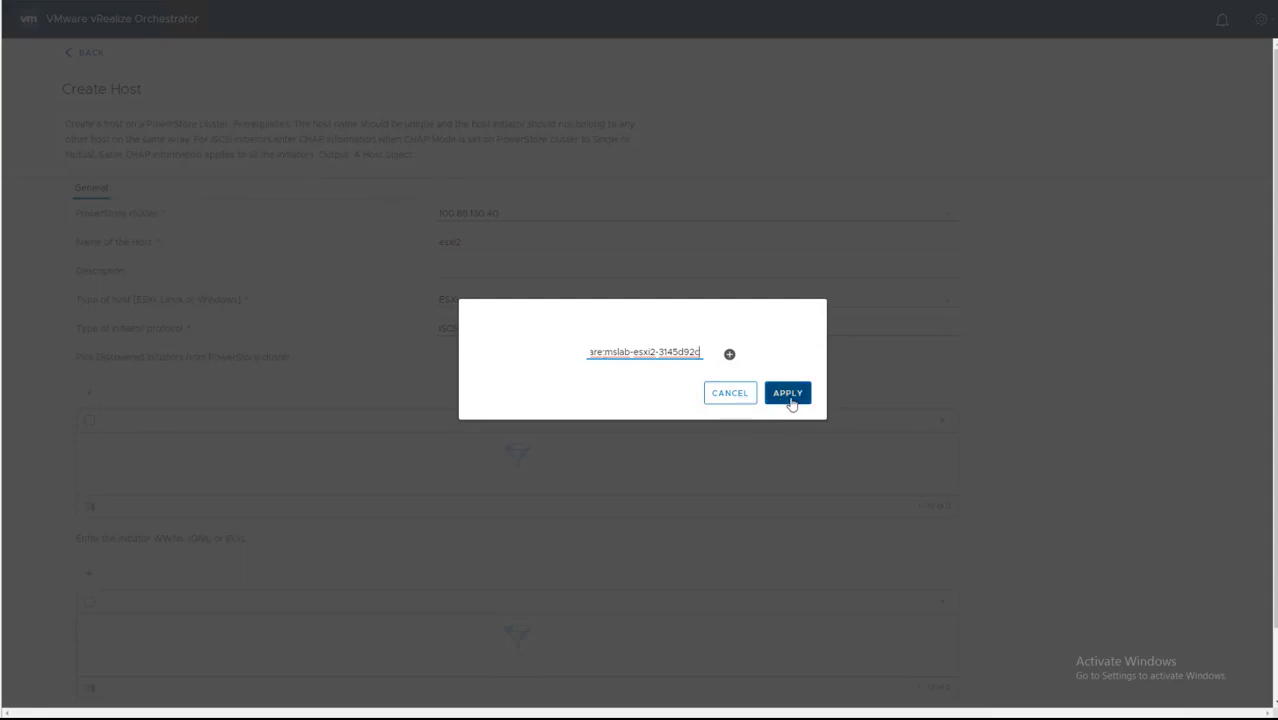
left_click(788, 392)
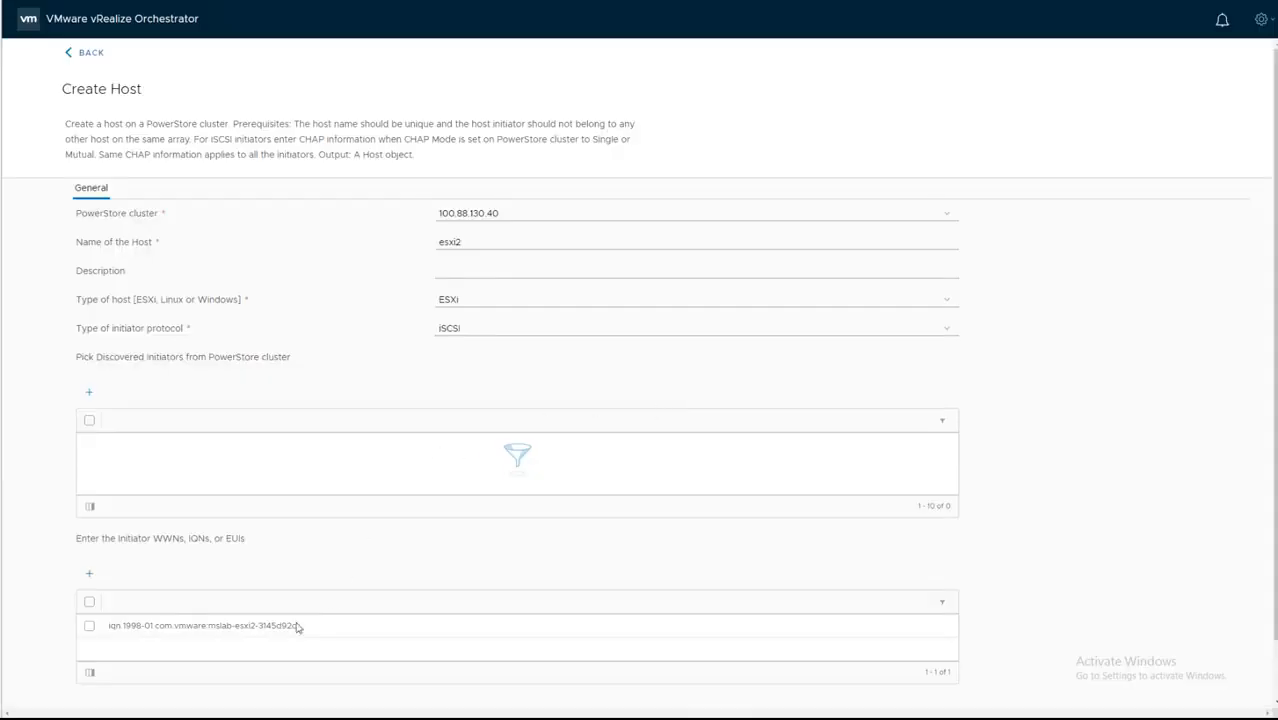
scroll("down", 3)
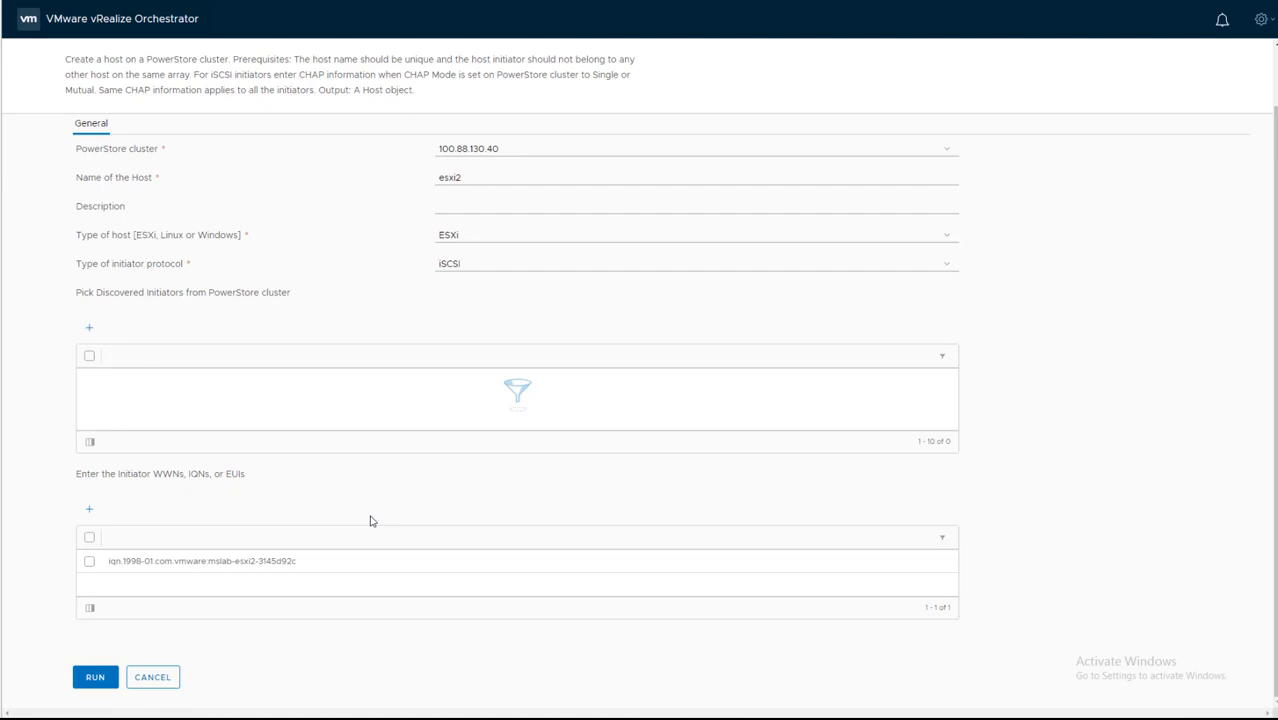
Run Create Host, check the completed run, and refresh the PowerStore host list for esxi2.
left_click(94, 676)
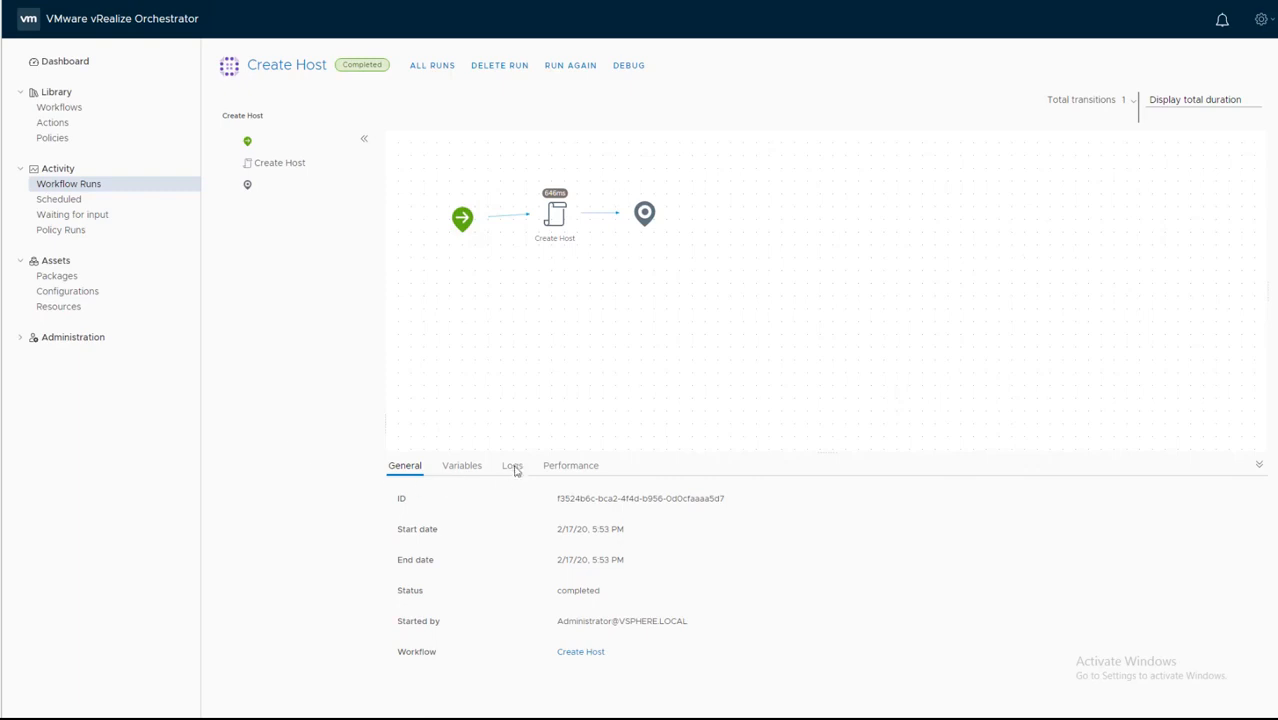
left_click(512, 464)
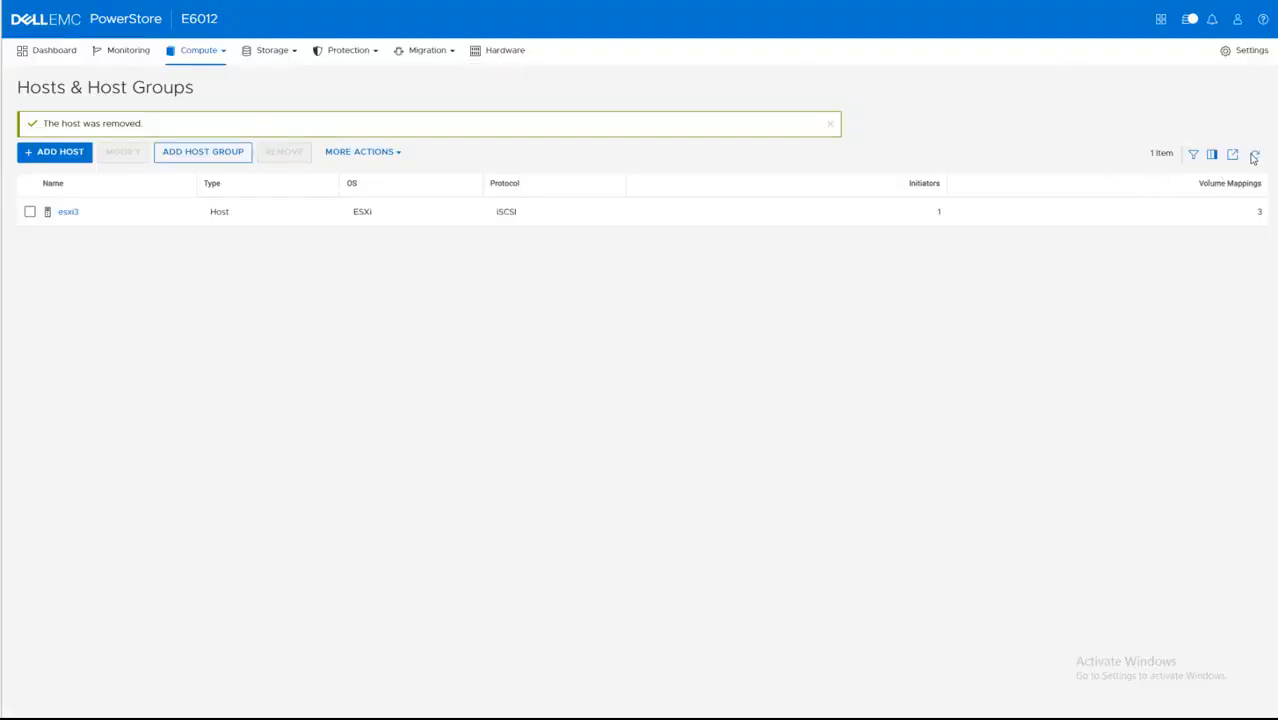
left_click(1254, 152)
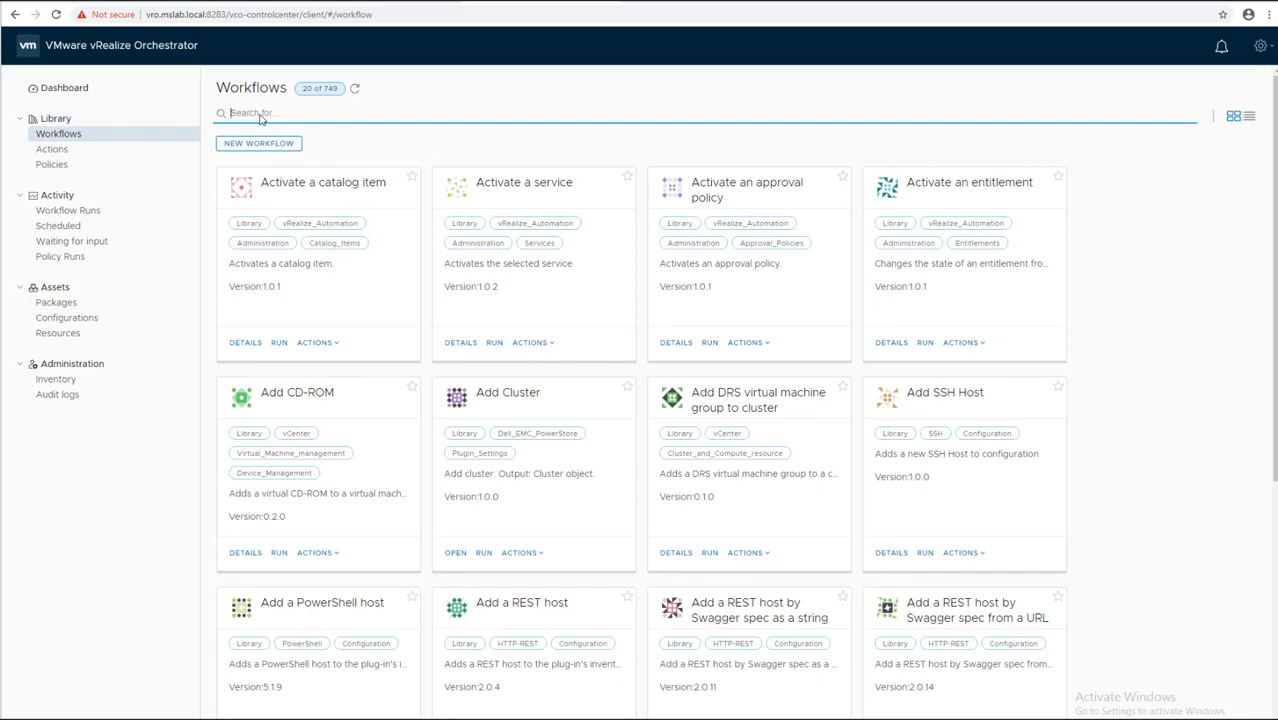
Under the Volume_Operations tag, fill Create Volume with name vol005 and size 20 GB.
type("volume")
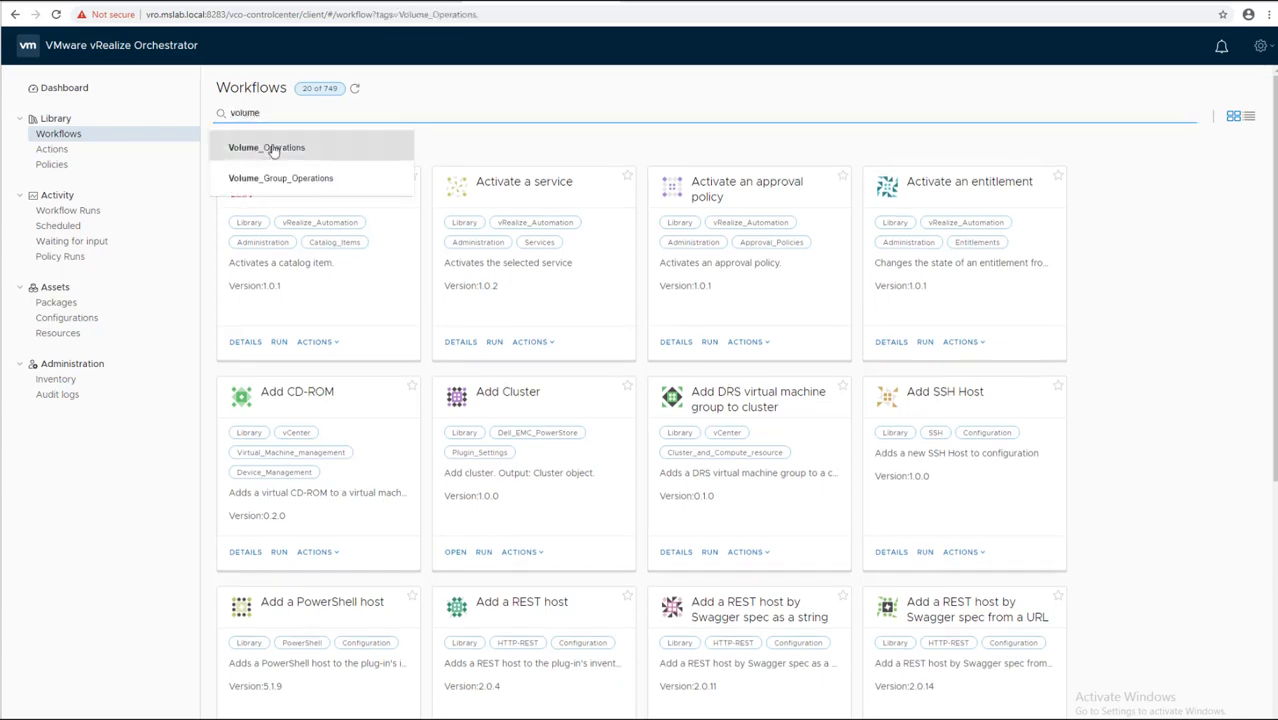
left_click(268, 148)
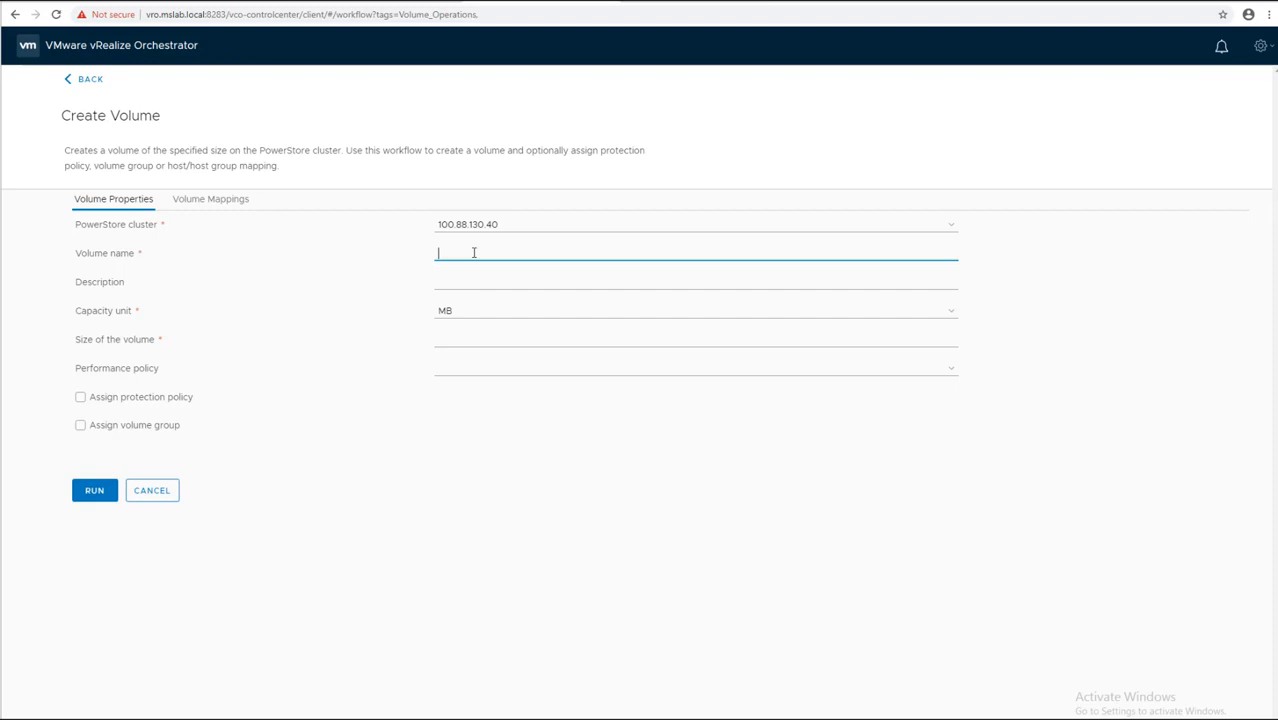
type("vol")
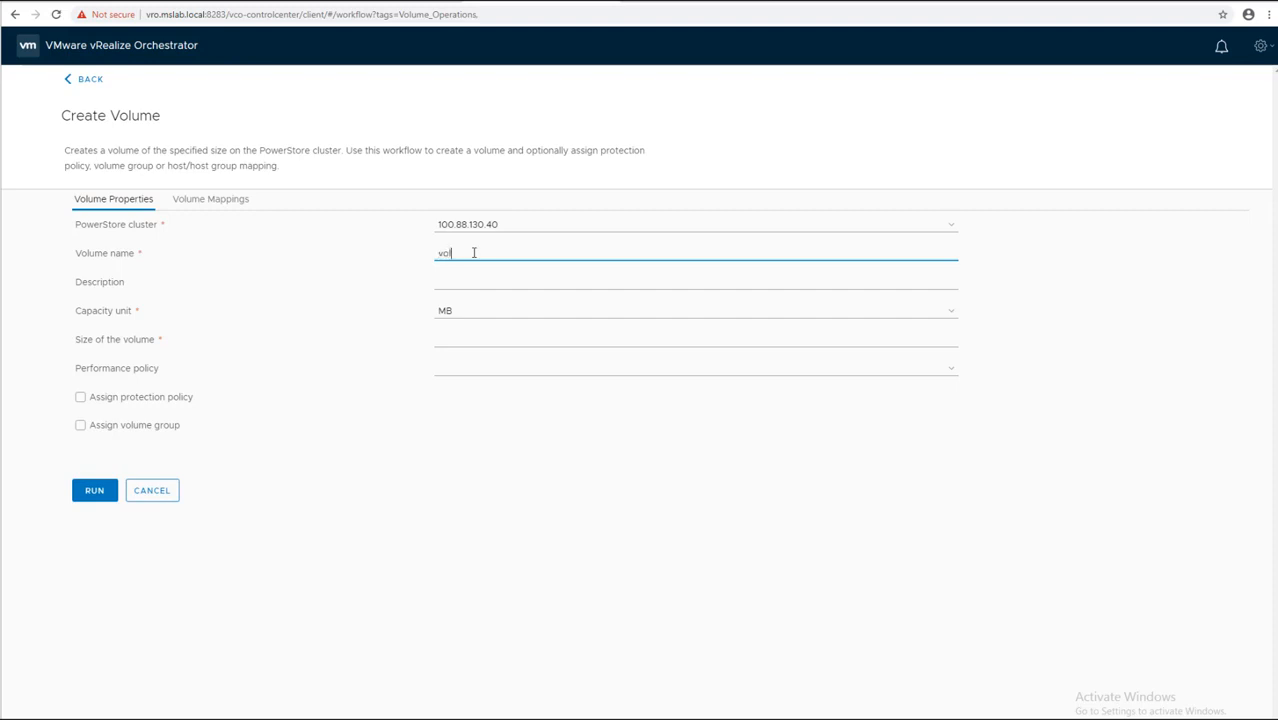
type("005")
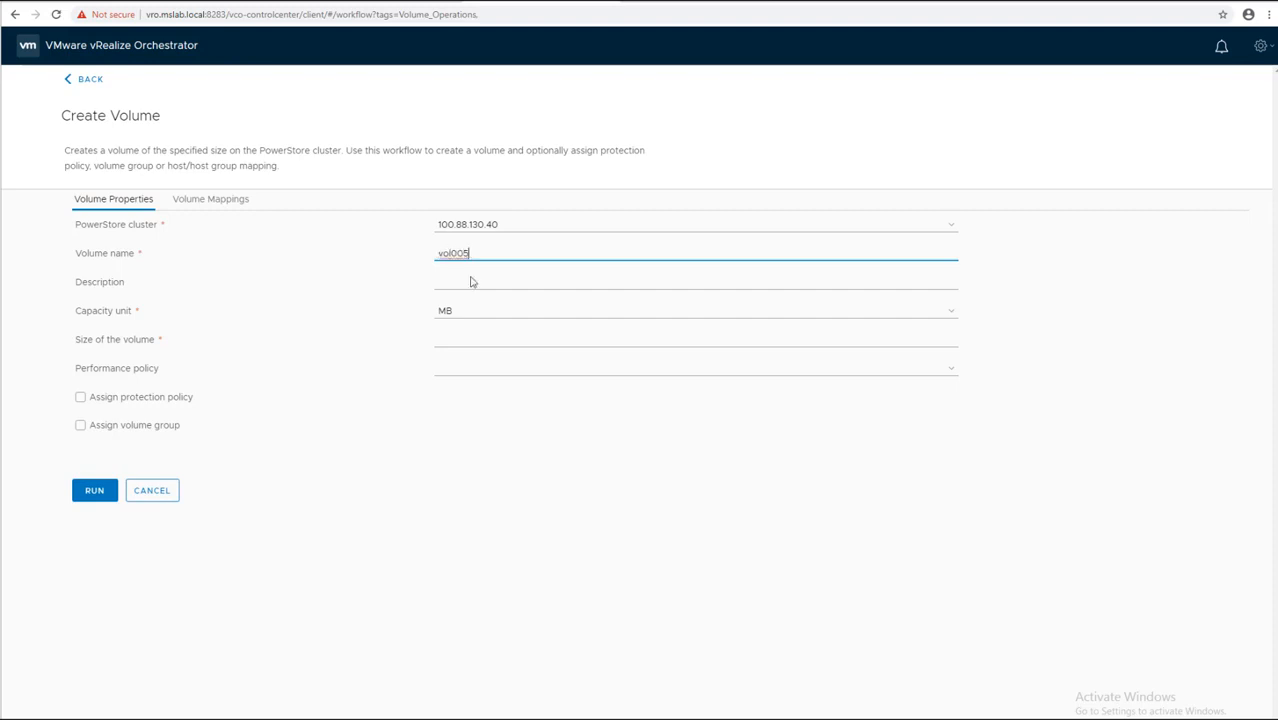
mouse_move(444, 296)
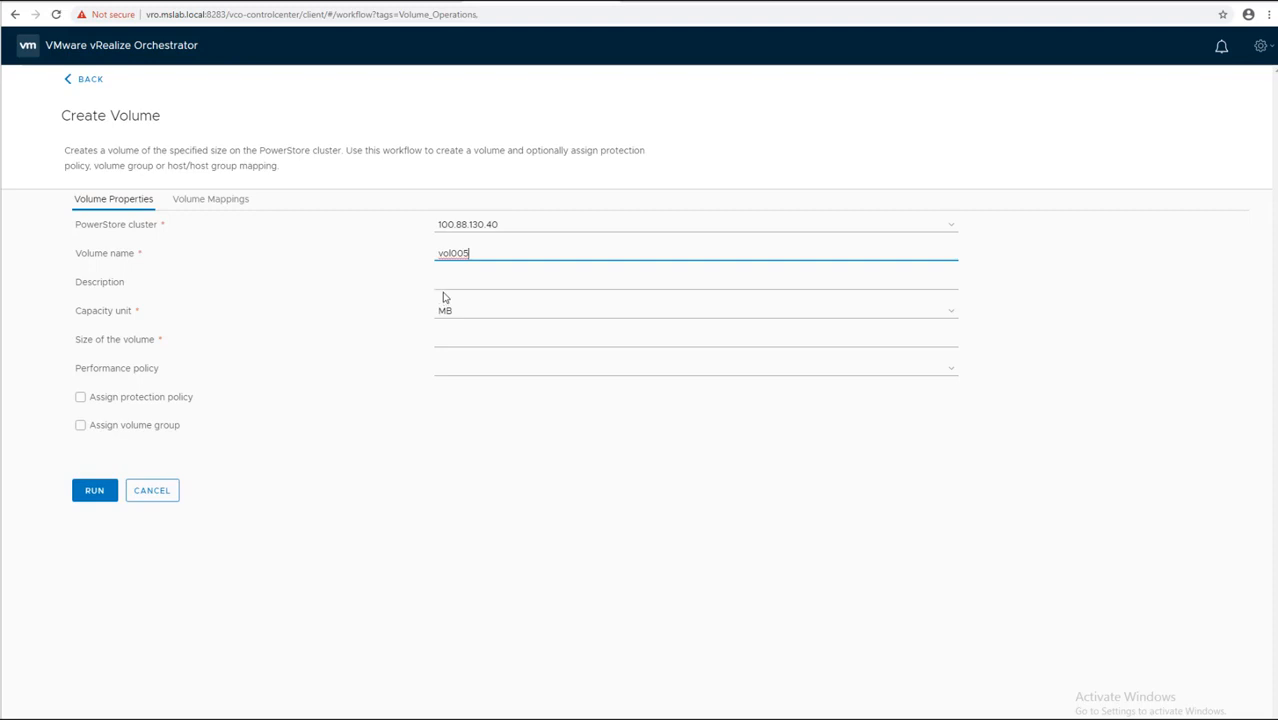
left_click(694, 310)
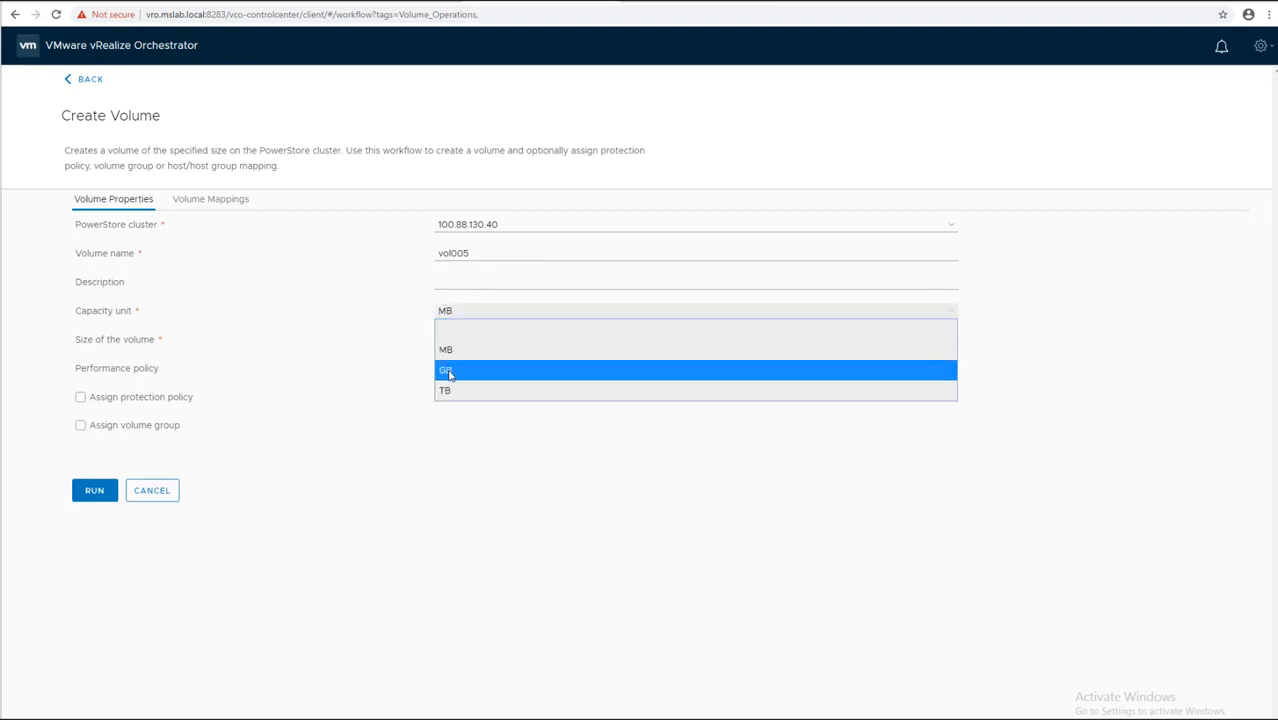
left_click(446, 370)
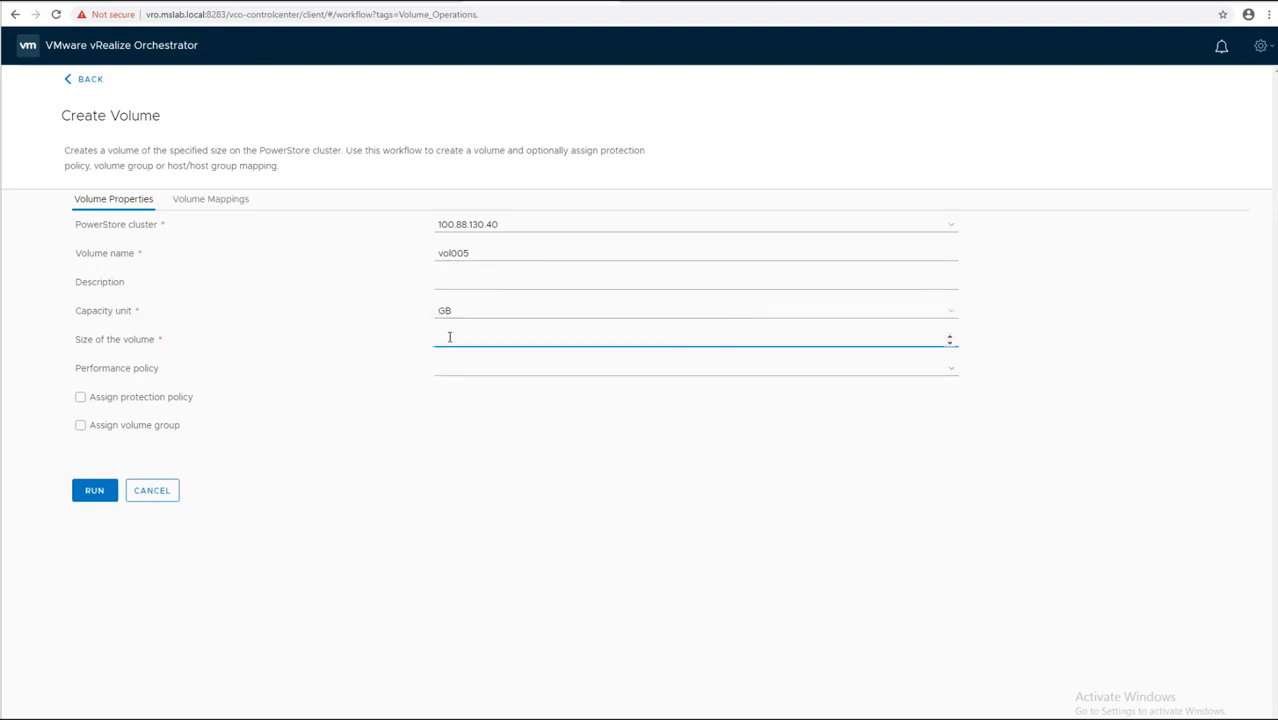
type("20")
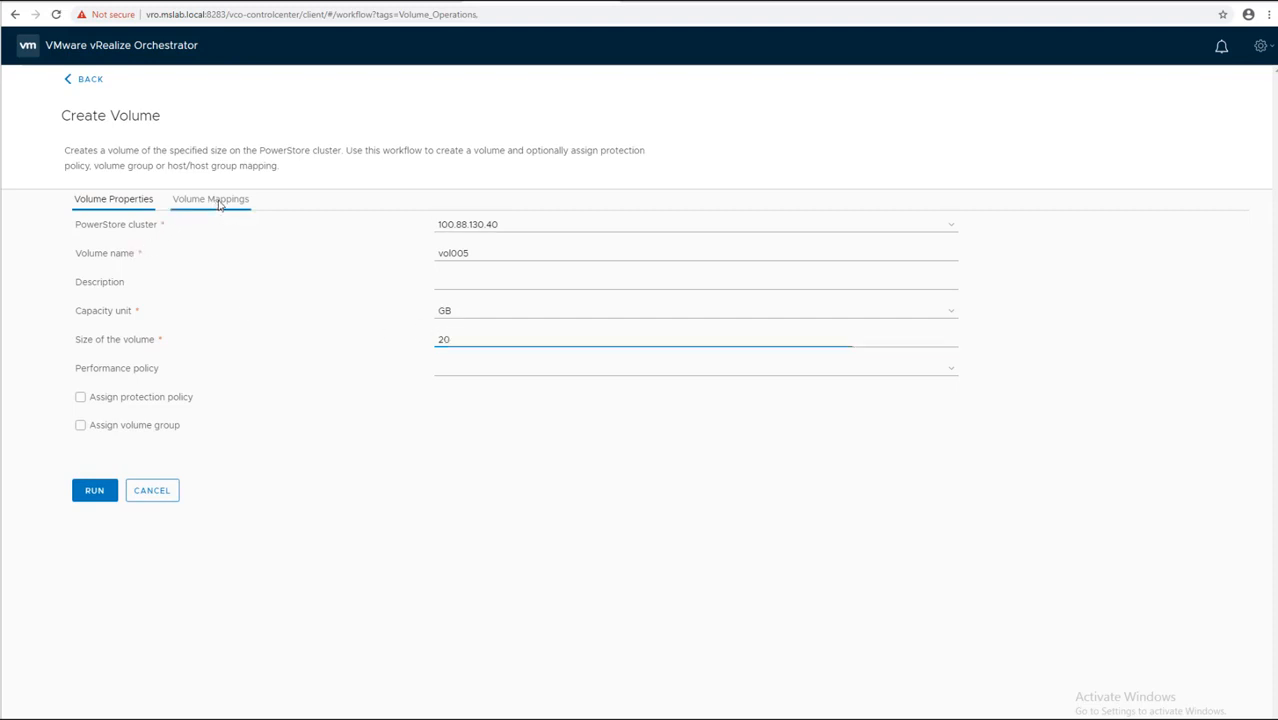
Map the volume to the single host esxi2 in Volume Mappings.
left_click(210, 198)
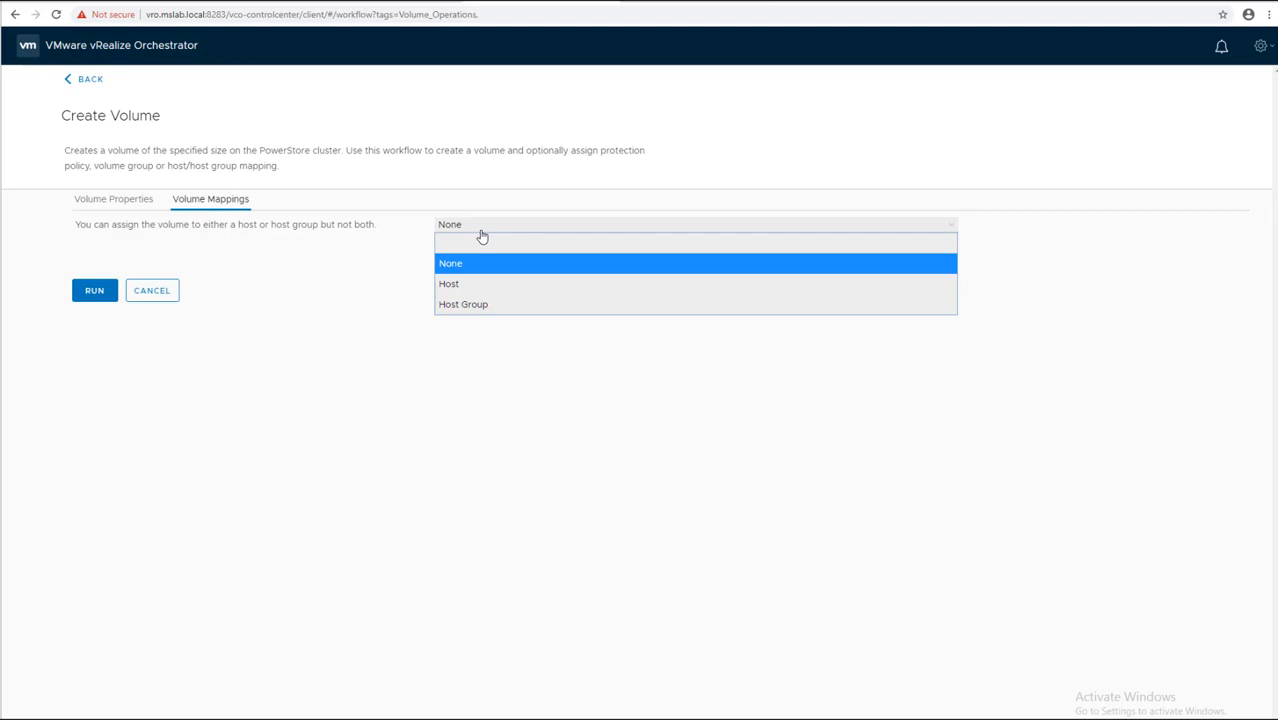
left_click(448, 284)
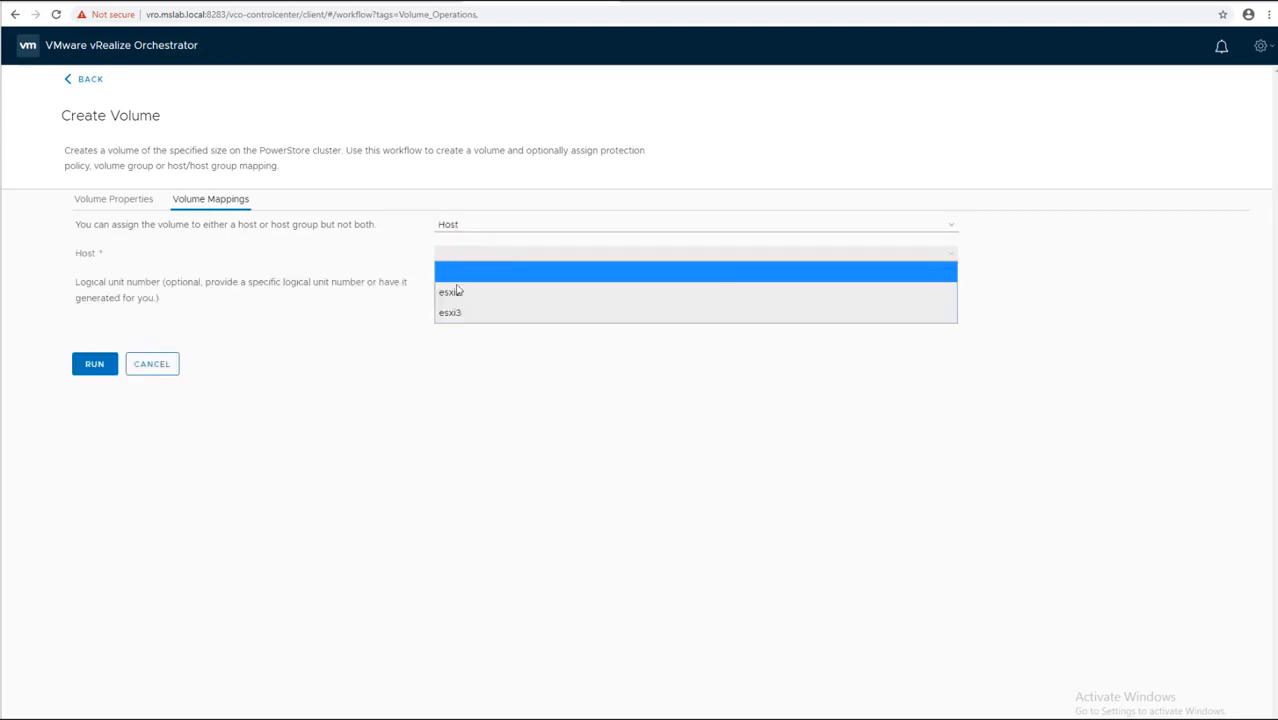
left_click(696, 272)
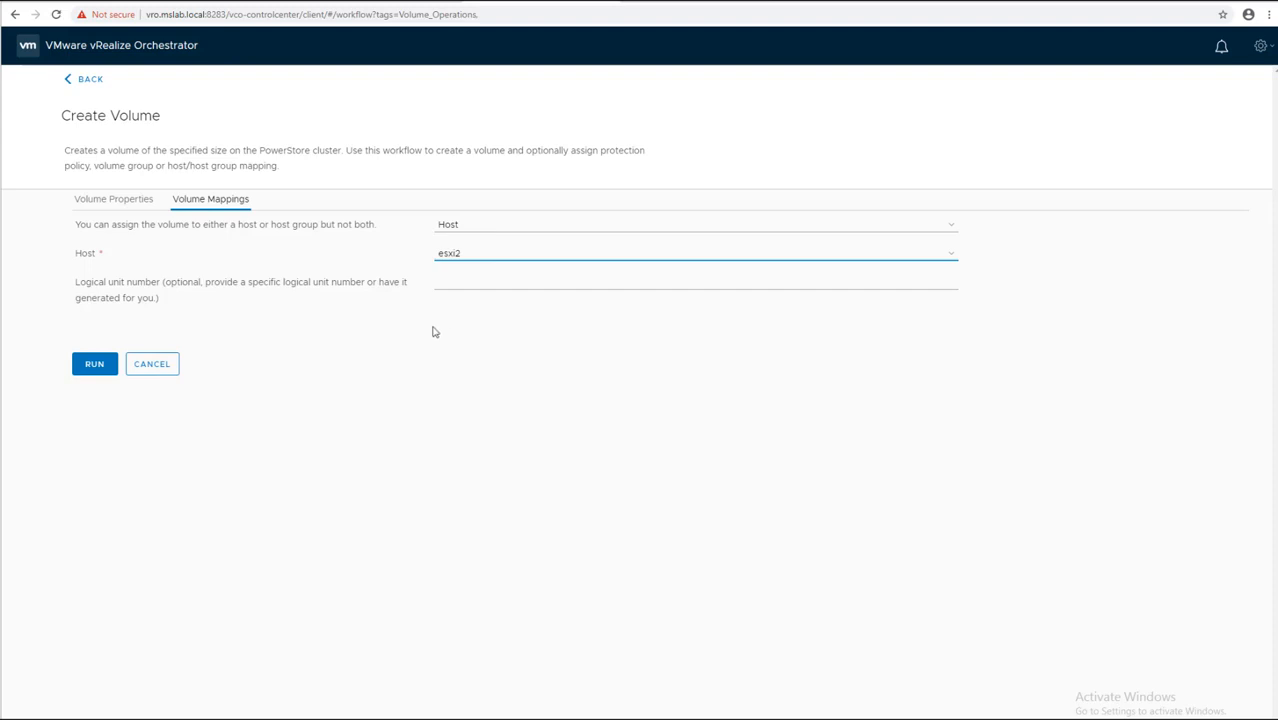
mouse_move(112, 384)
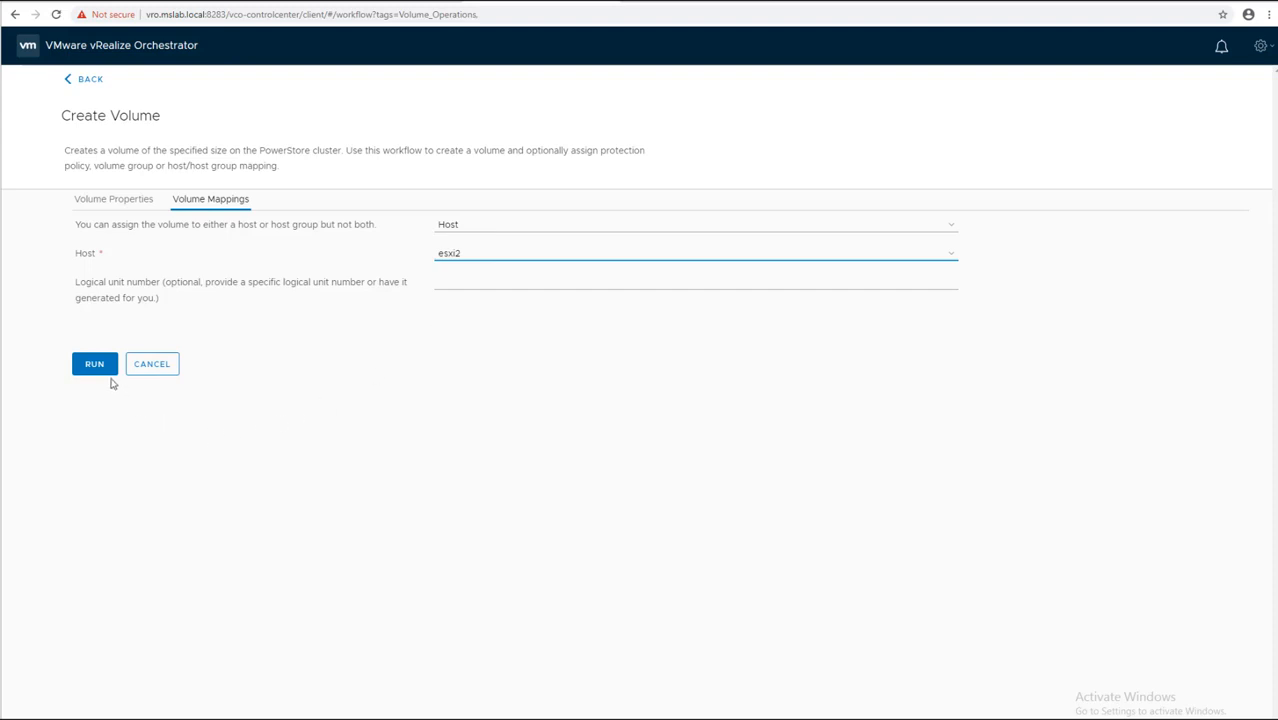
left_click(112, 200)
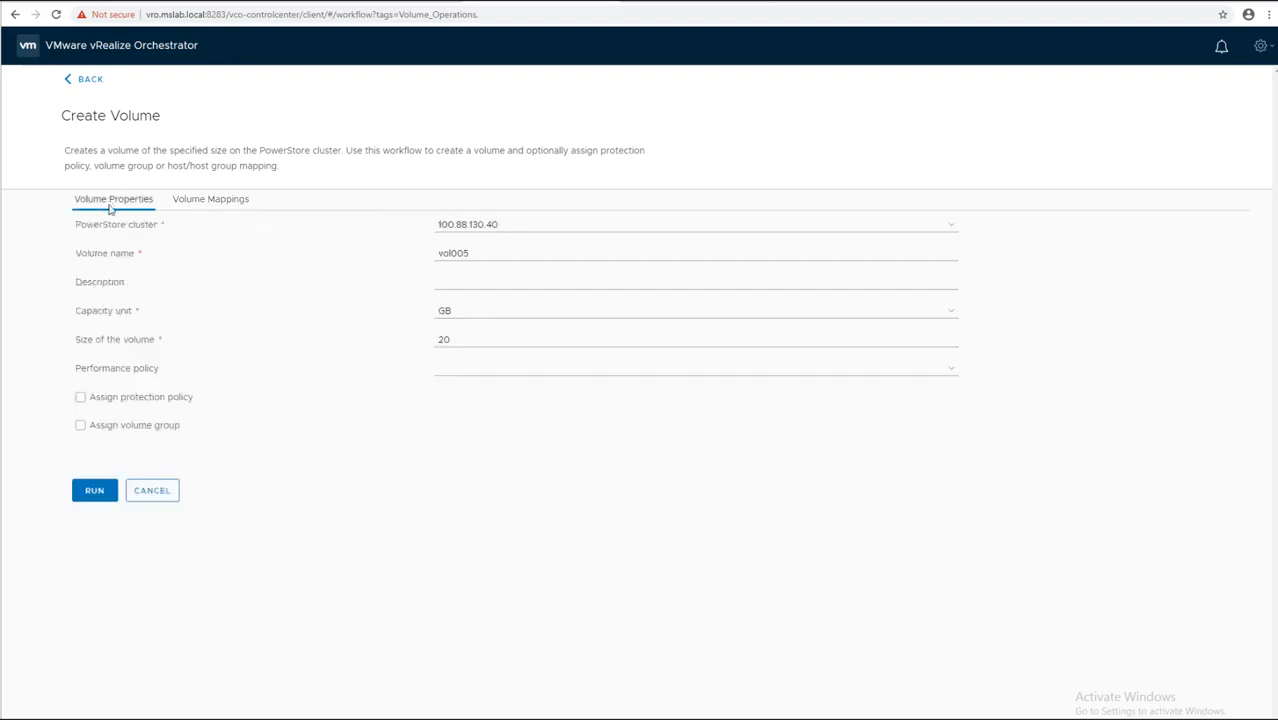
Run the Create Volume workflow and check the new volume in PowerStore.
left_click(94, 490)
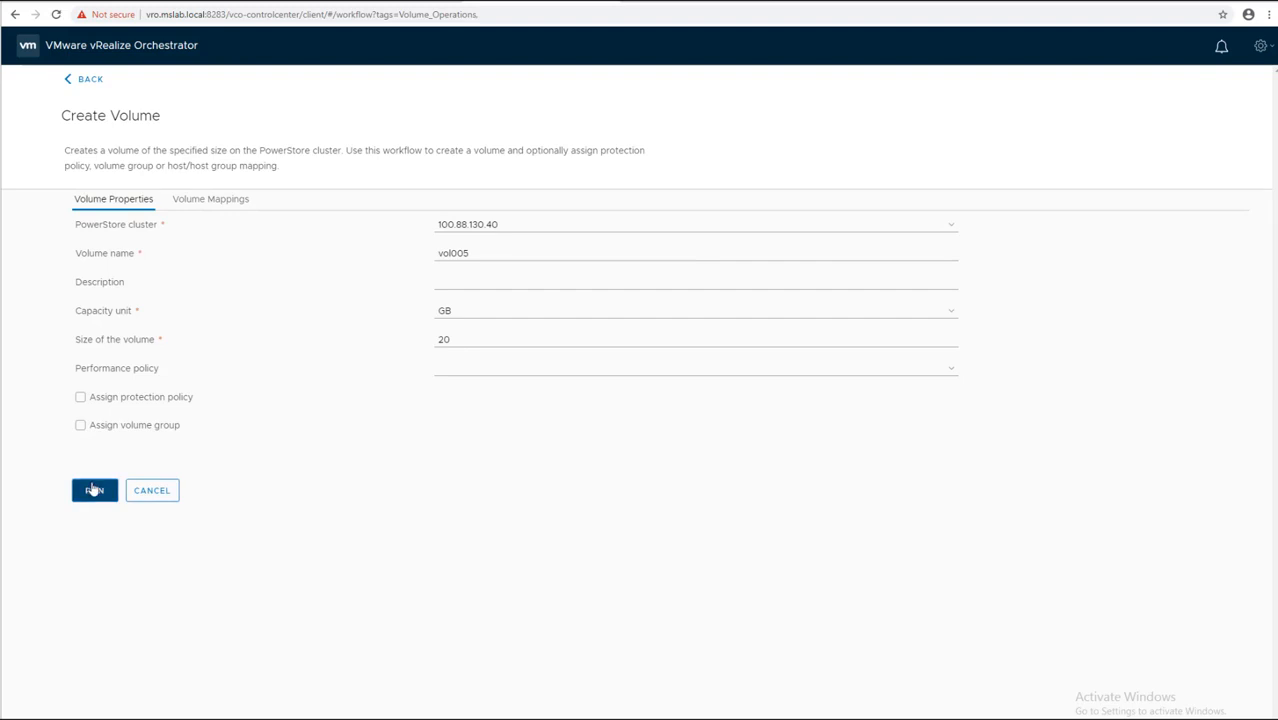
left_click(94, 490)
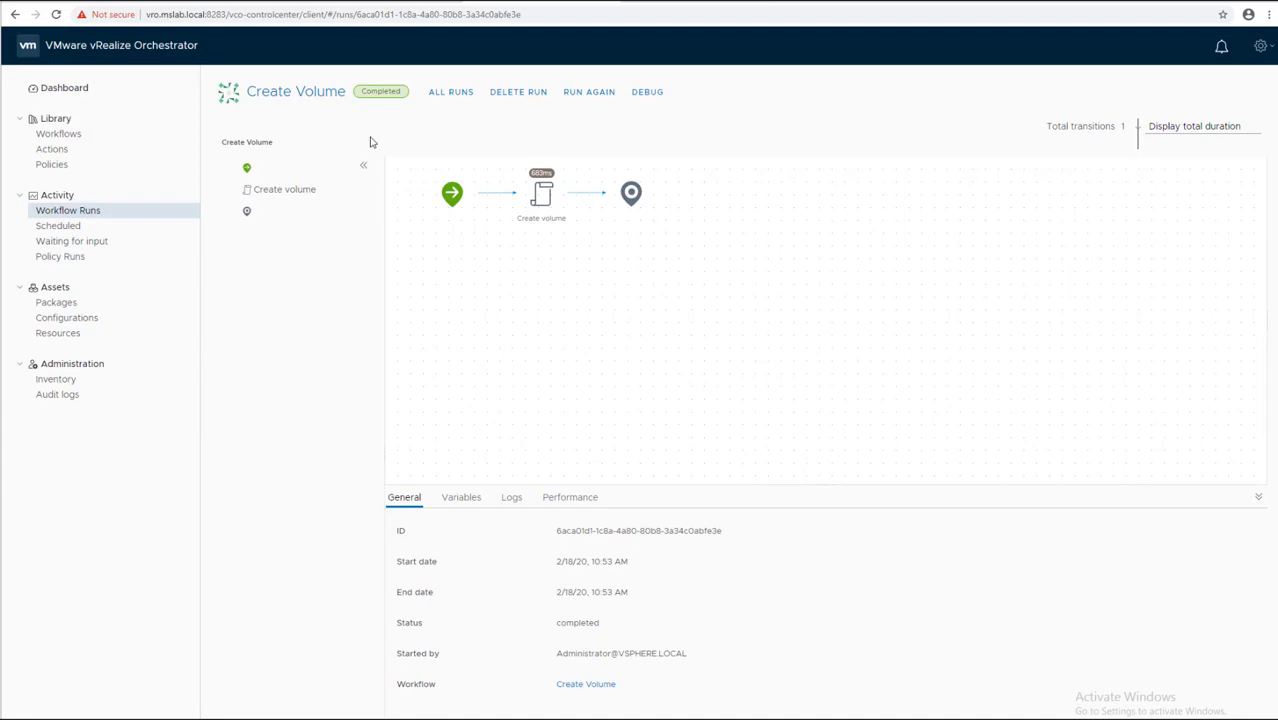
left_click(512, 496)
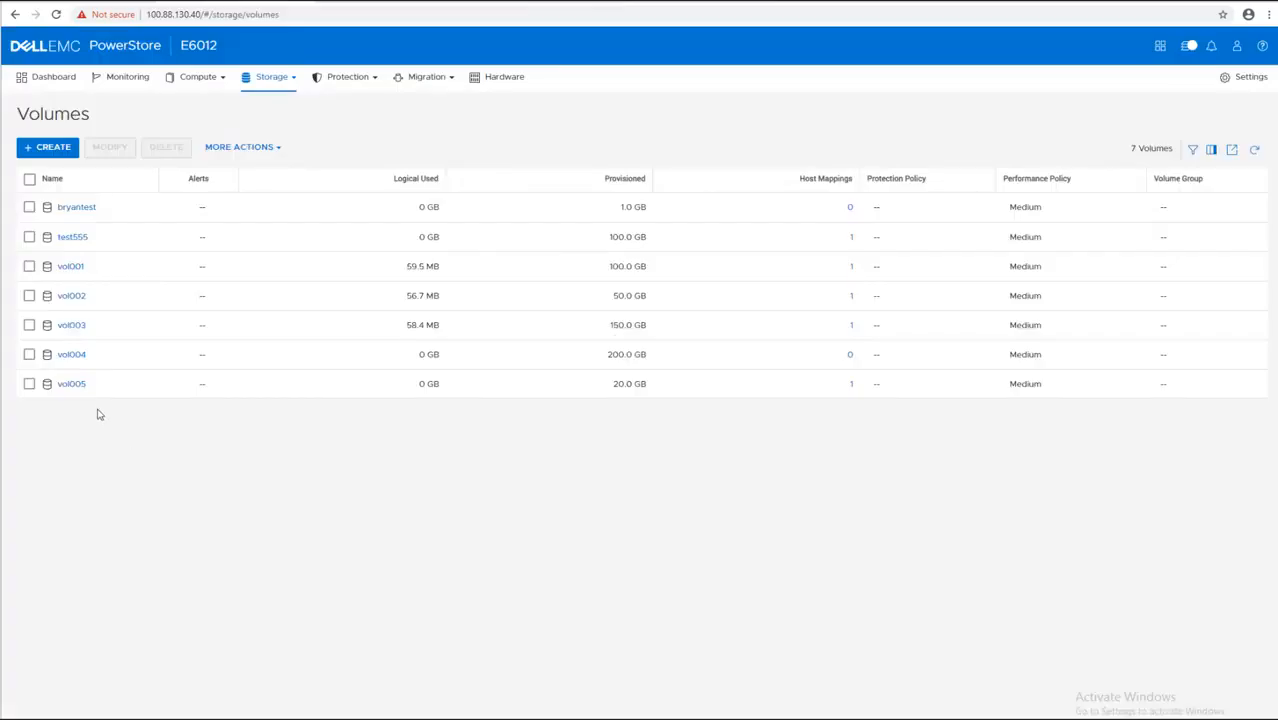
mouse_move(144, 412)
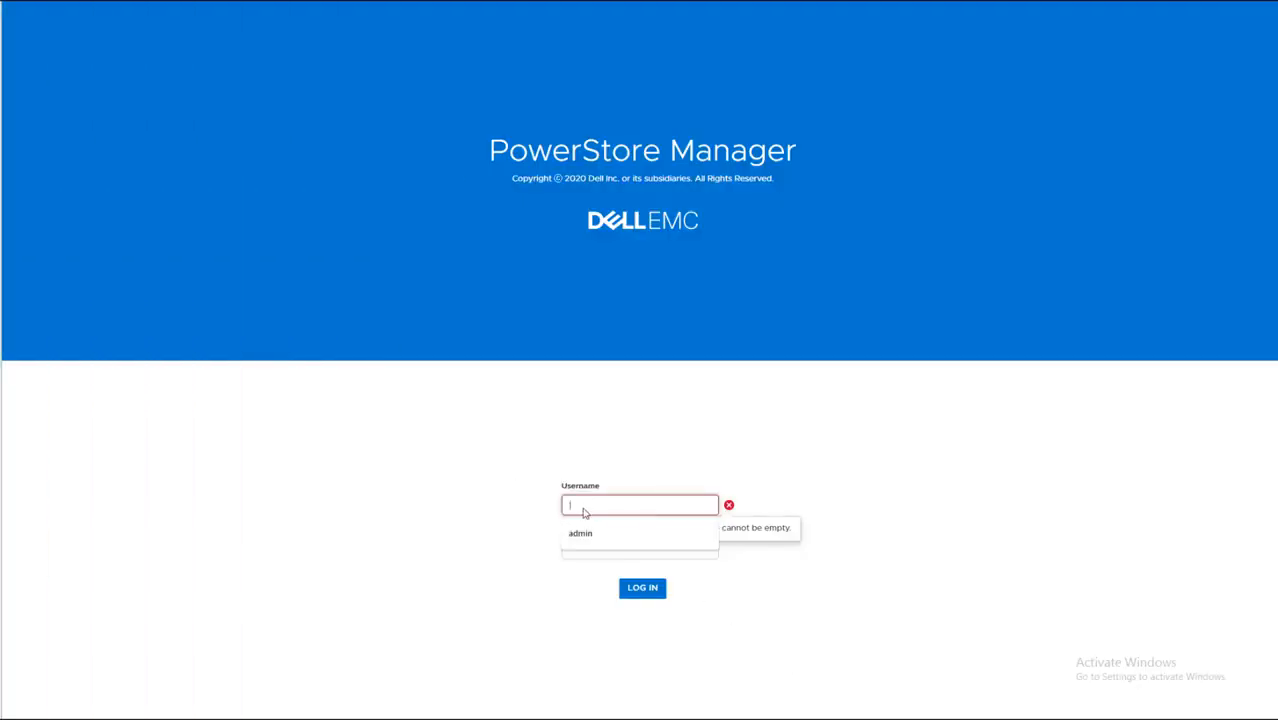
Sign in to PowerStore Manager and show the Storage > Volumes list.
left_click(580, 532)
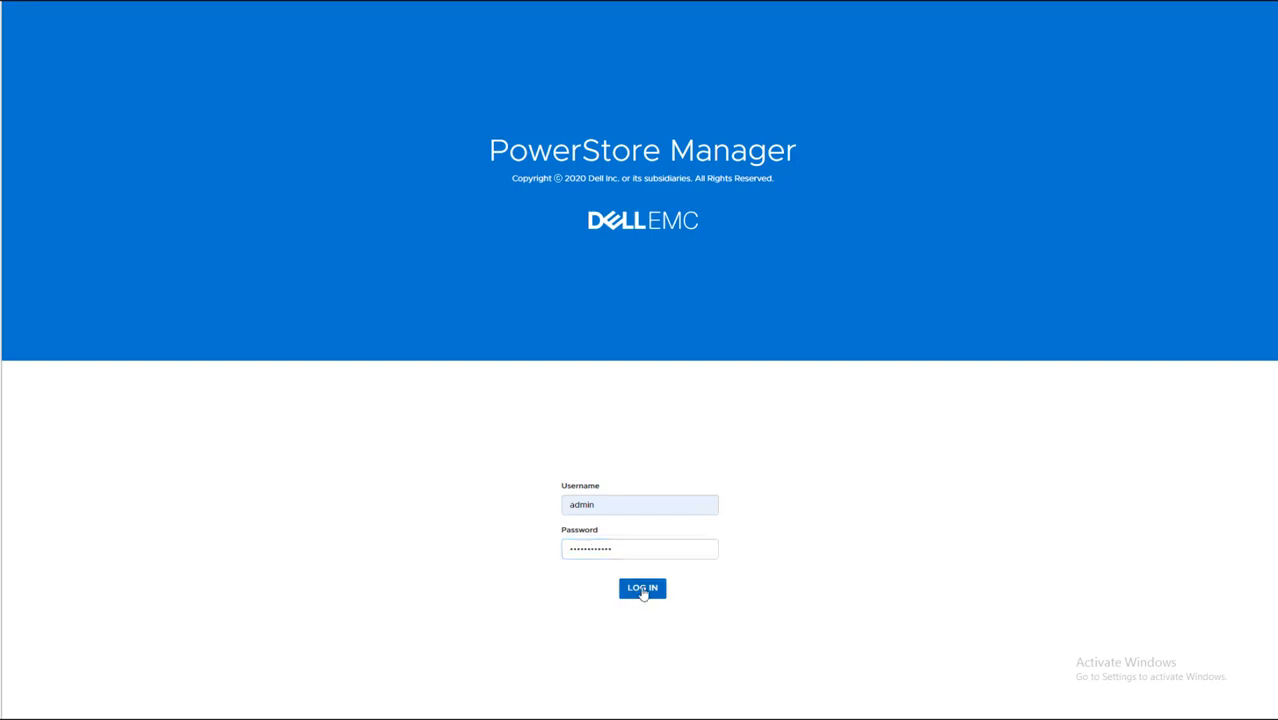
left_click(642, 588)
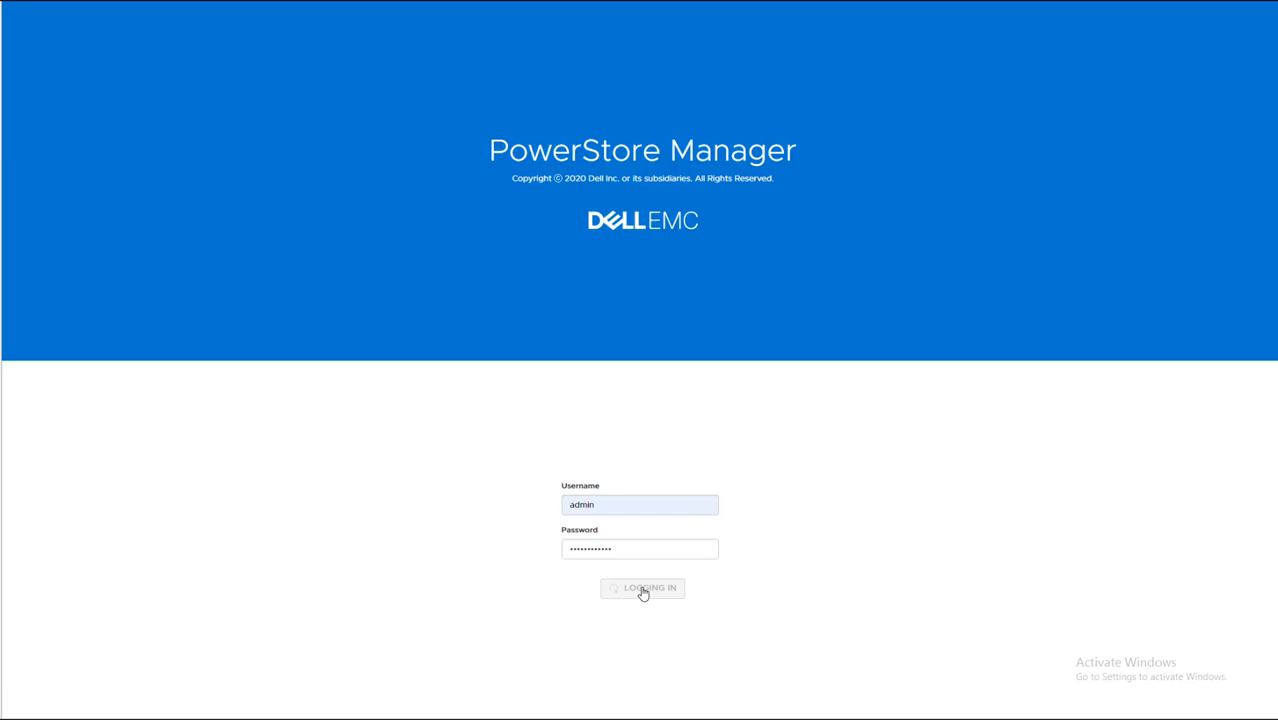
left_click(642, 588)
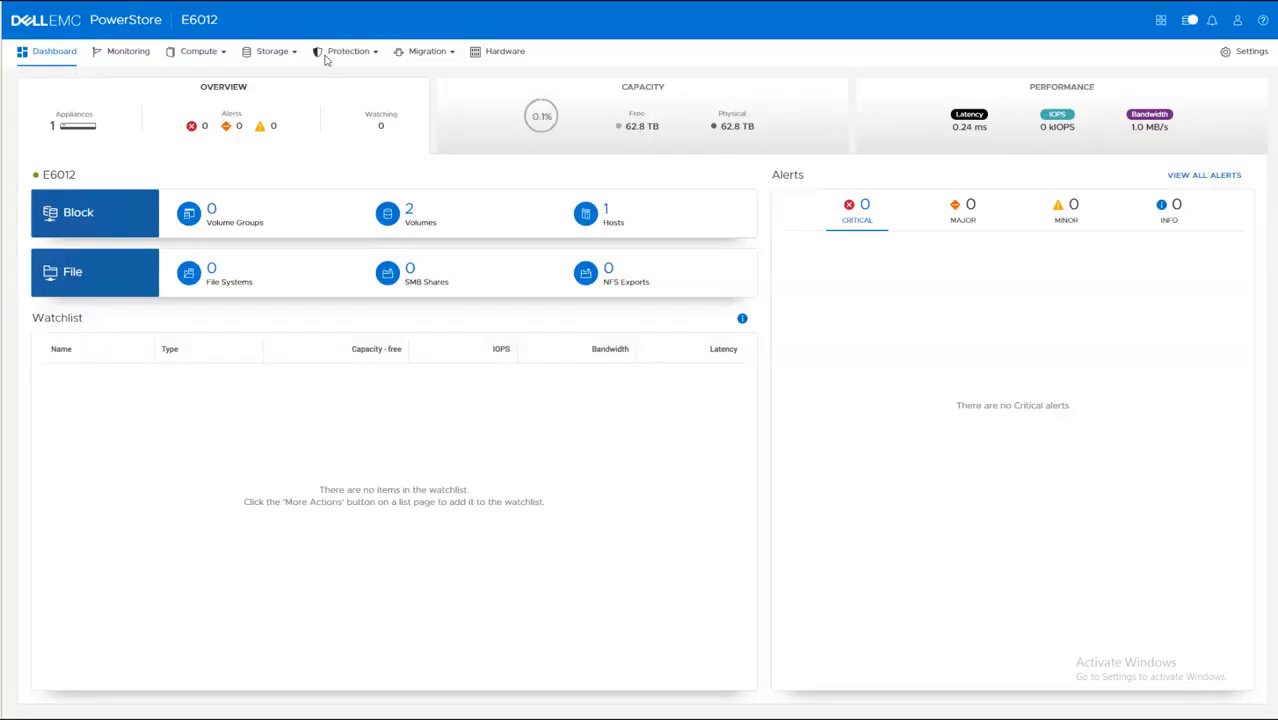
left_click(272, 52)
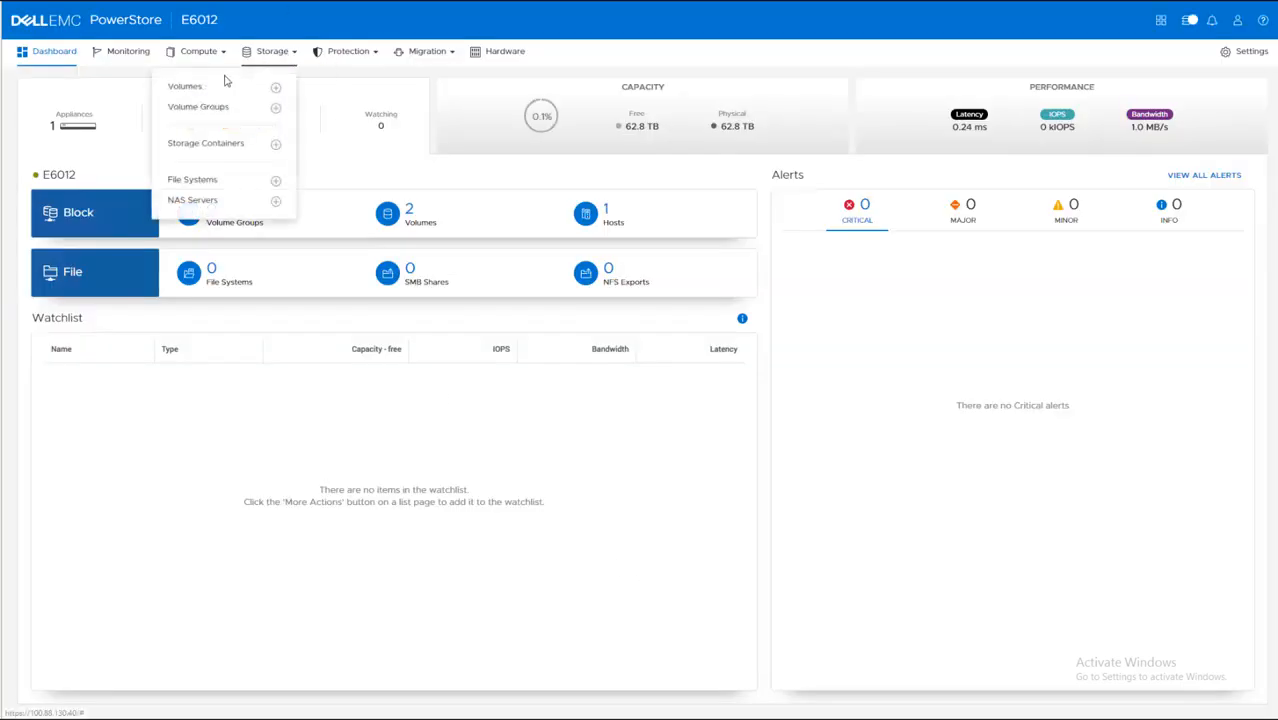
left_click(184, 86)
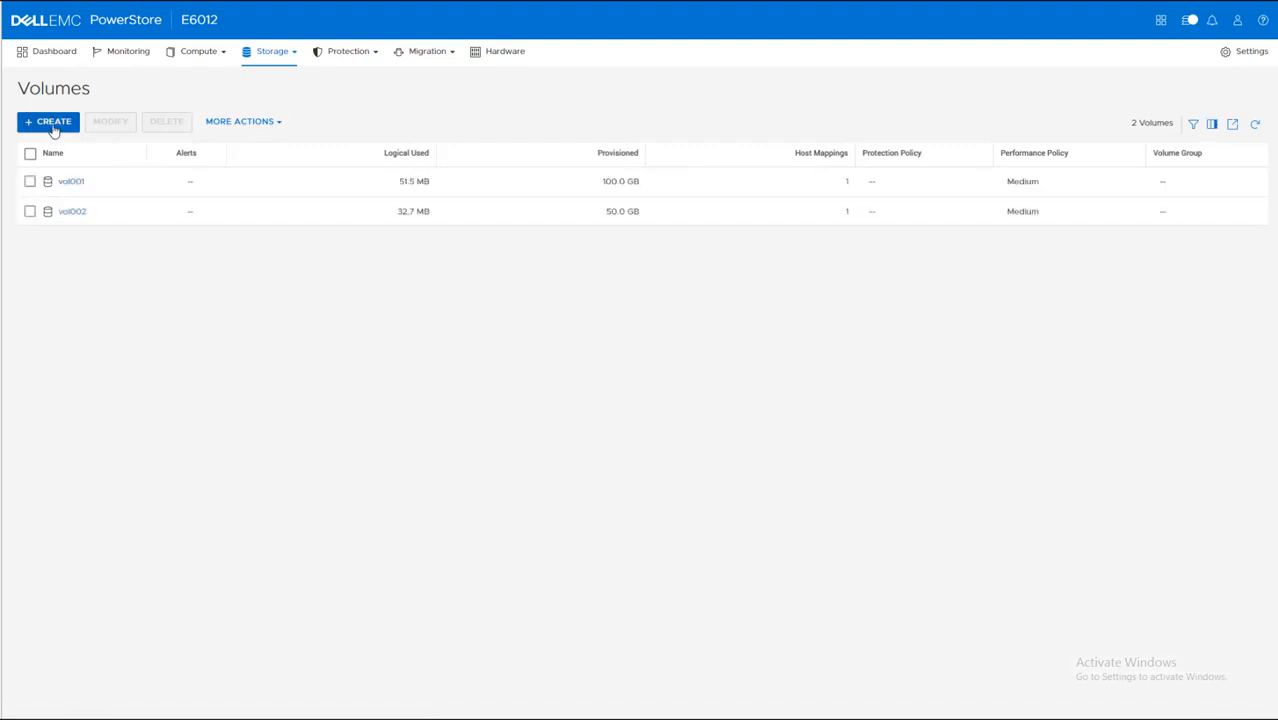
Start a new PowerStore volume named vol003 with a size of 150 GB.
left_click(48, 122)
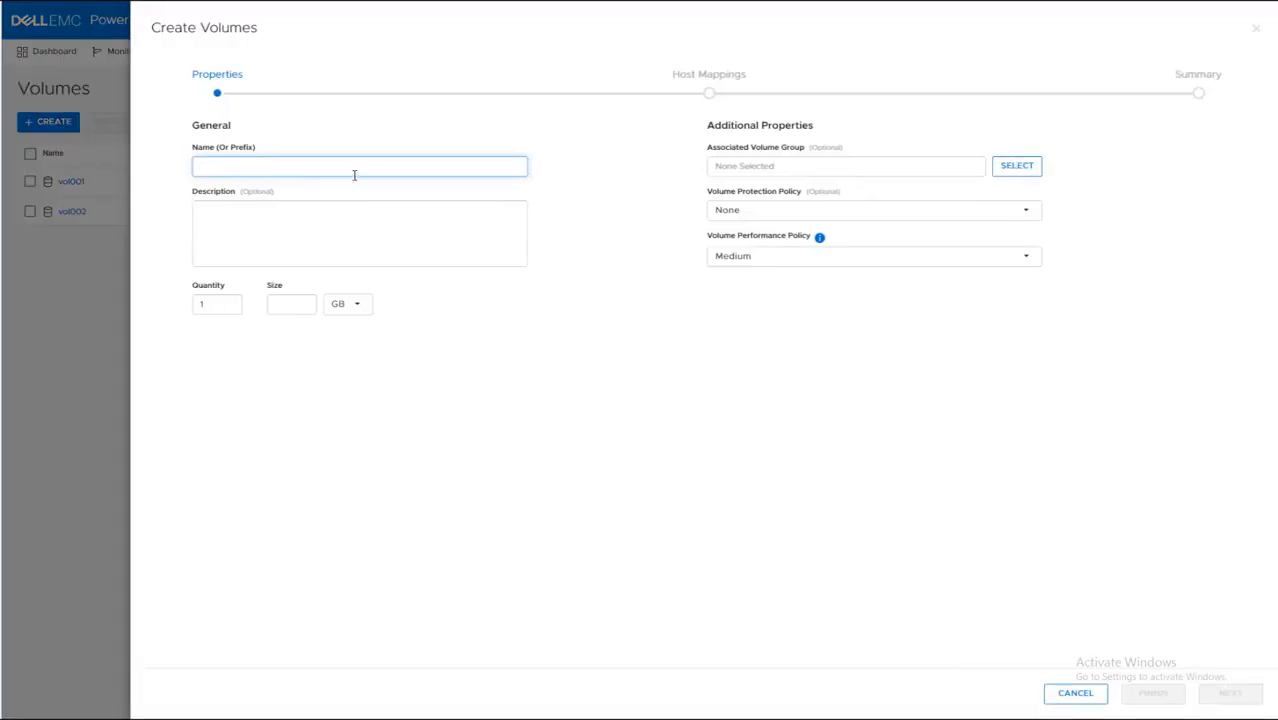
type("vol003")
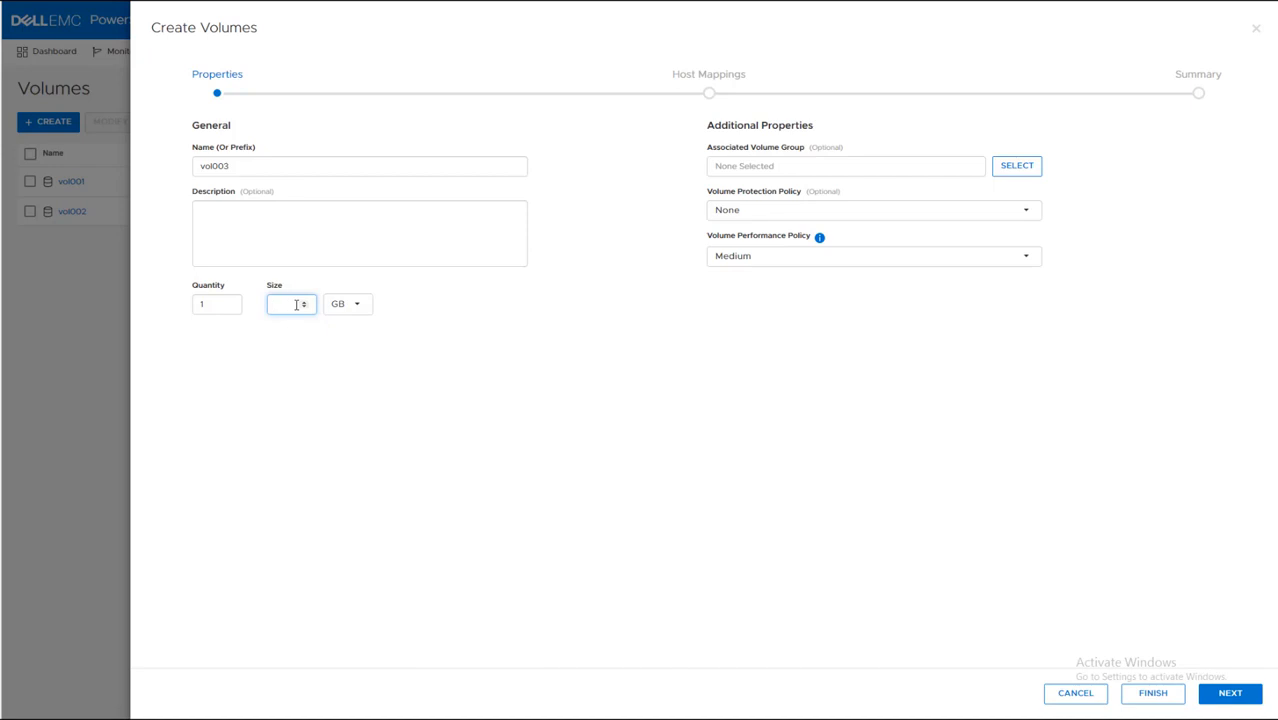
type("150")
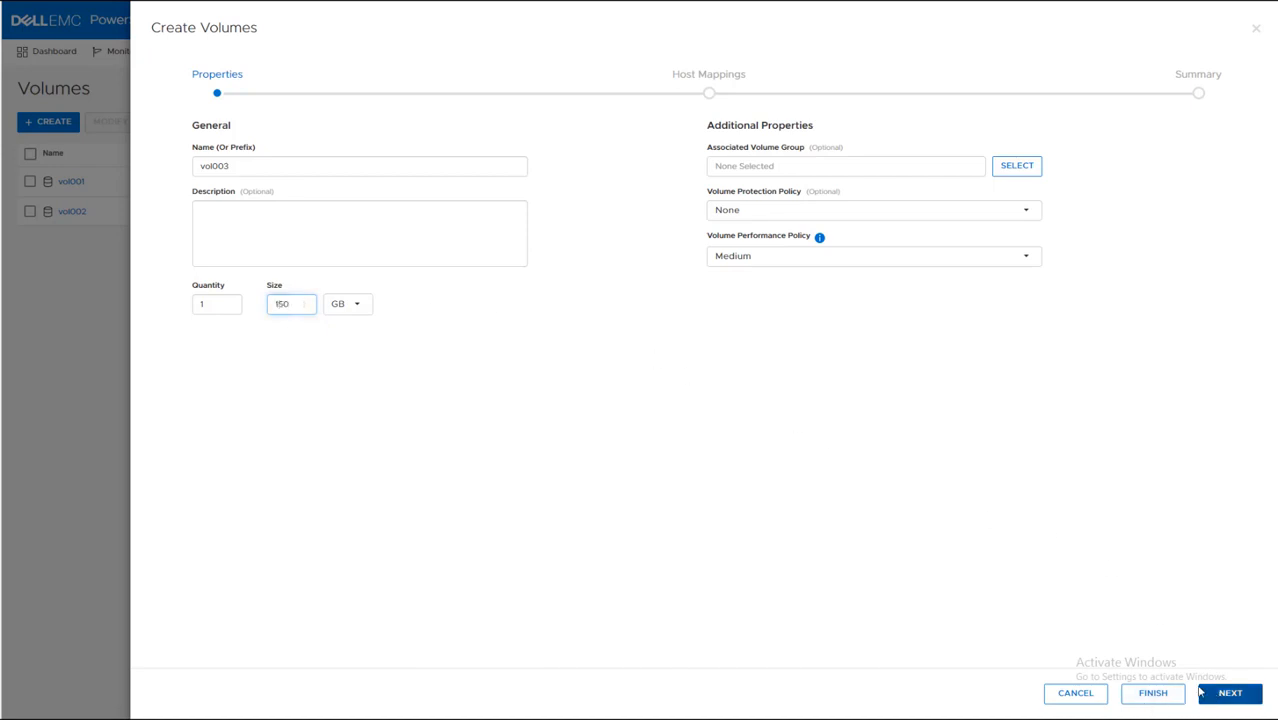
Map the new volume to the ESXi host and submit its creation.
left_click(1228, 692)
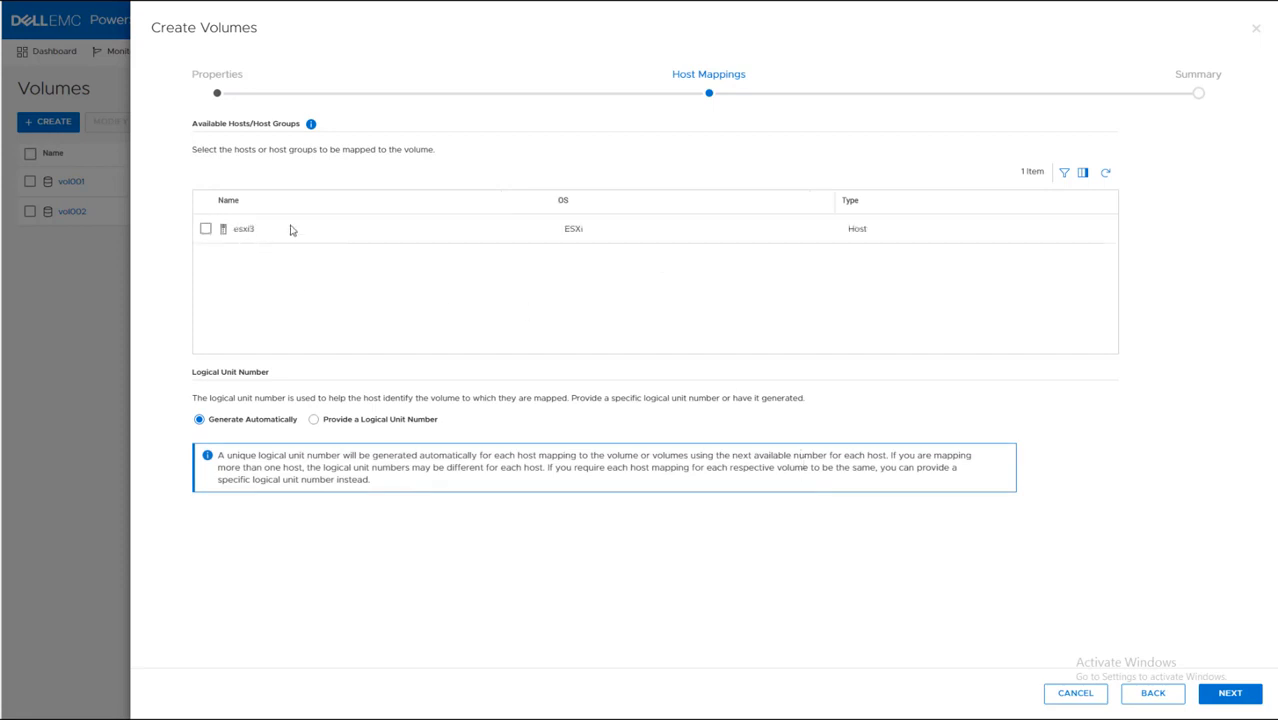
left_click(206, 228)
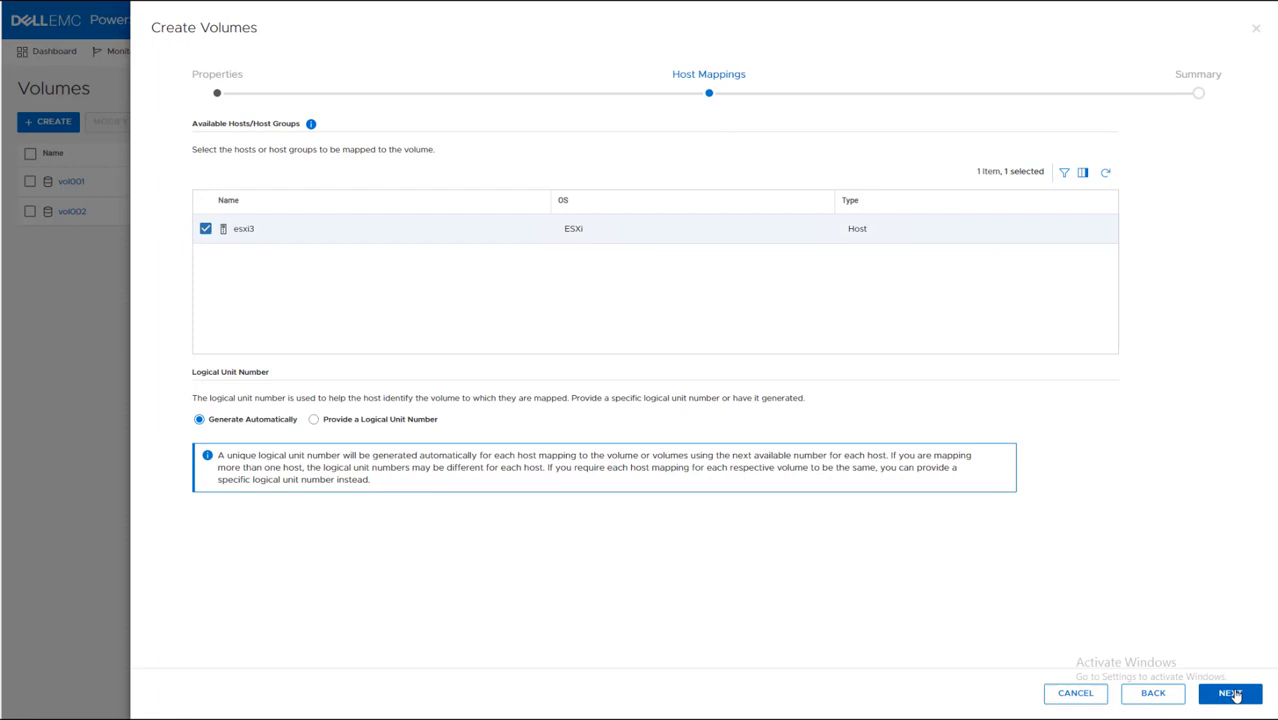
left_click(1228, 692)
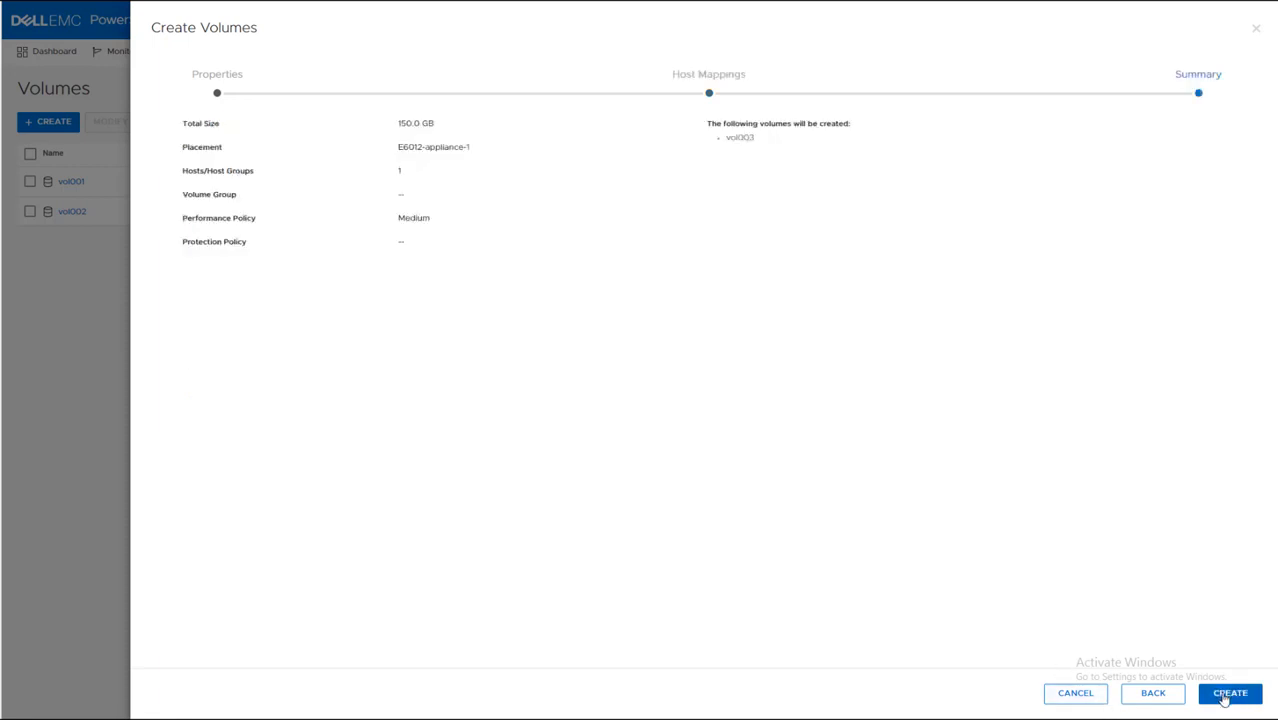
left_click(1230, 692)
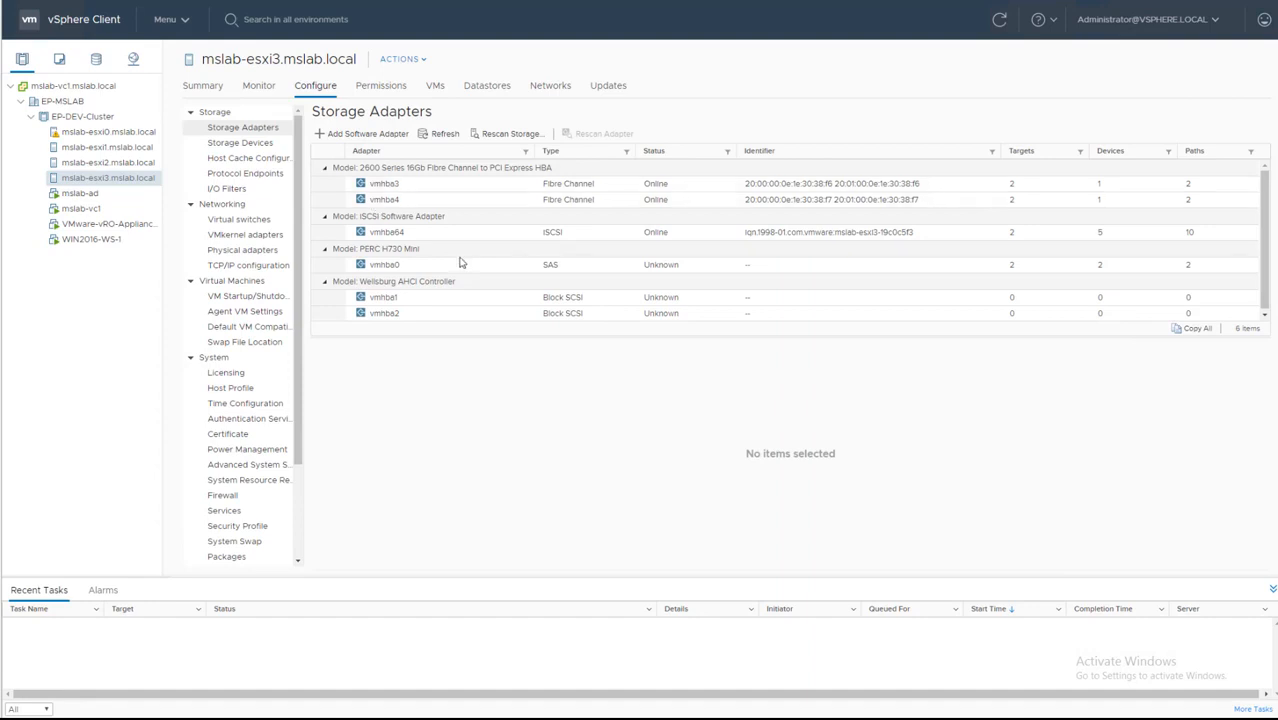
mouse_move(516, 164)
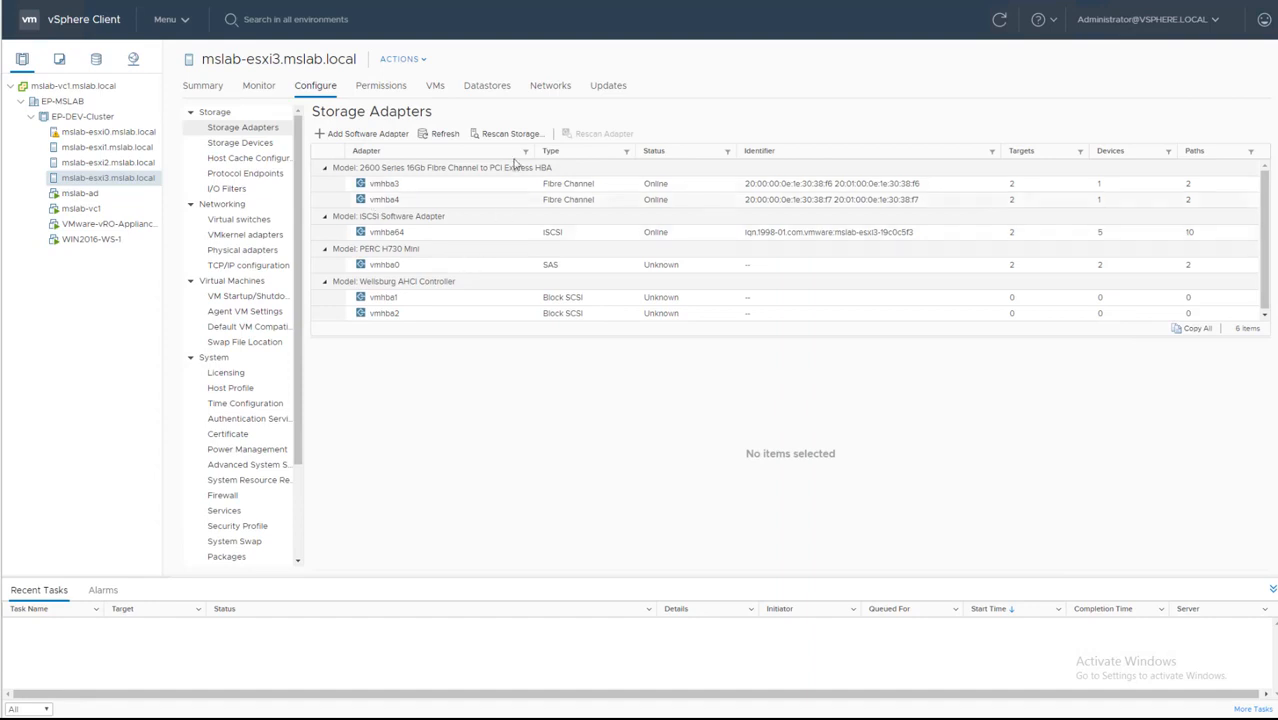
Rescan mslab-esxi3's storage and view the iSCSI software adapter's devices.
left_click(510, 132)
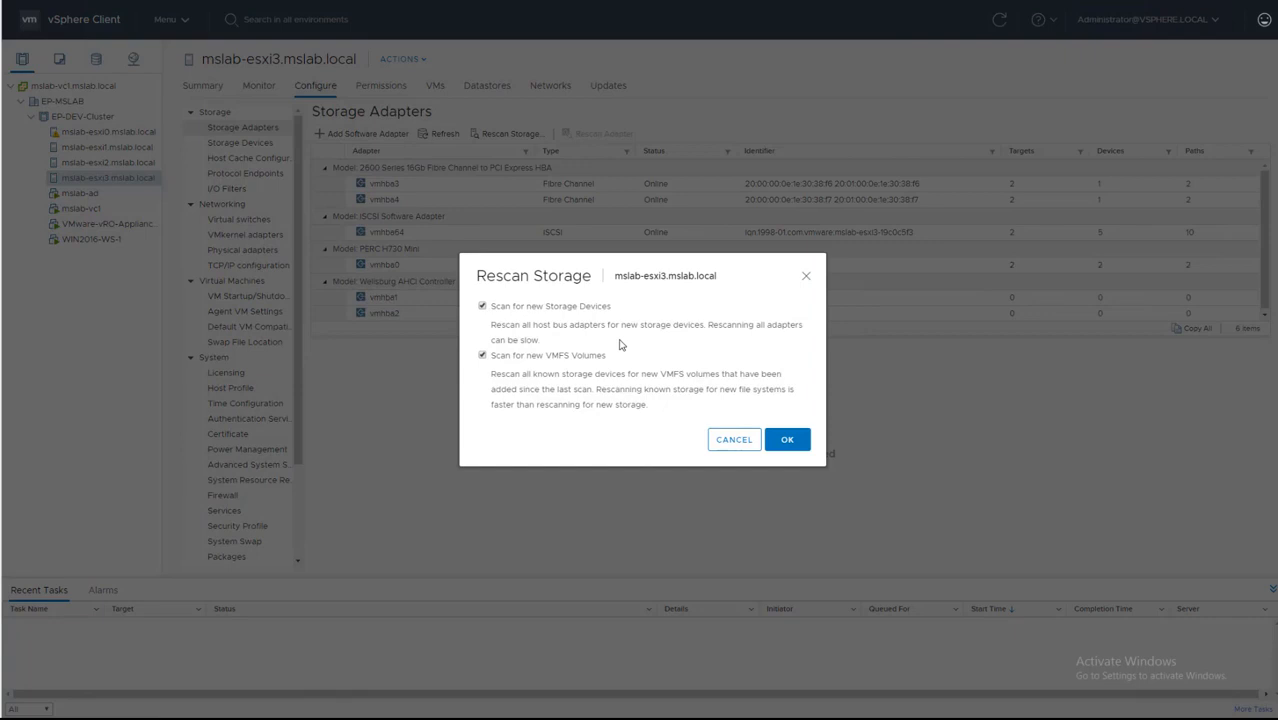
left_click(788, 440)
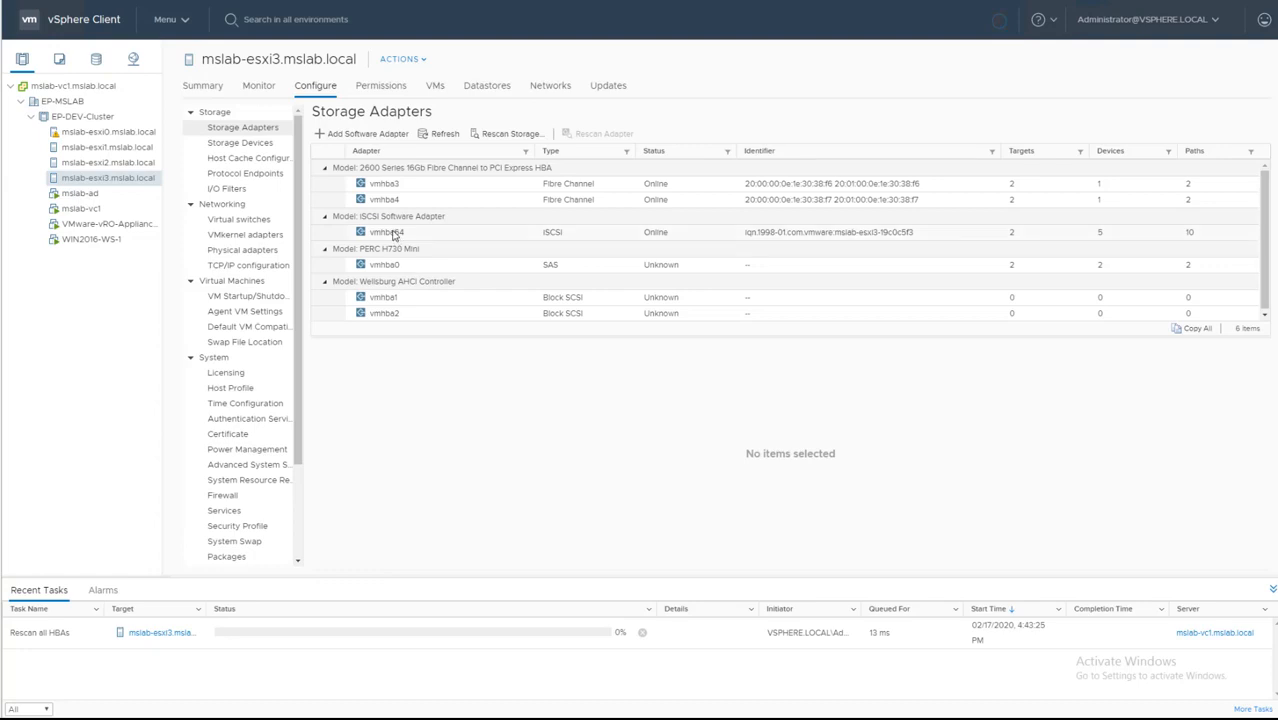
left_click(384, 232)
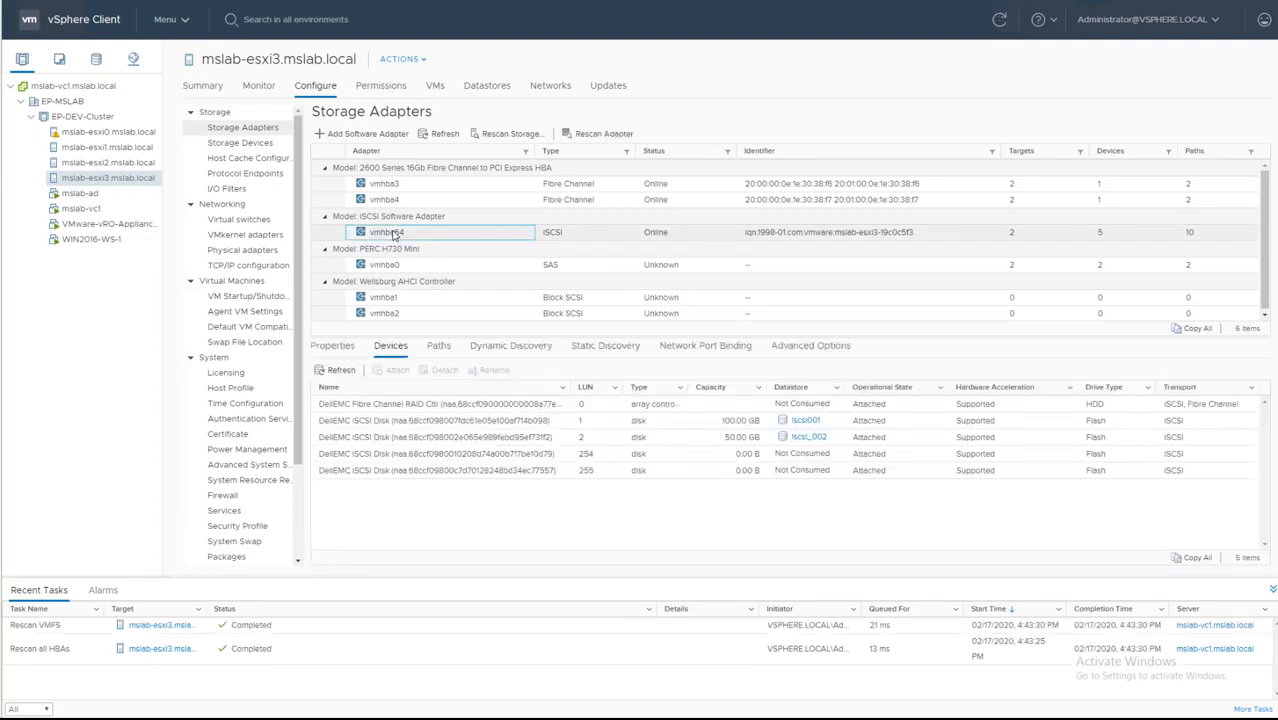
left_click(386, 232)
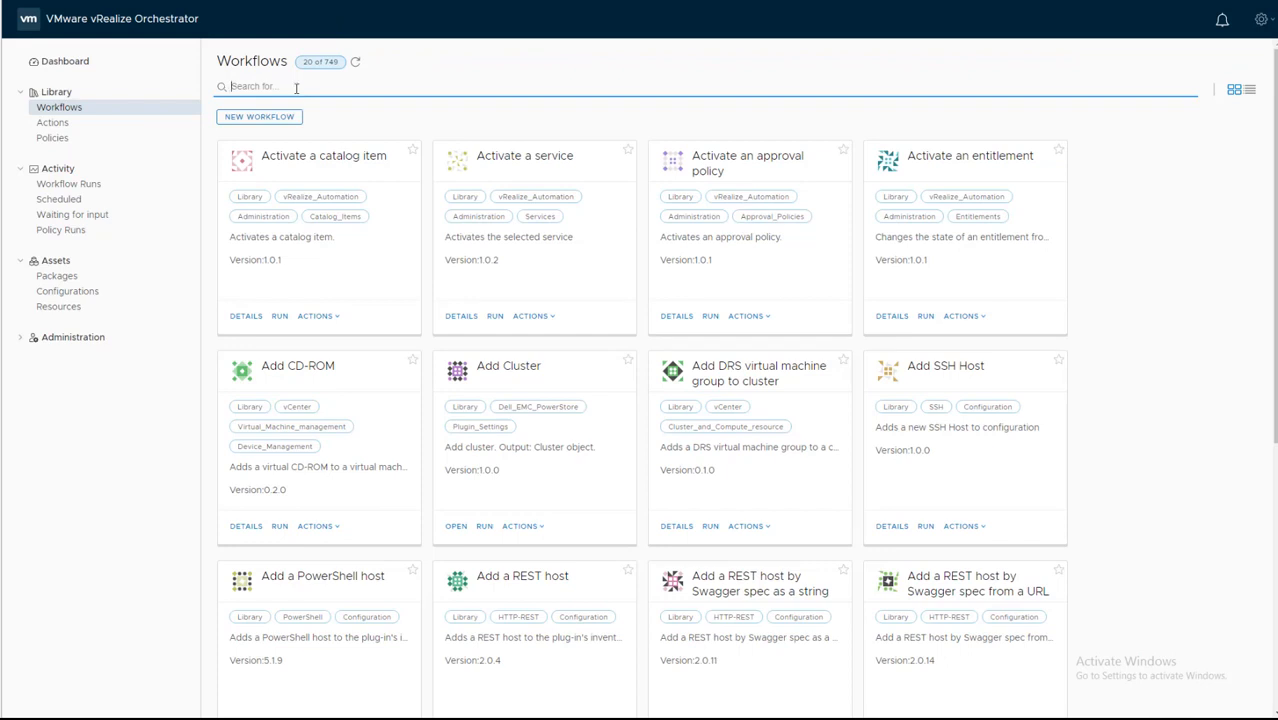
Filter the workflow library to the Dell_EMC_PowerStore tag by searching 'dell'.
type("dell")
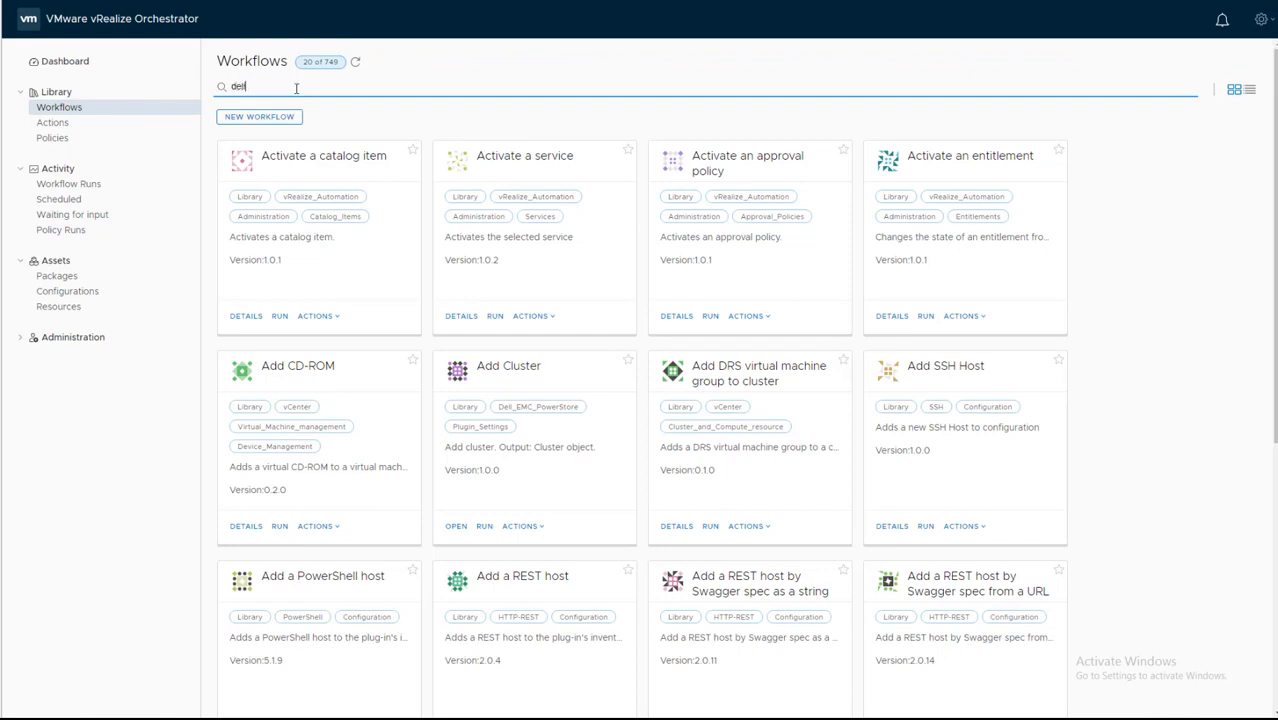
type("dell")
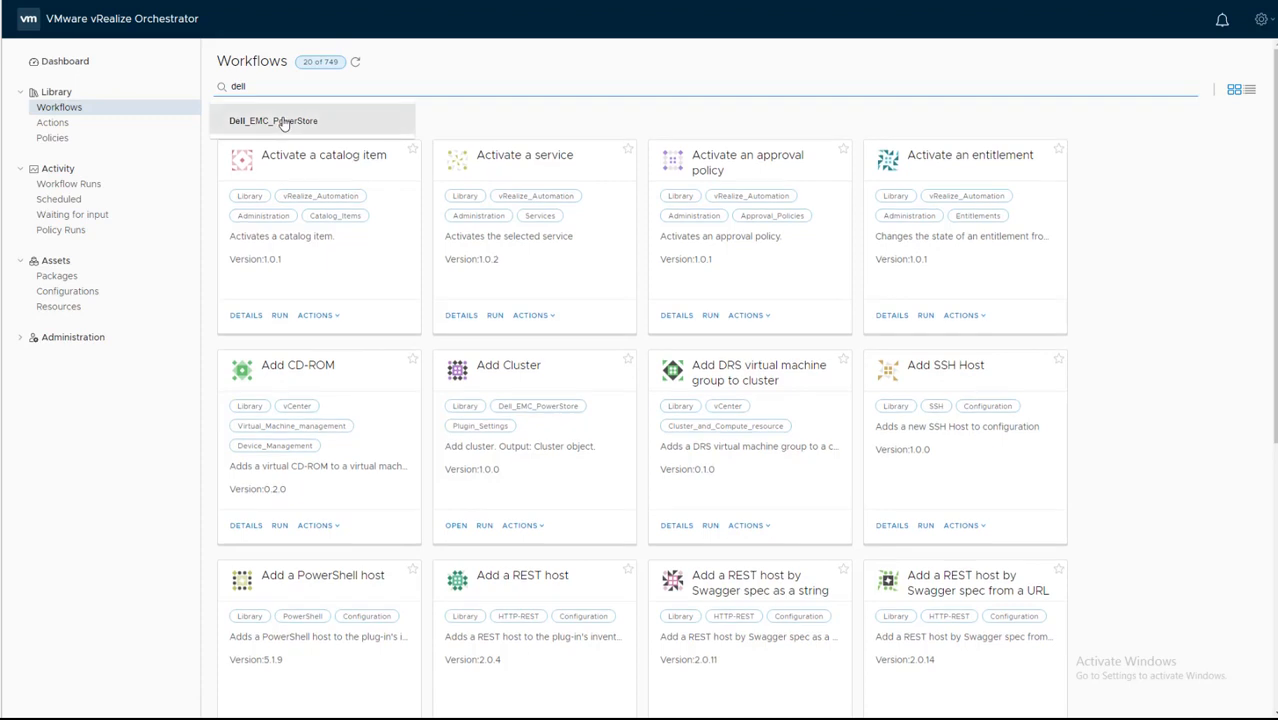
left_click(272, 120)
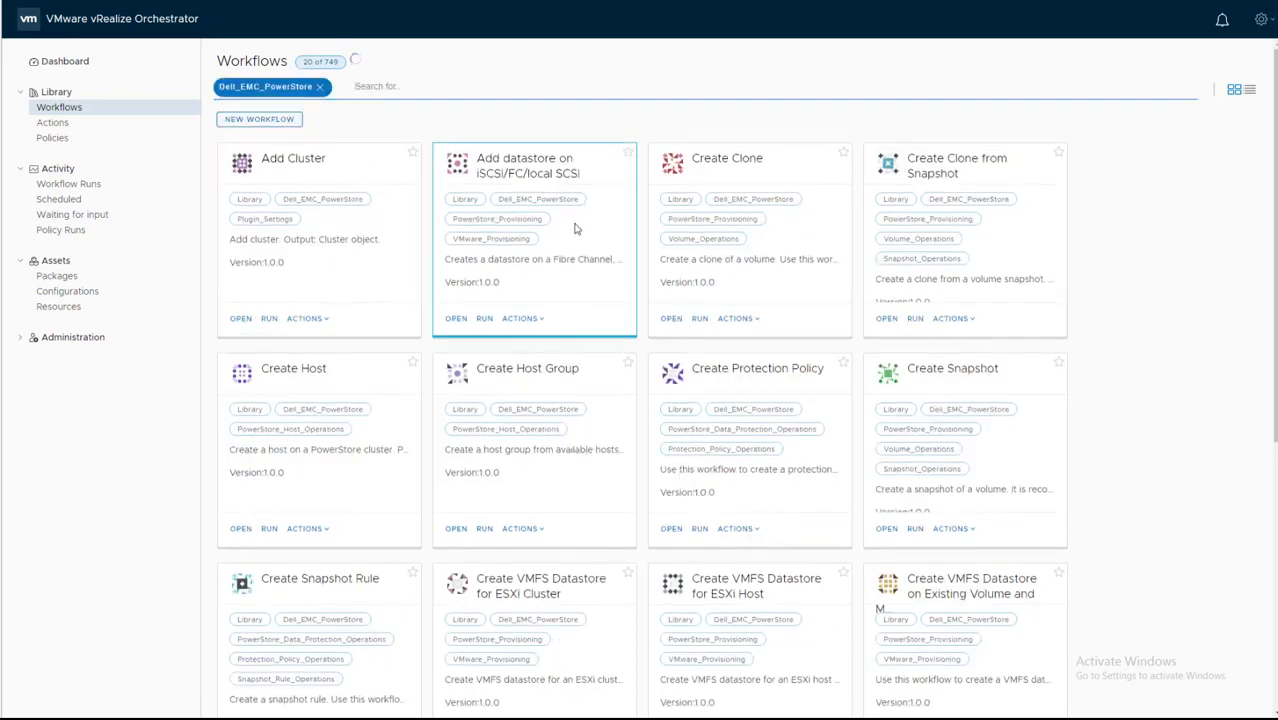
Launch the Add datastore on iSCSI/FC/local SCSI workflow and choose host mslab-esxi3.
left_click(484, 318)
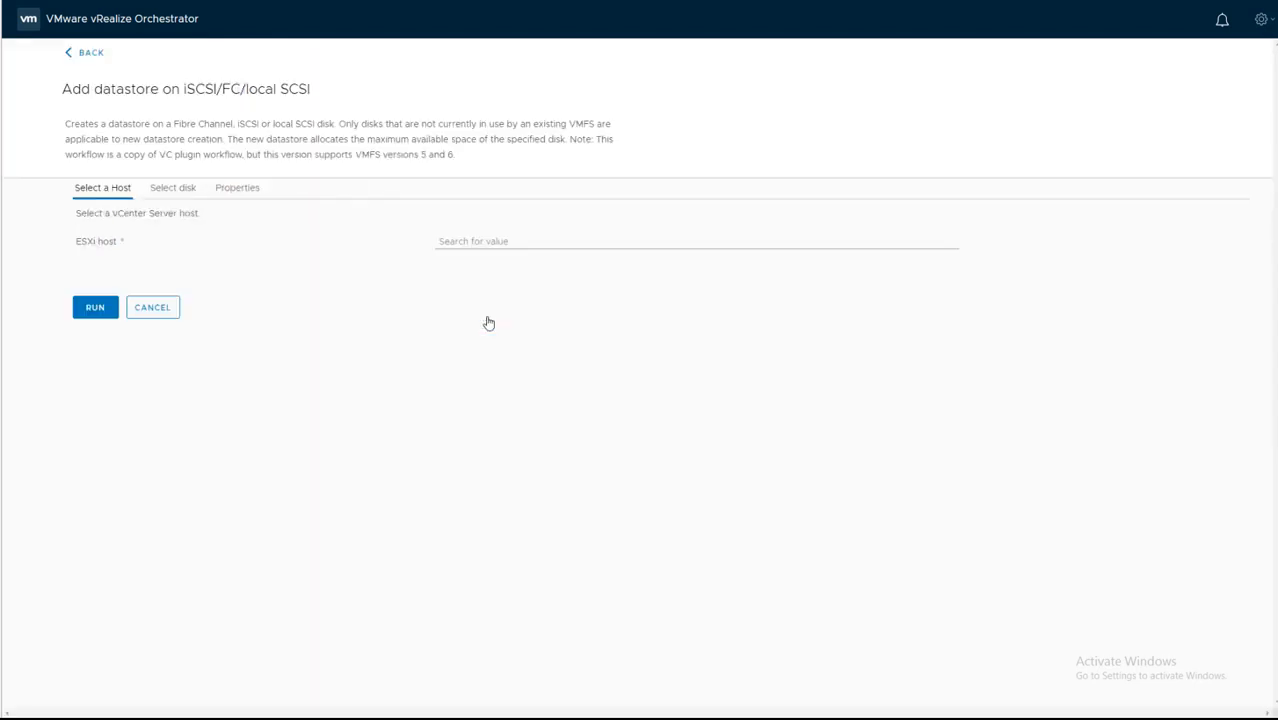
left_click(696, 240)
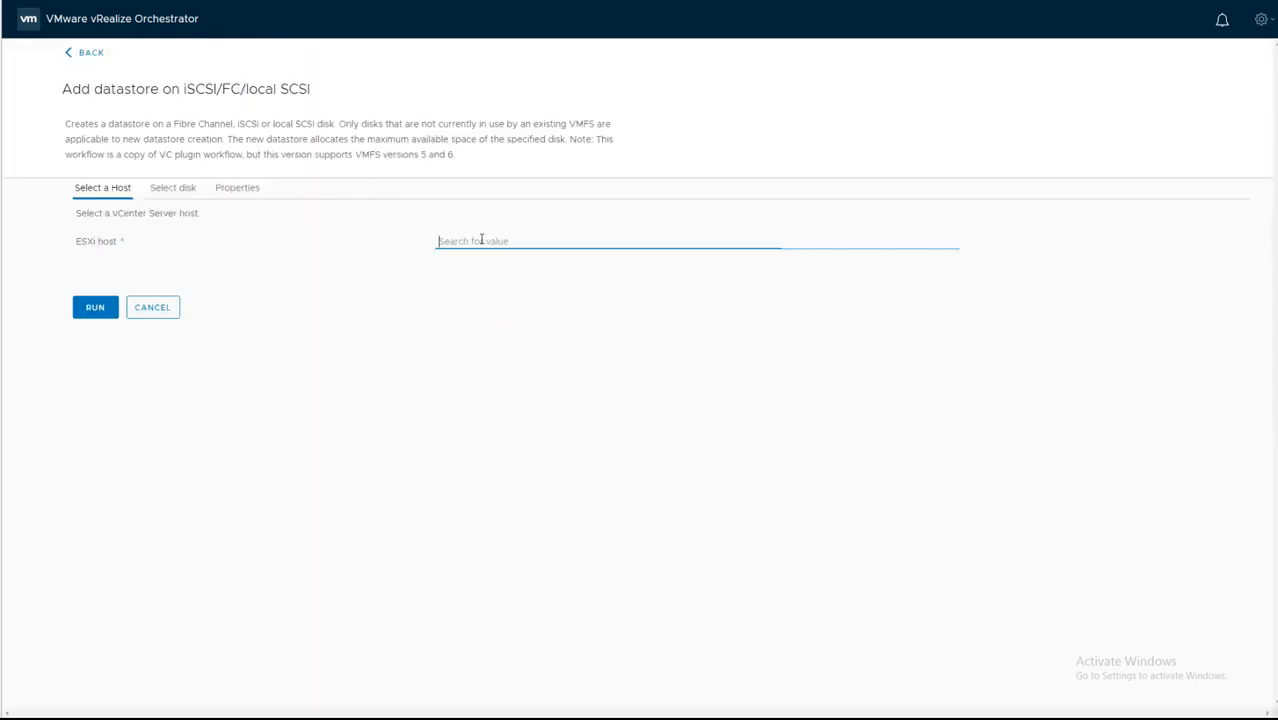
type("es")
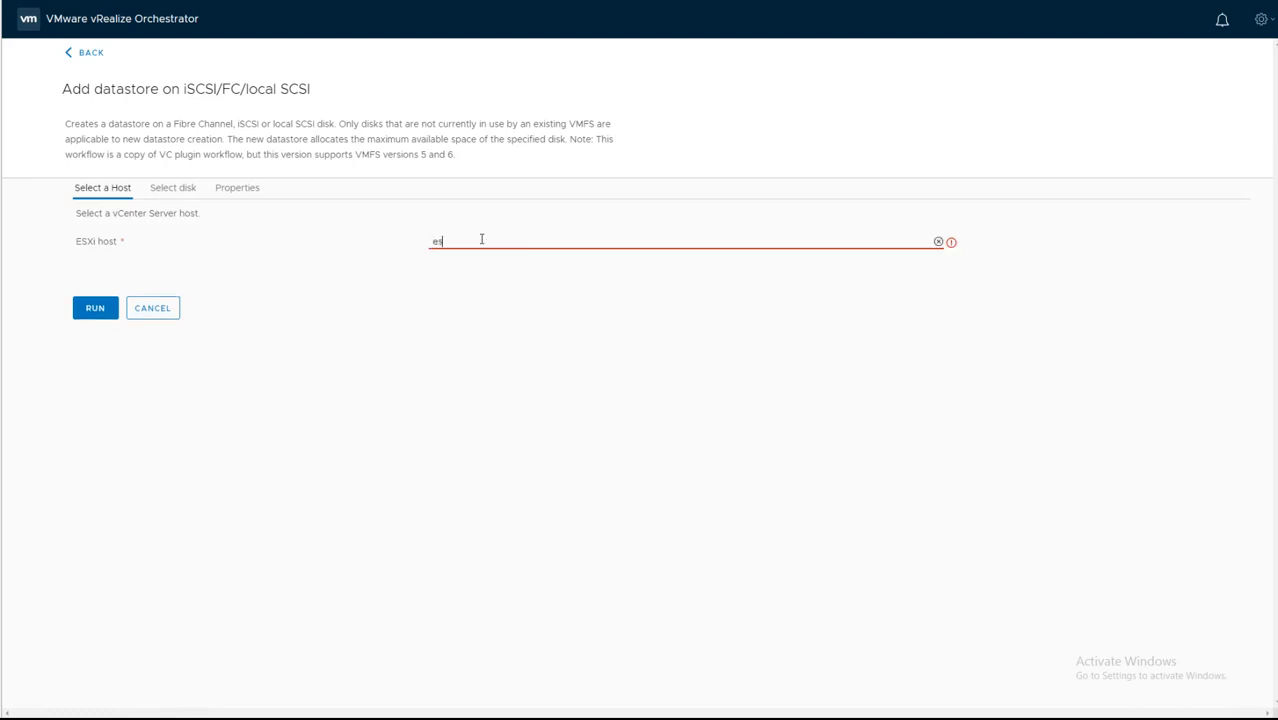
type("x")
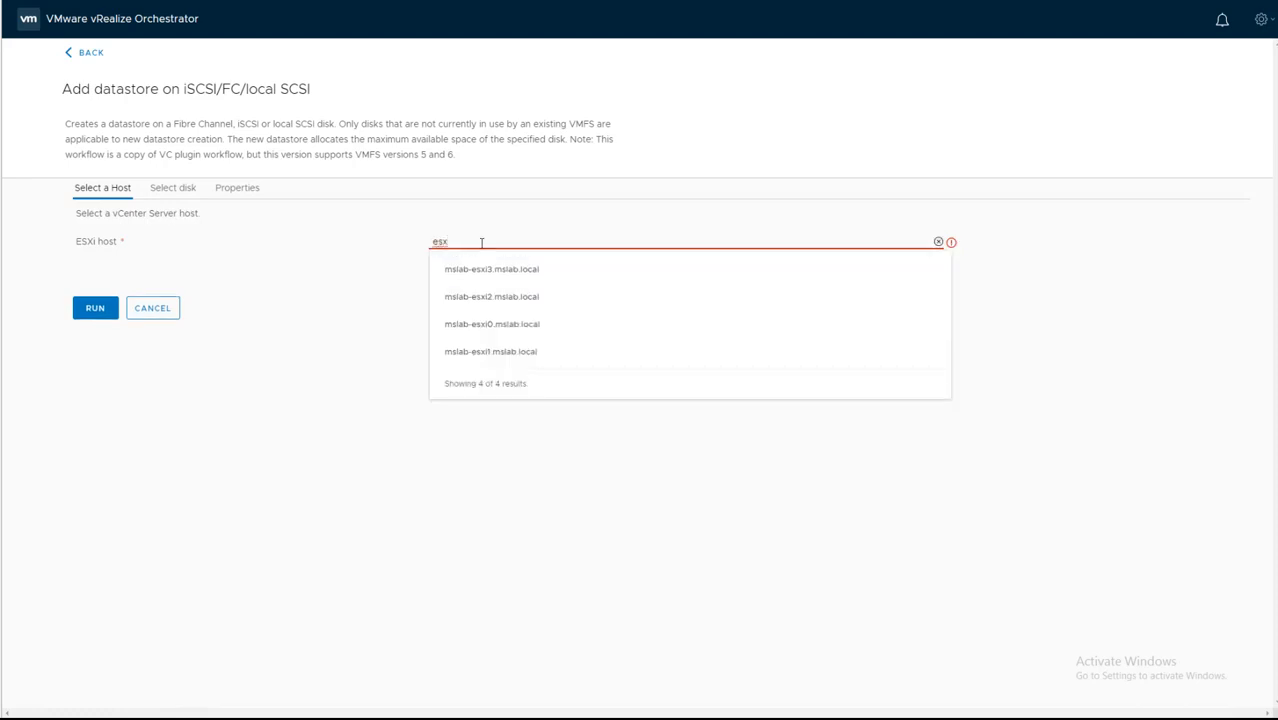
left_click(492, 268)
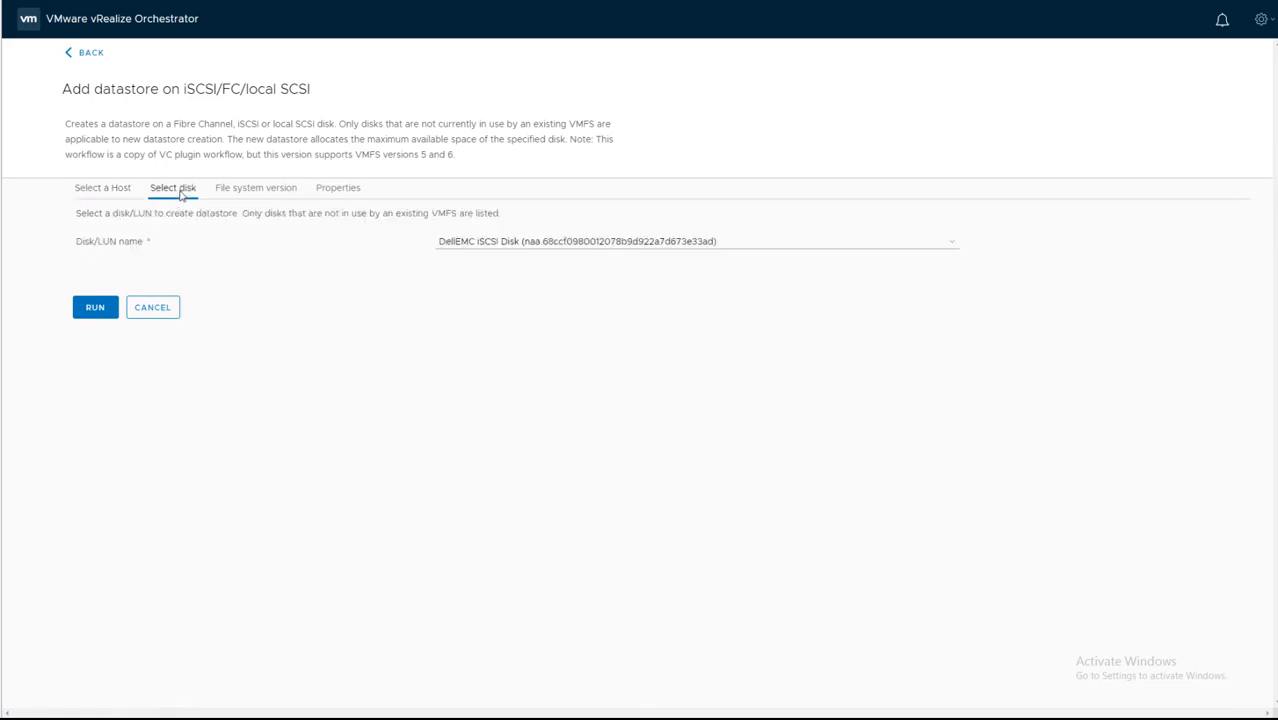
mouse_move(438, 240)
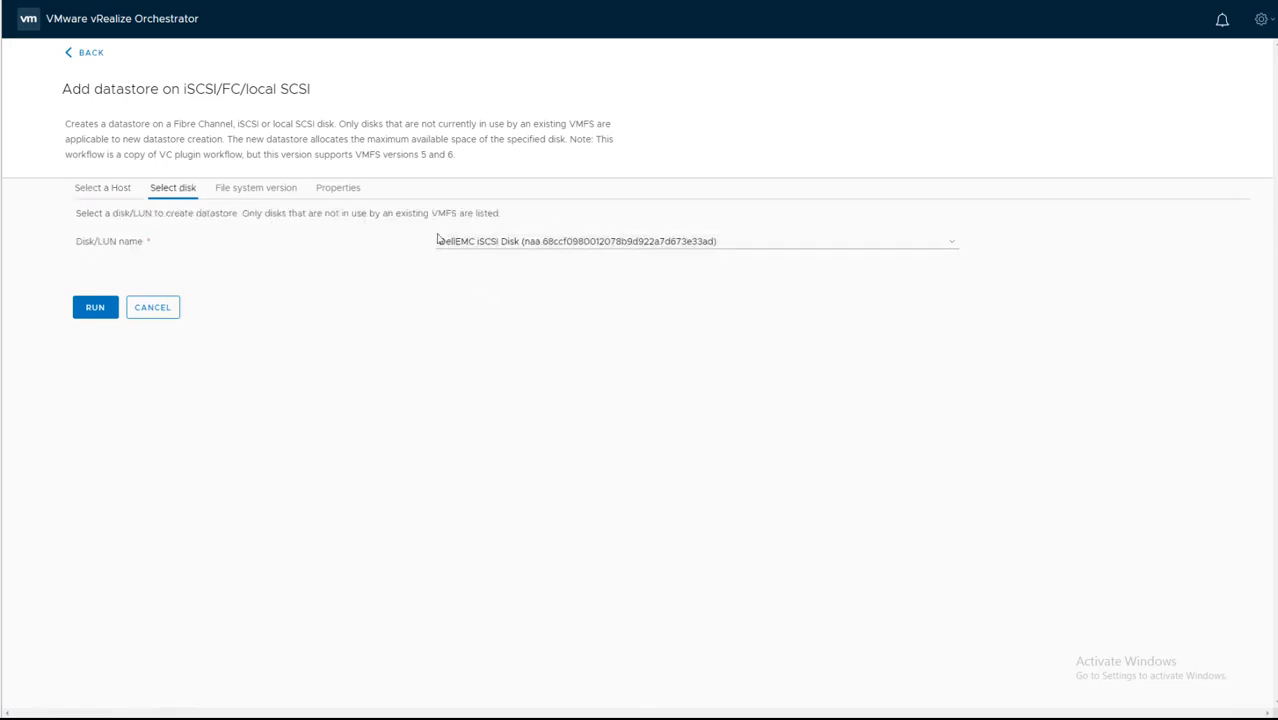
Set VMFS version 6 and datastore name iscsi_003, keeping capacity 150.
left_click(256, 188)
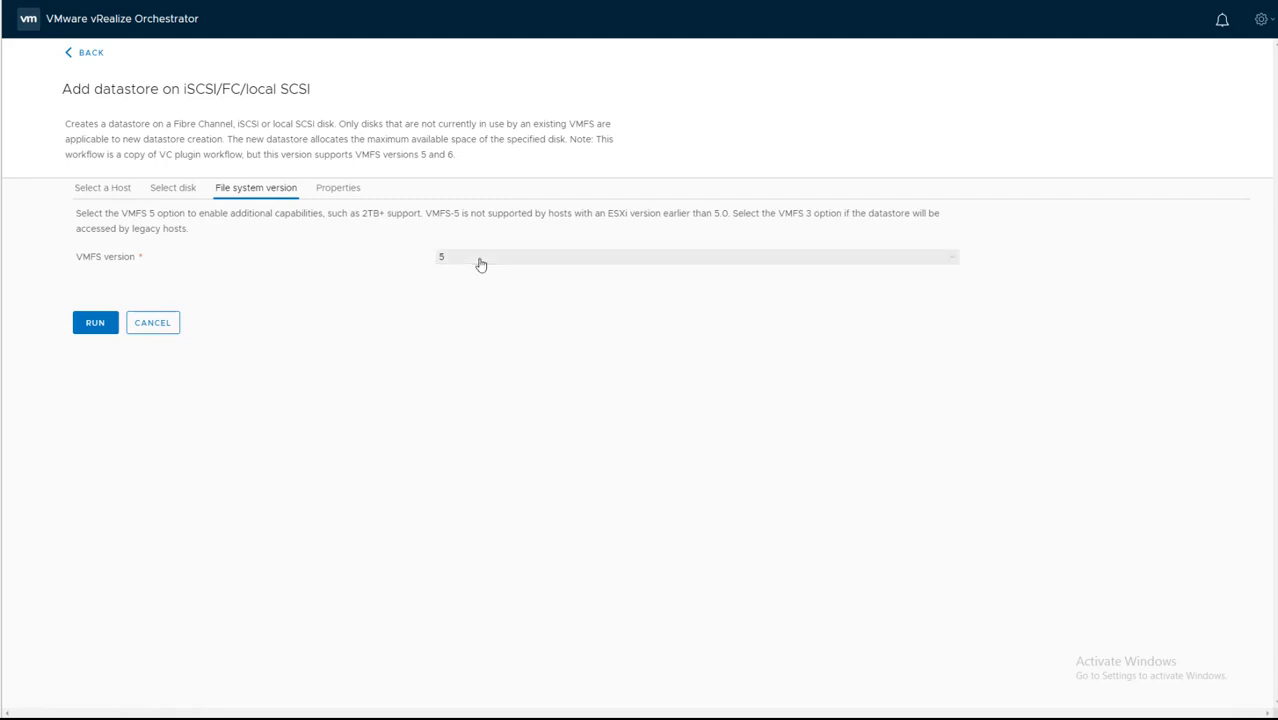
left_click(696, 256)
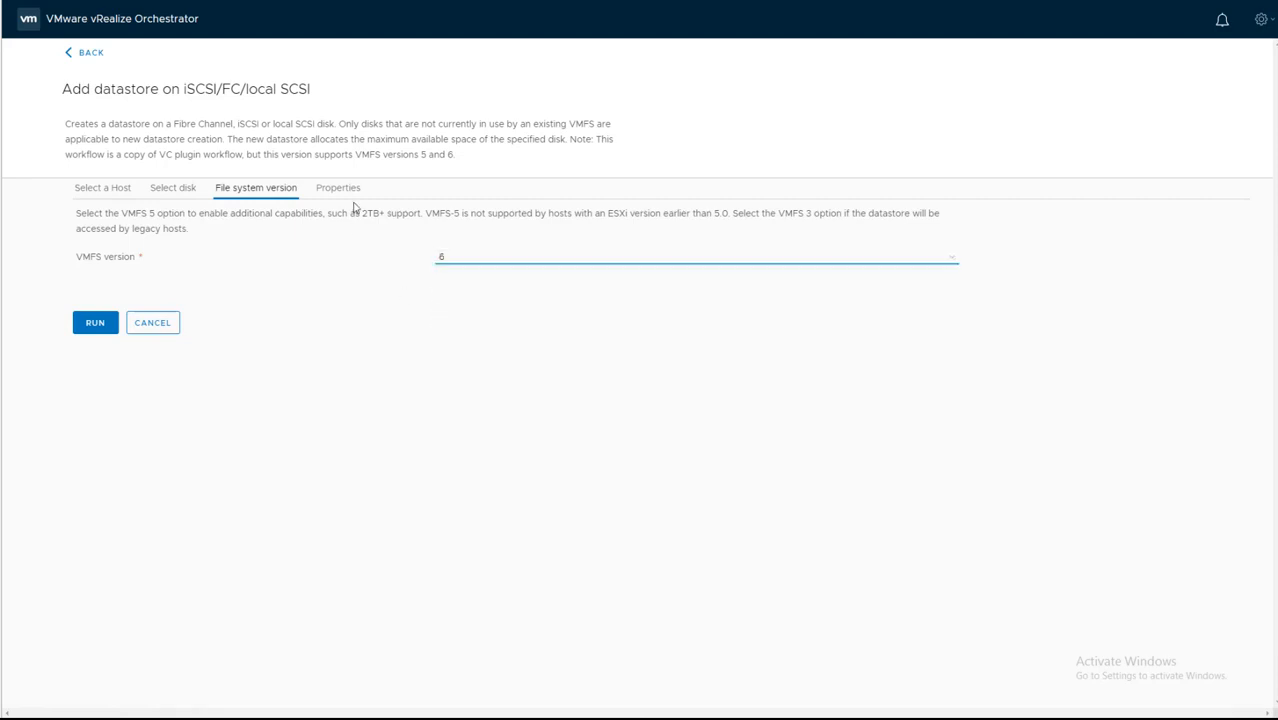
left_click(336, 188)
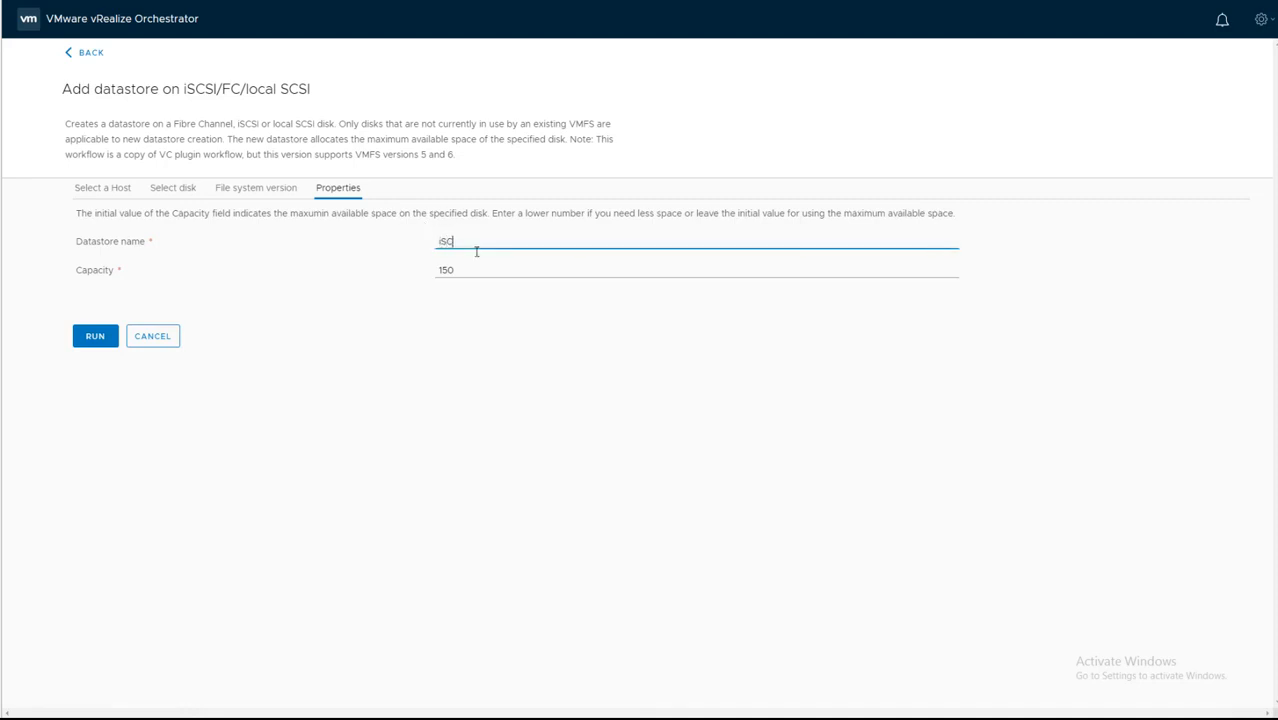
key("Backspace")
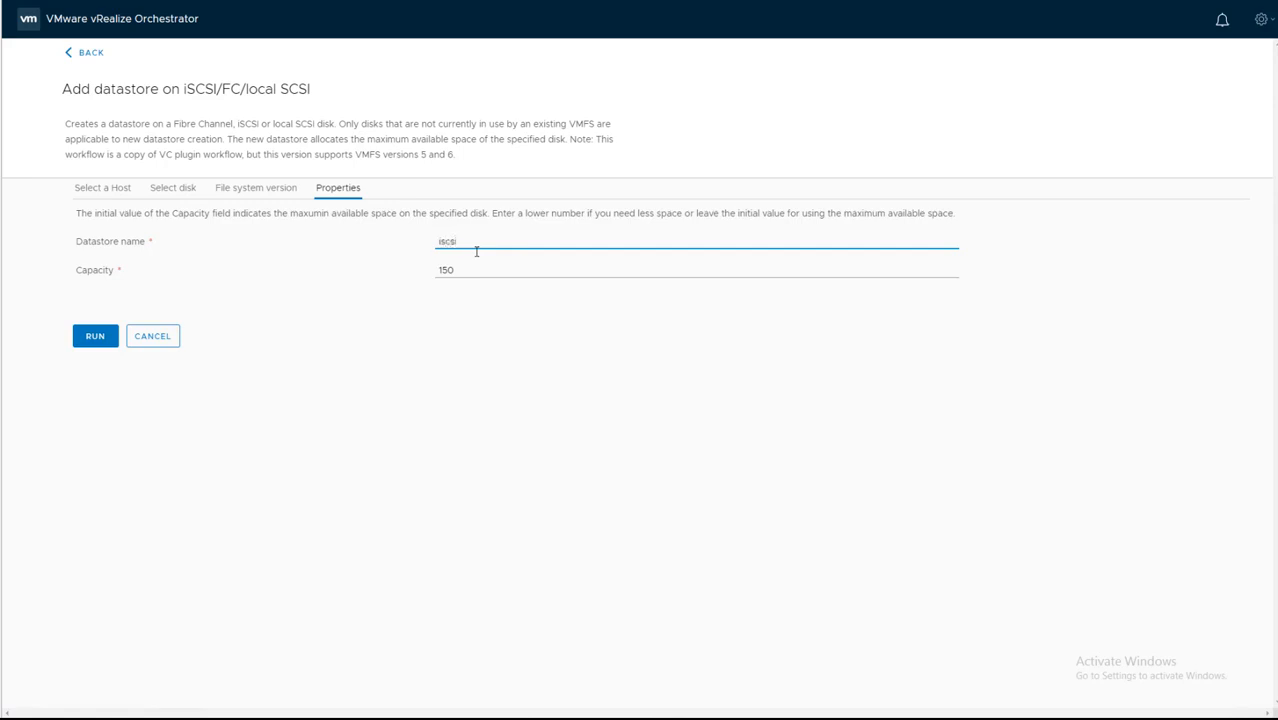
type("iscsi_003")
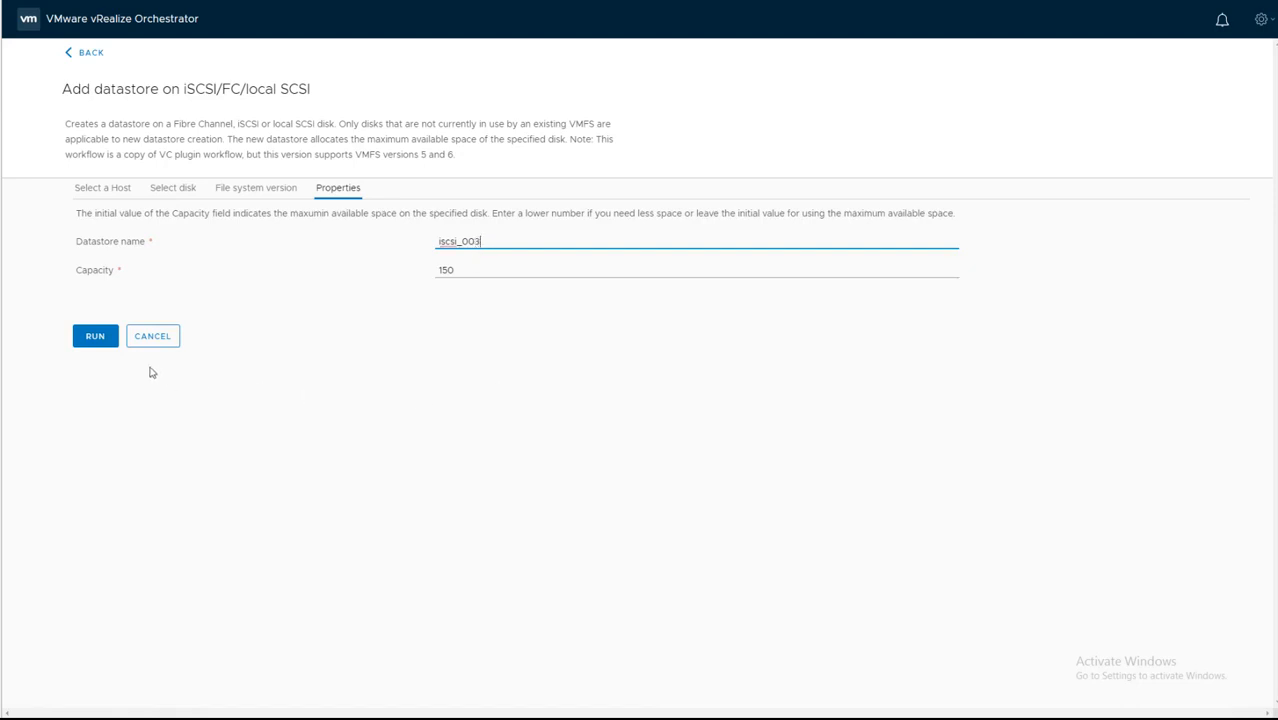
Run the iSCSI datastore workflow and review its completed run page.
left_click(96, 336)
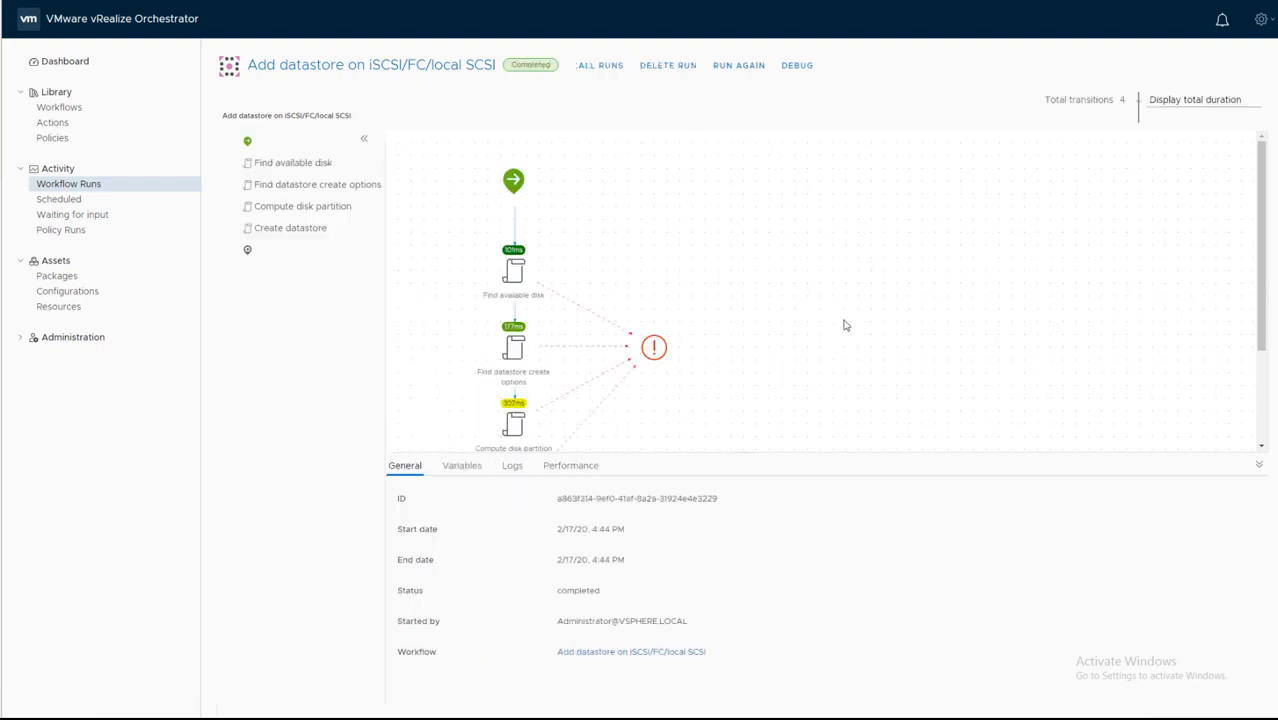
mouse_move(532, 456)
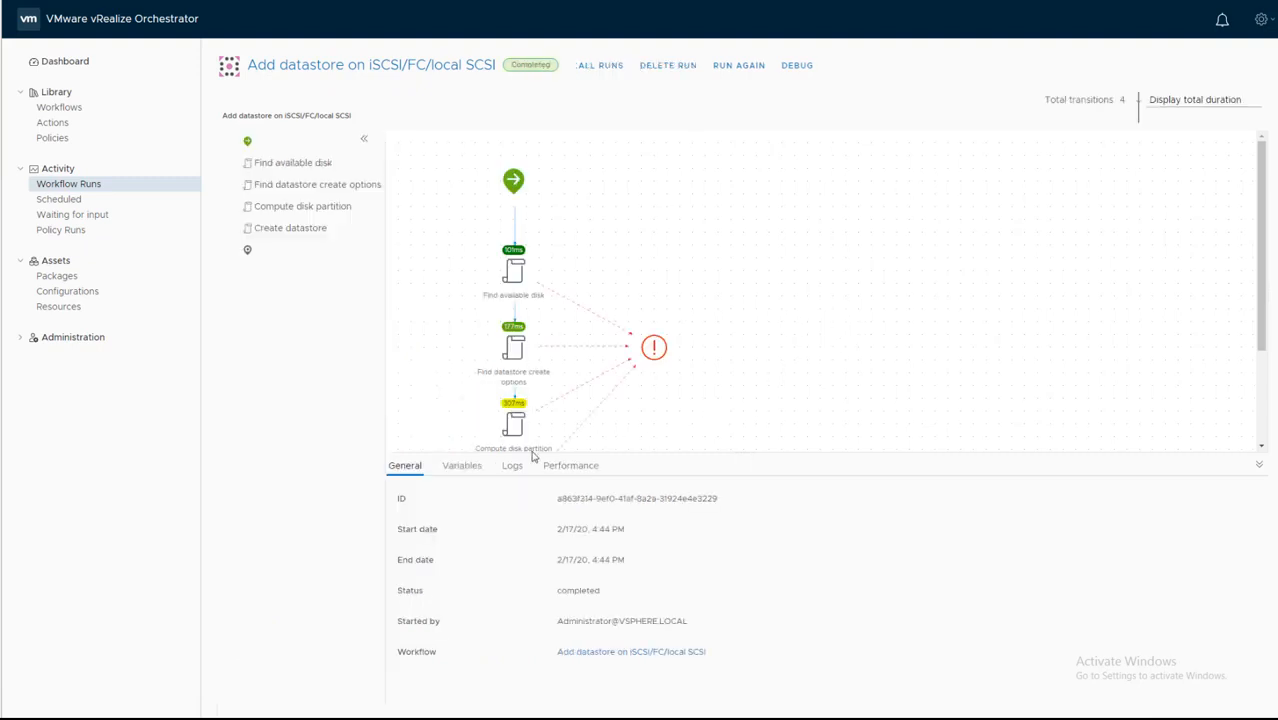
left_click(512, 464)
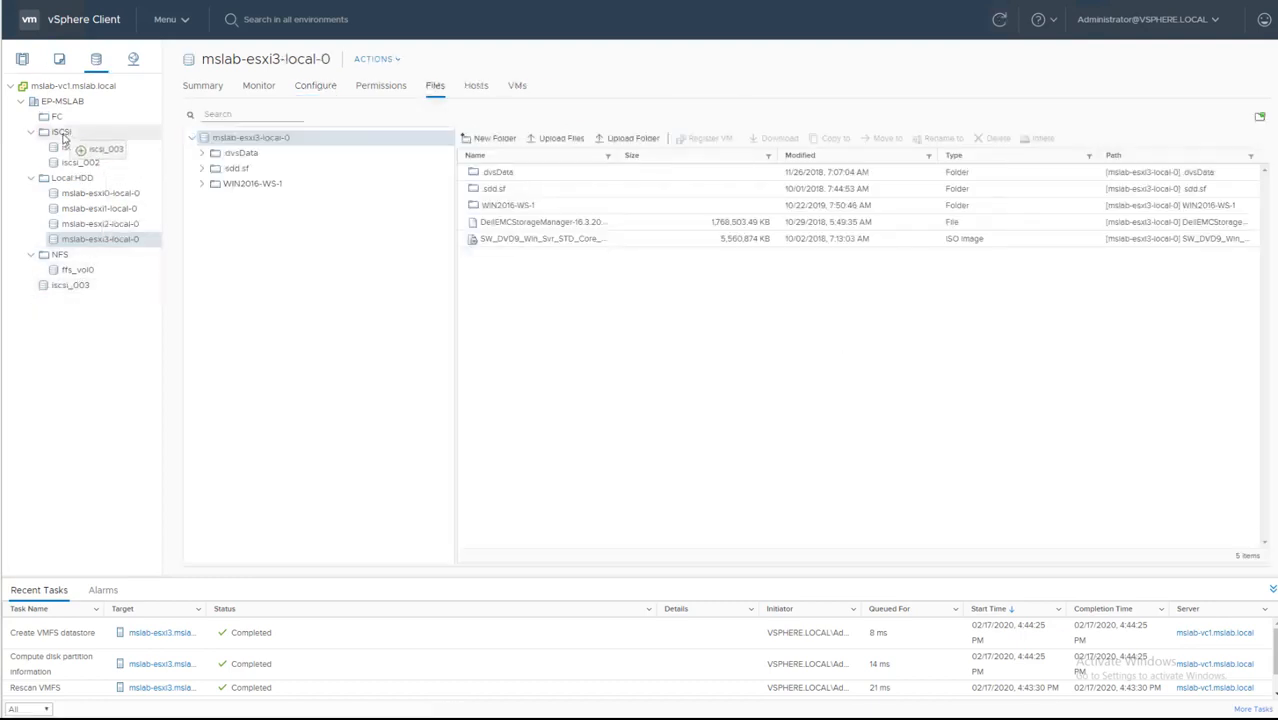
Check iscsi_003 in the Storage inventory and view ps_vol1's connected hosts.
left_click(76, 300)
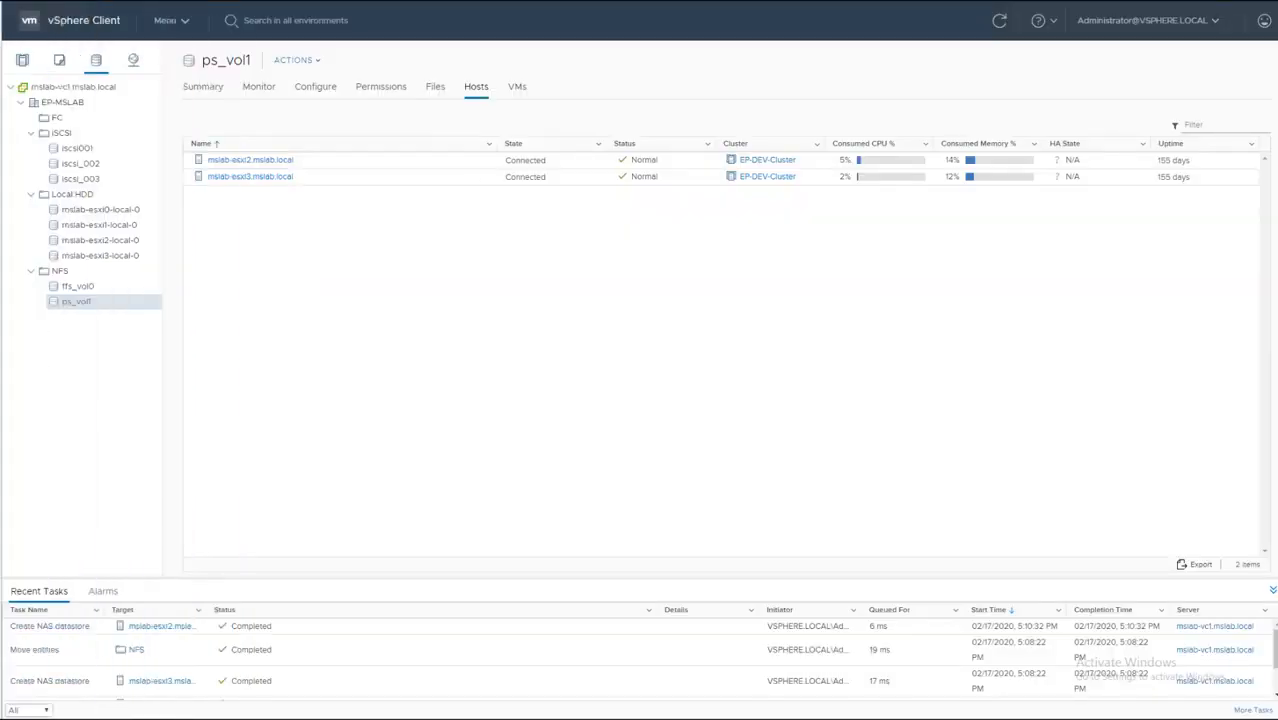
mouse_move(708, 544)
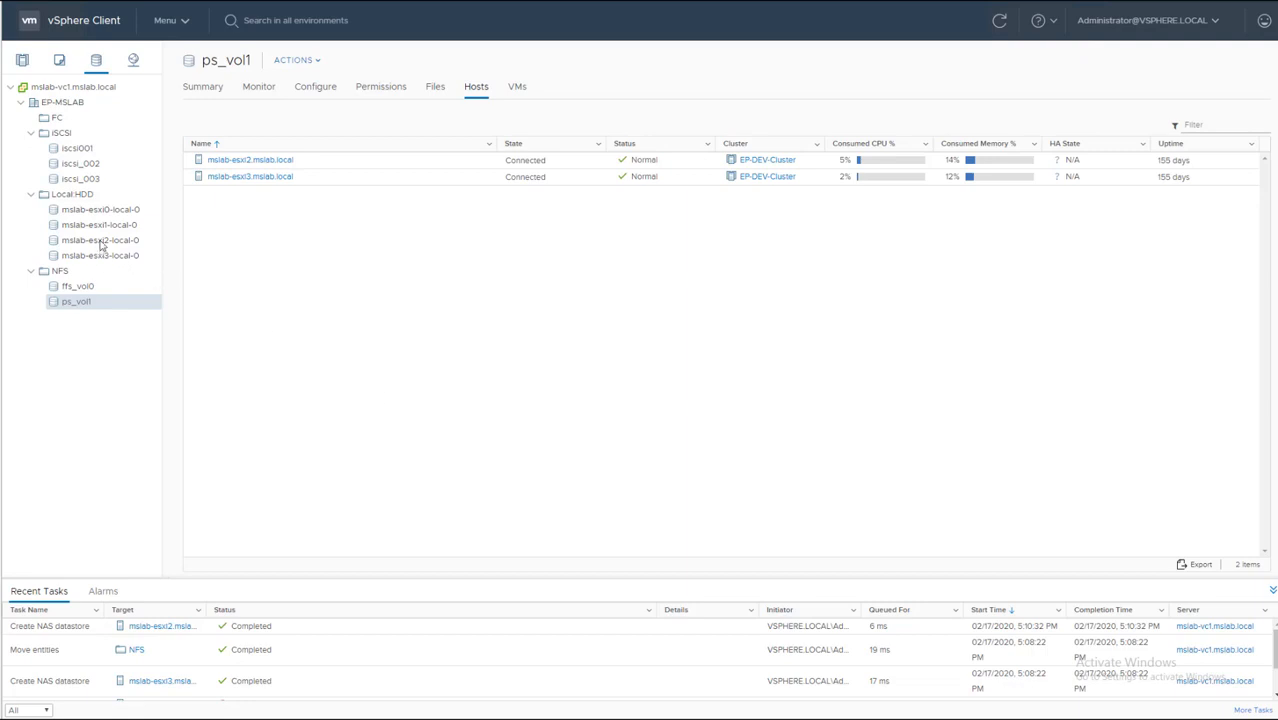
mouse_move(106, 240)
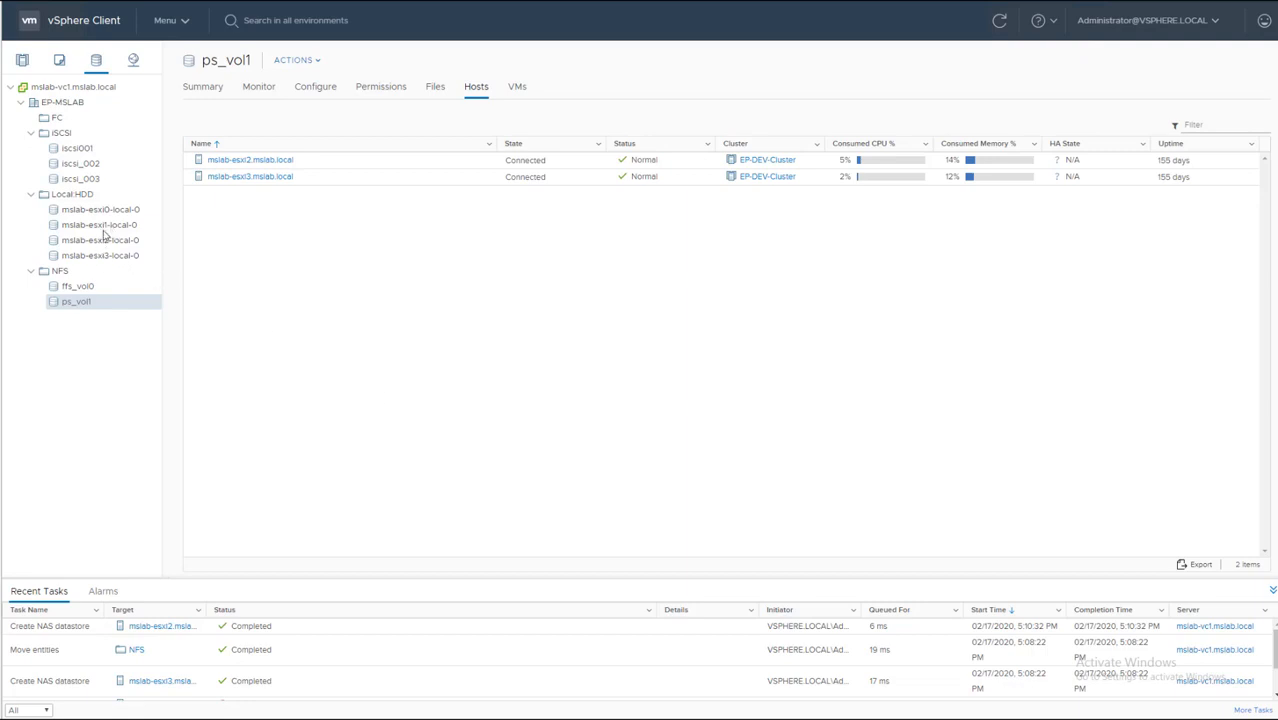
mouse_move(106, 236)
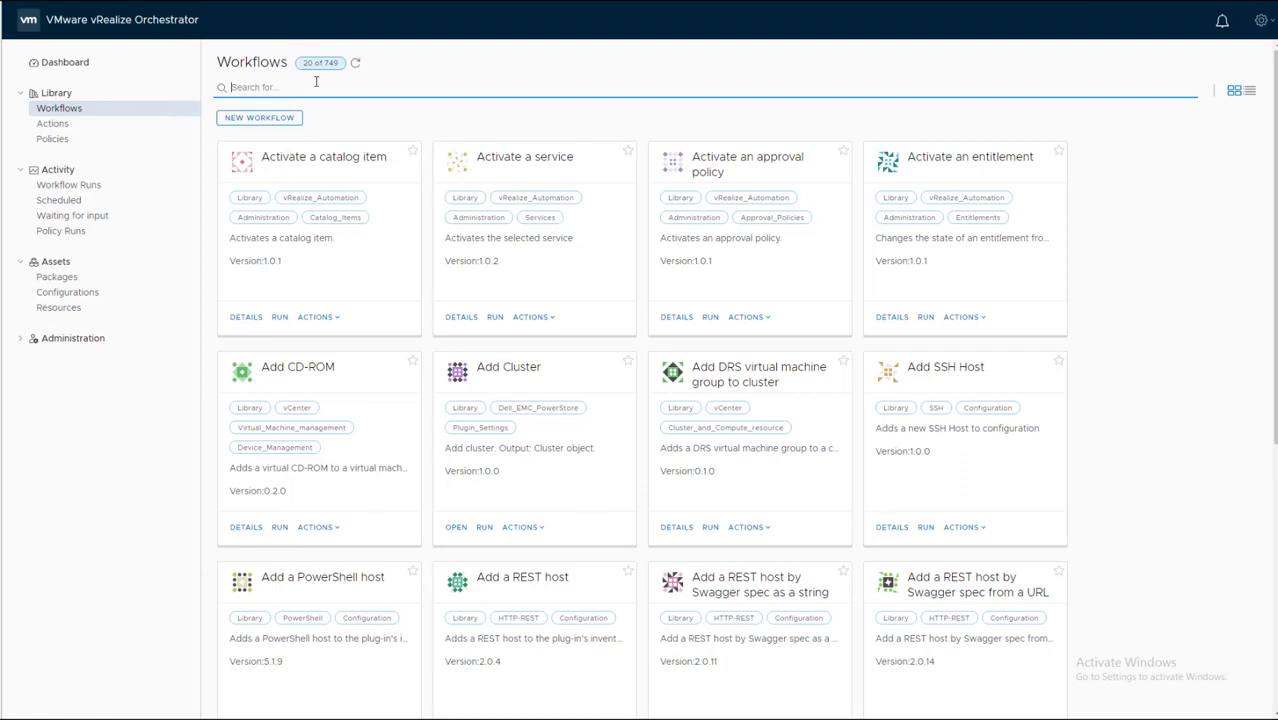
Search the workflow library for 'nfs' and launch the Add datastore on NFS workflow.
type("nfs")
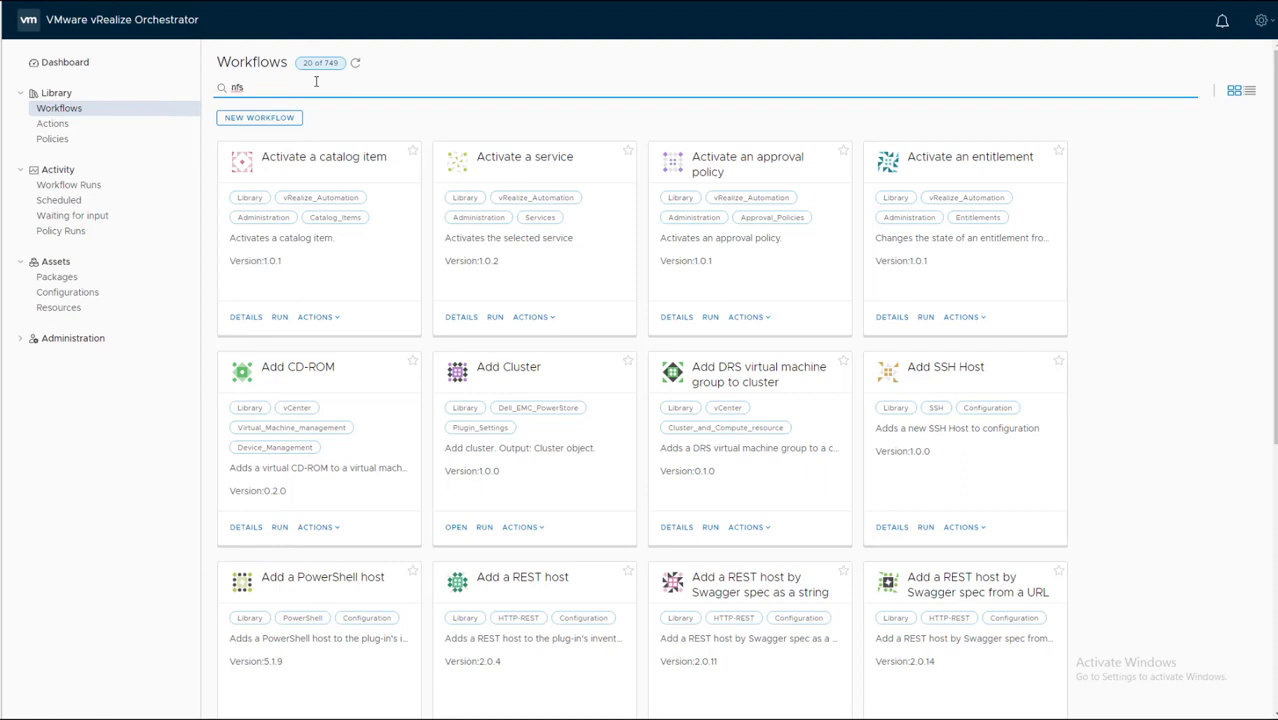
key("Enter")
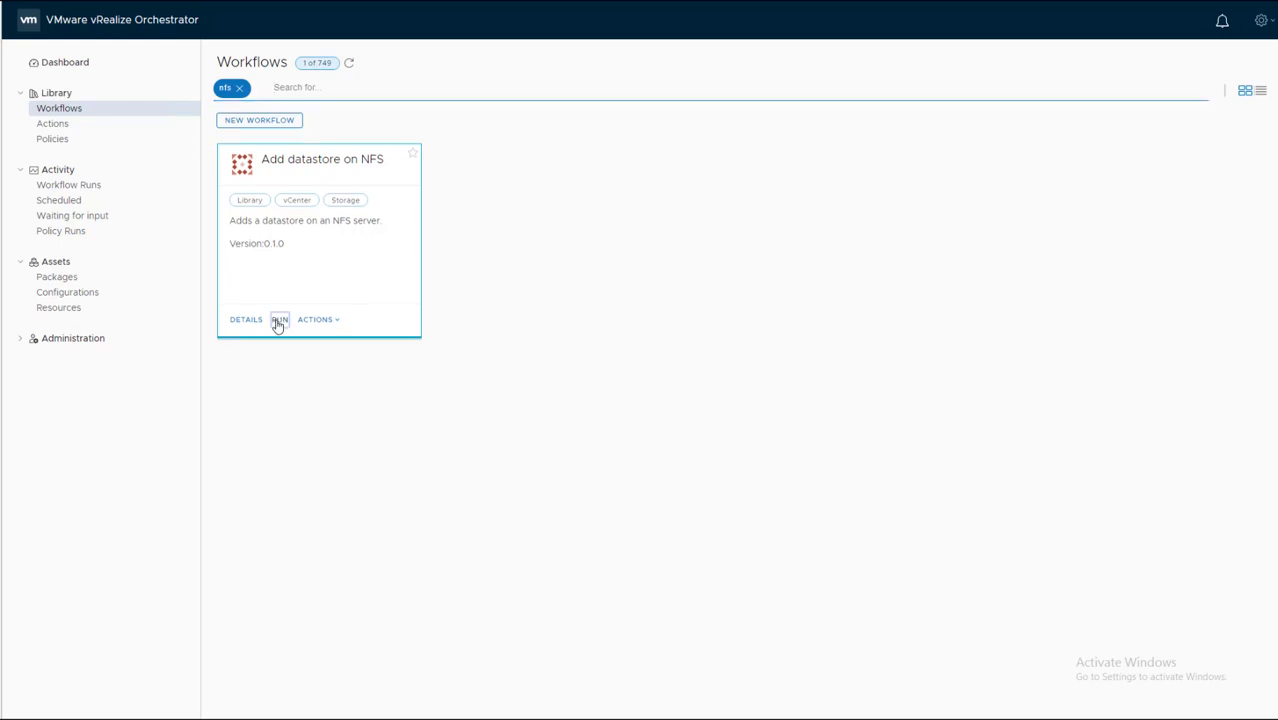
left_click(280, 320)
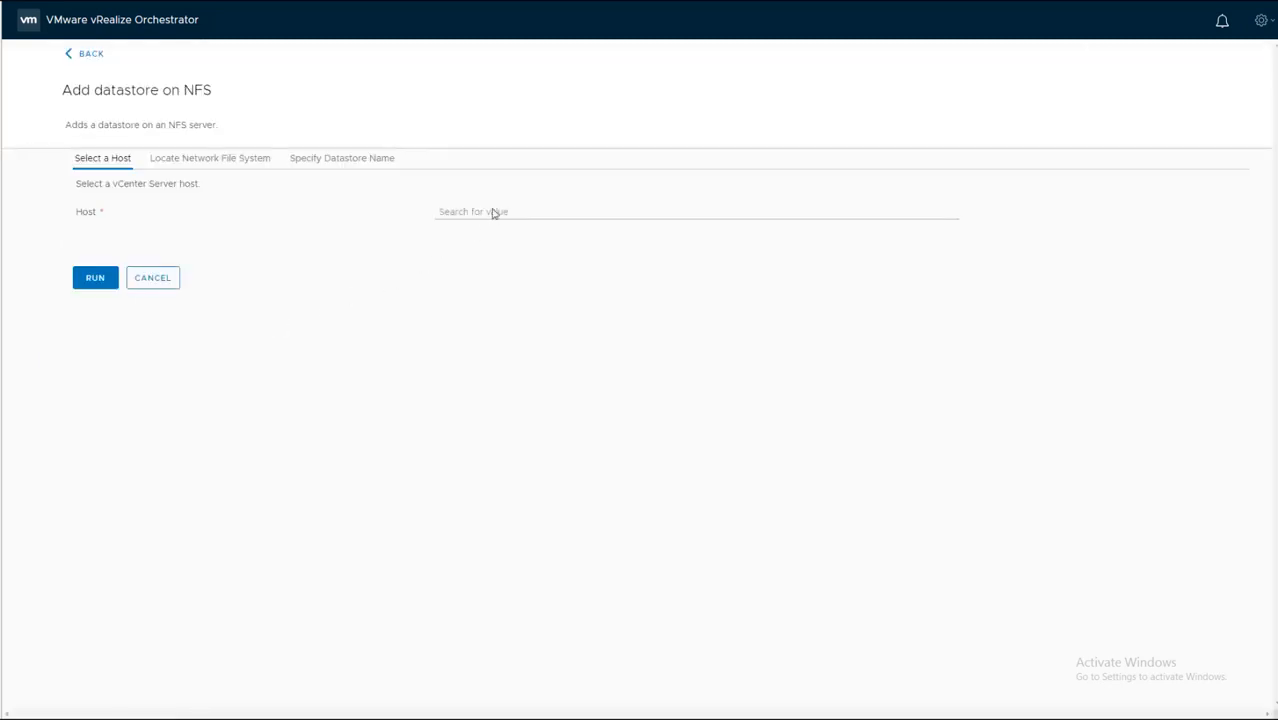
Choose host mslab-esxi1.mslab.local and proceed to the NFS server settings.
left_click(696, 212)
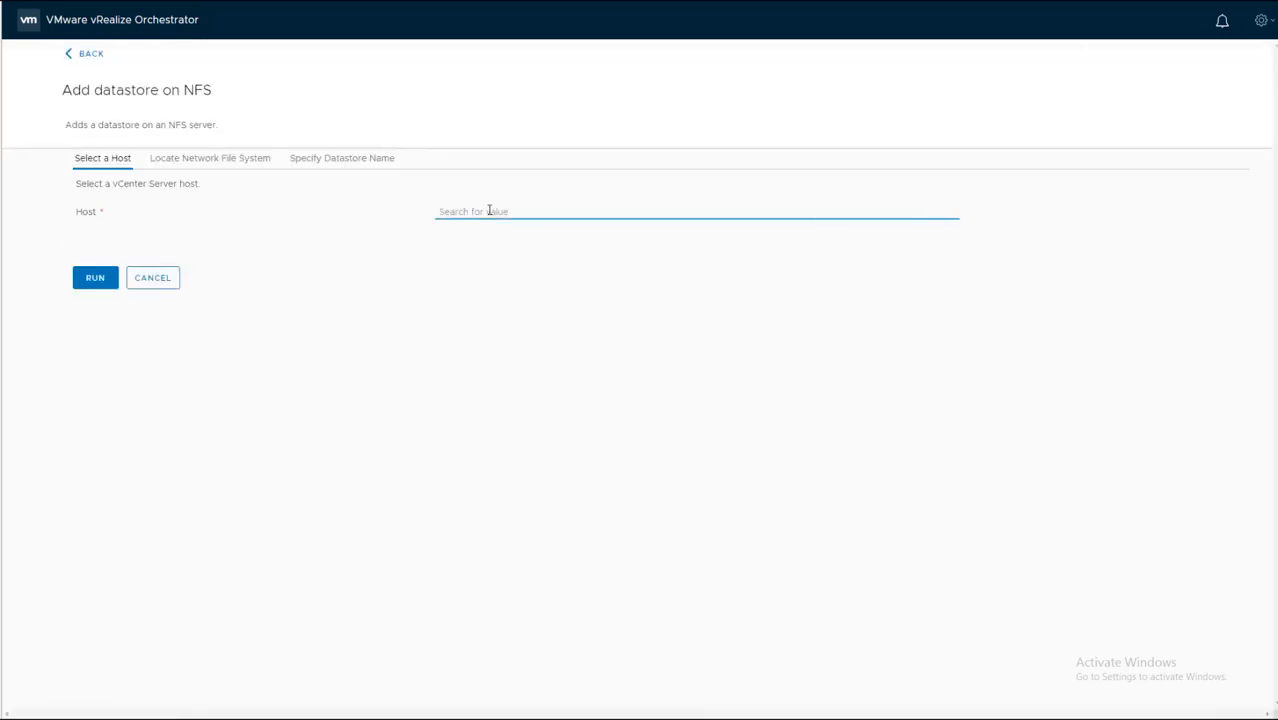
type("e")
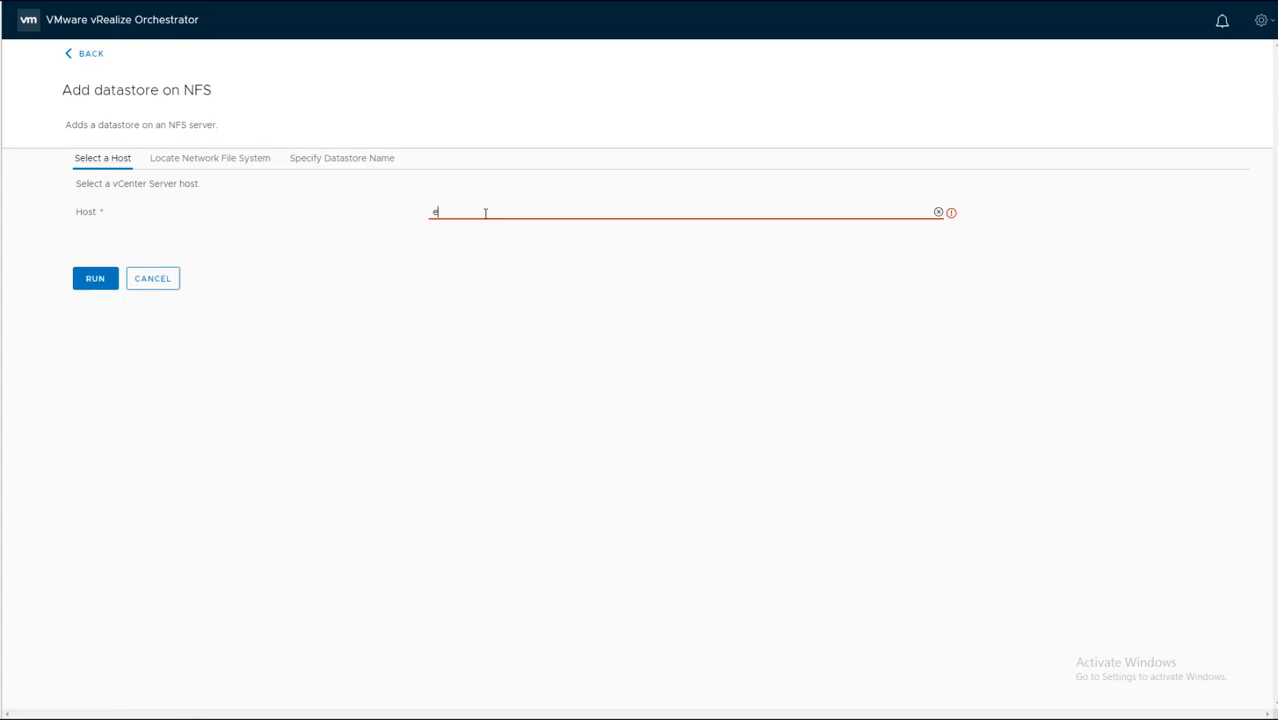
type("sx")
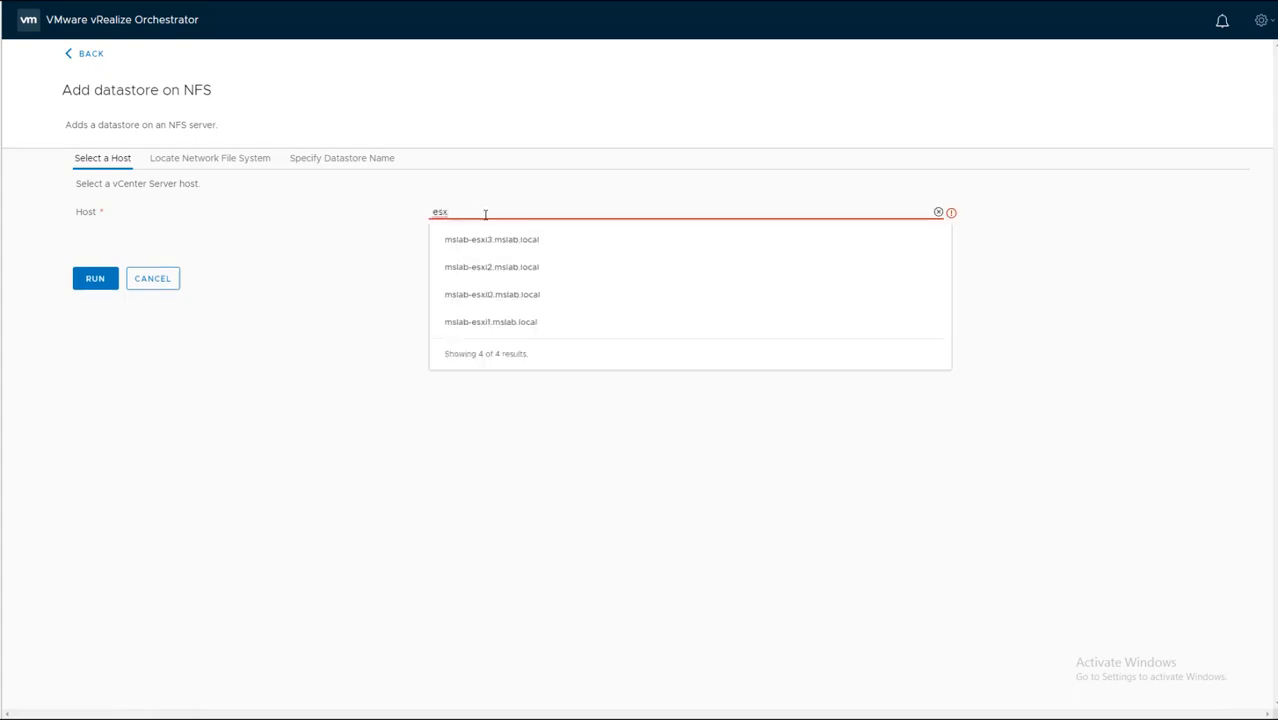
left_click(490, 320)
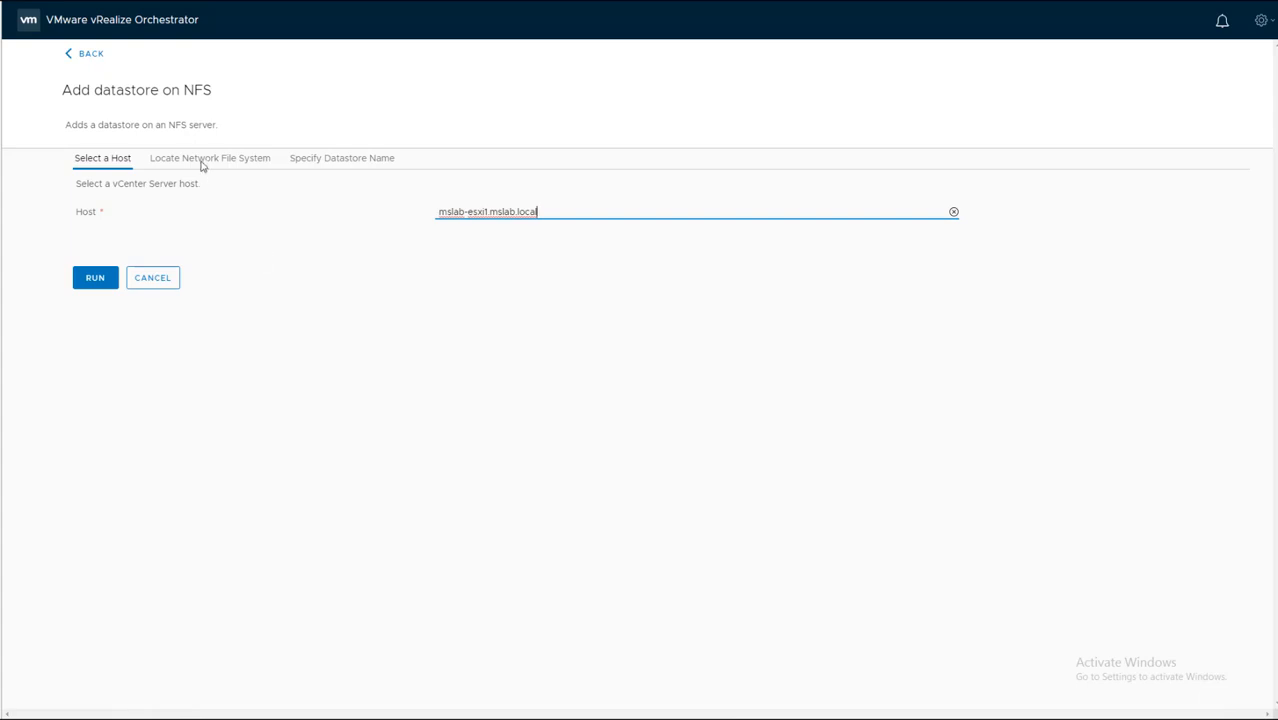
left_click(208, 158)
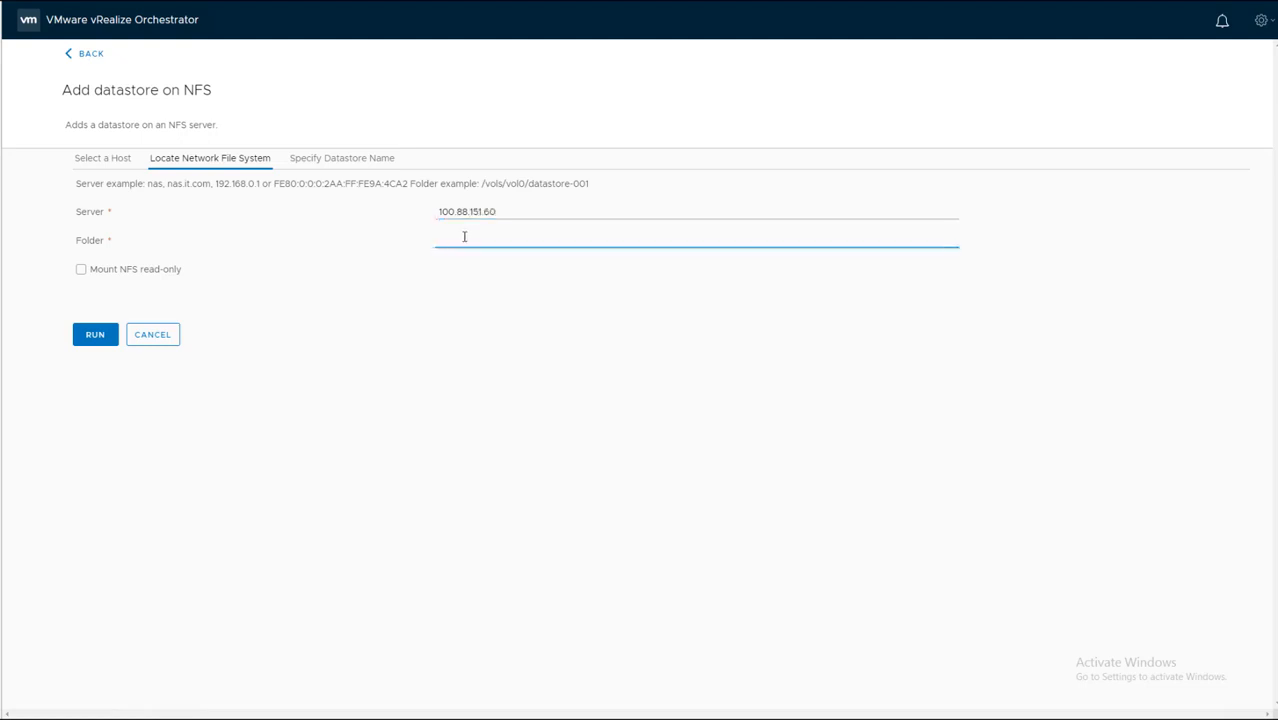
Enter the NFS share folder and datastore name ps_vol1, then run the workflow.
left_click(342, 158)
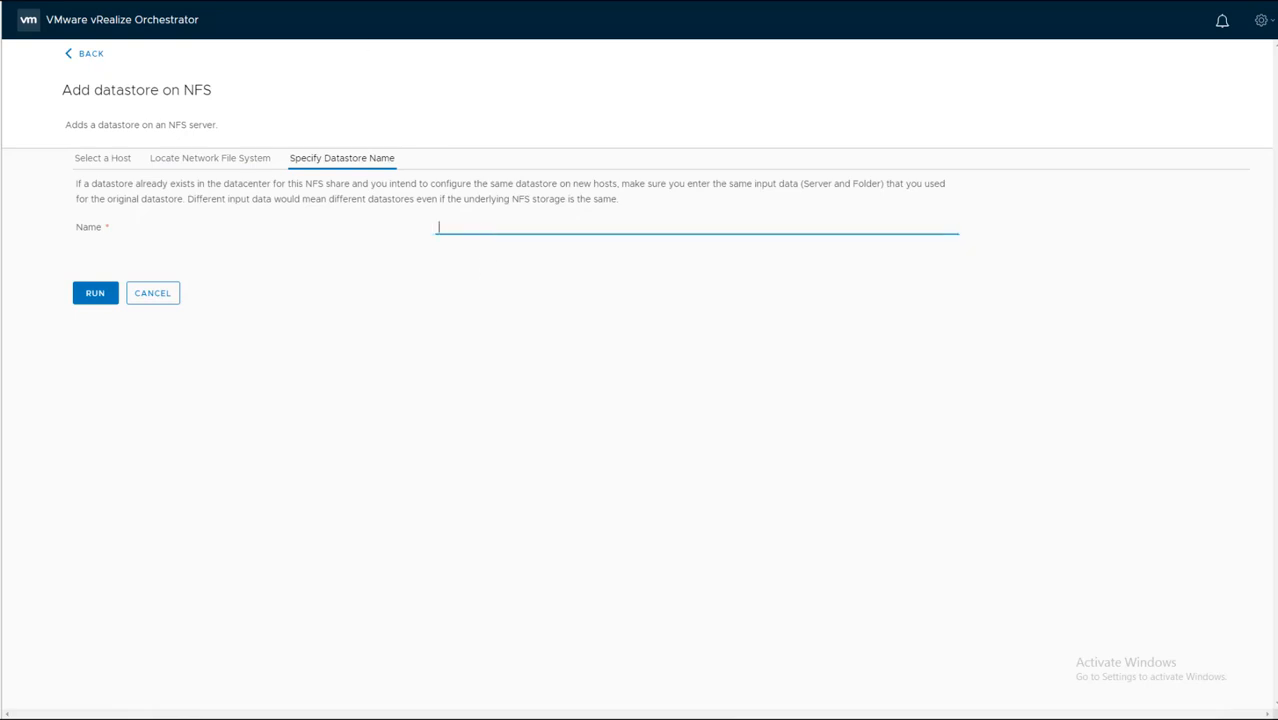
type("ps_vol")
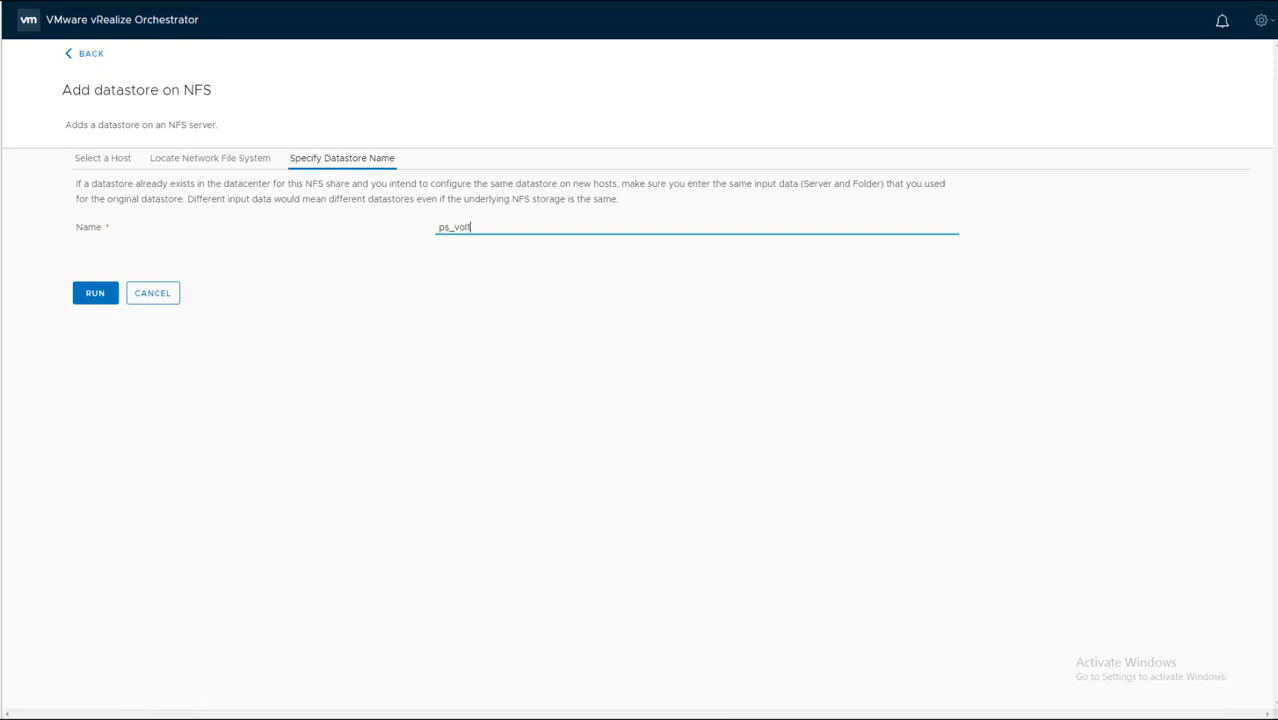
left_click(96, 292)
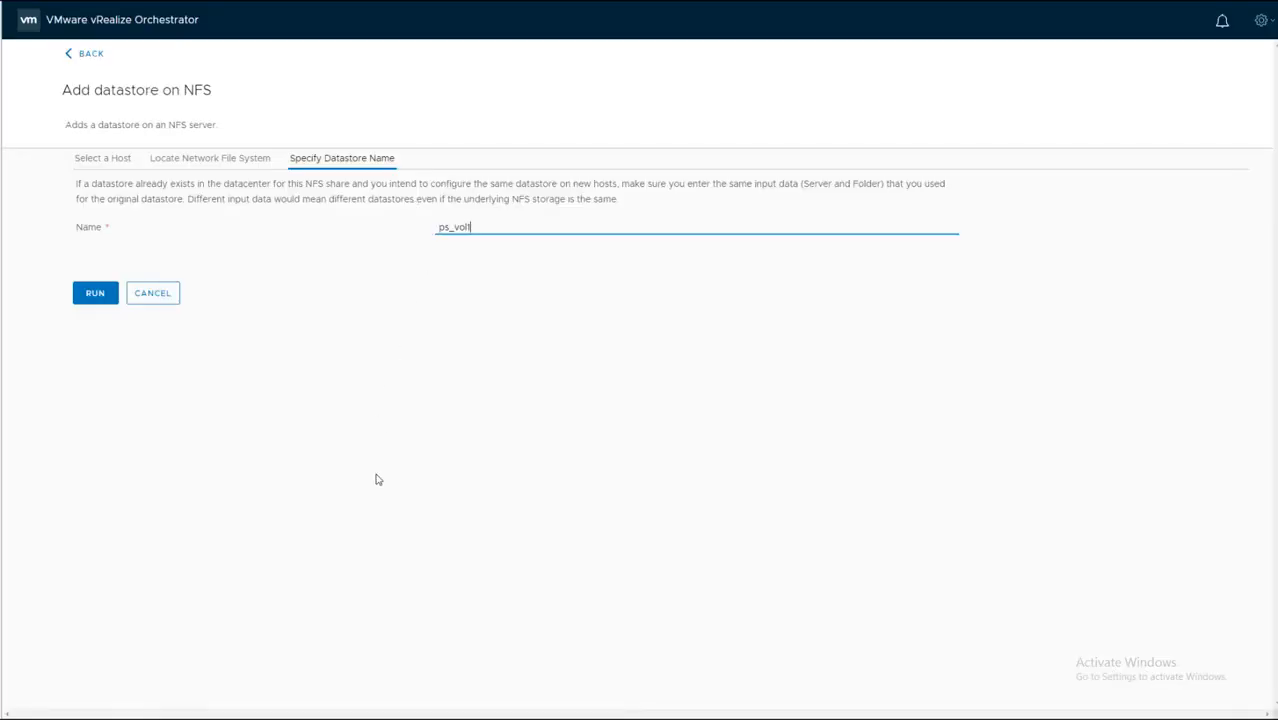
left_click(96, 292)
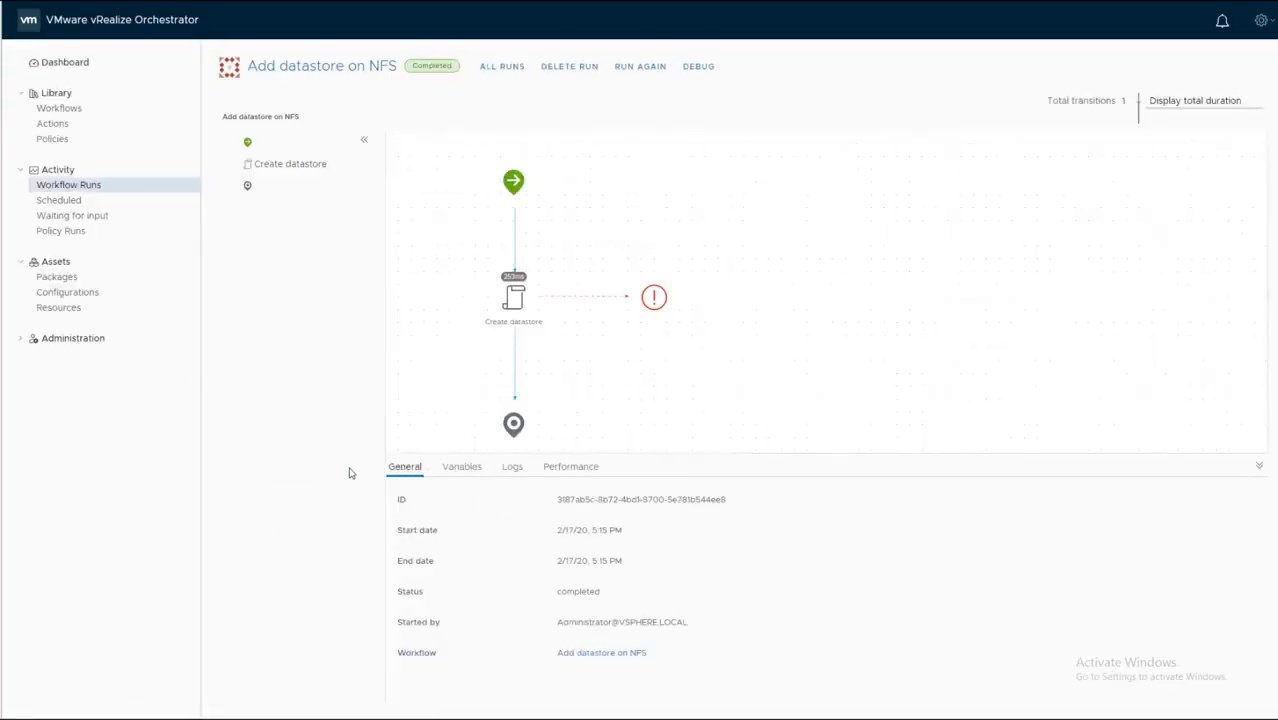
View the run logs confirming datastore ps_vol1 was added for NFS share 100.88.151.60.
left_click(512, 466)
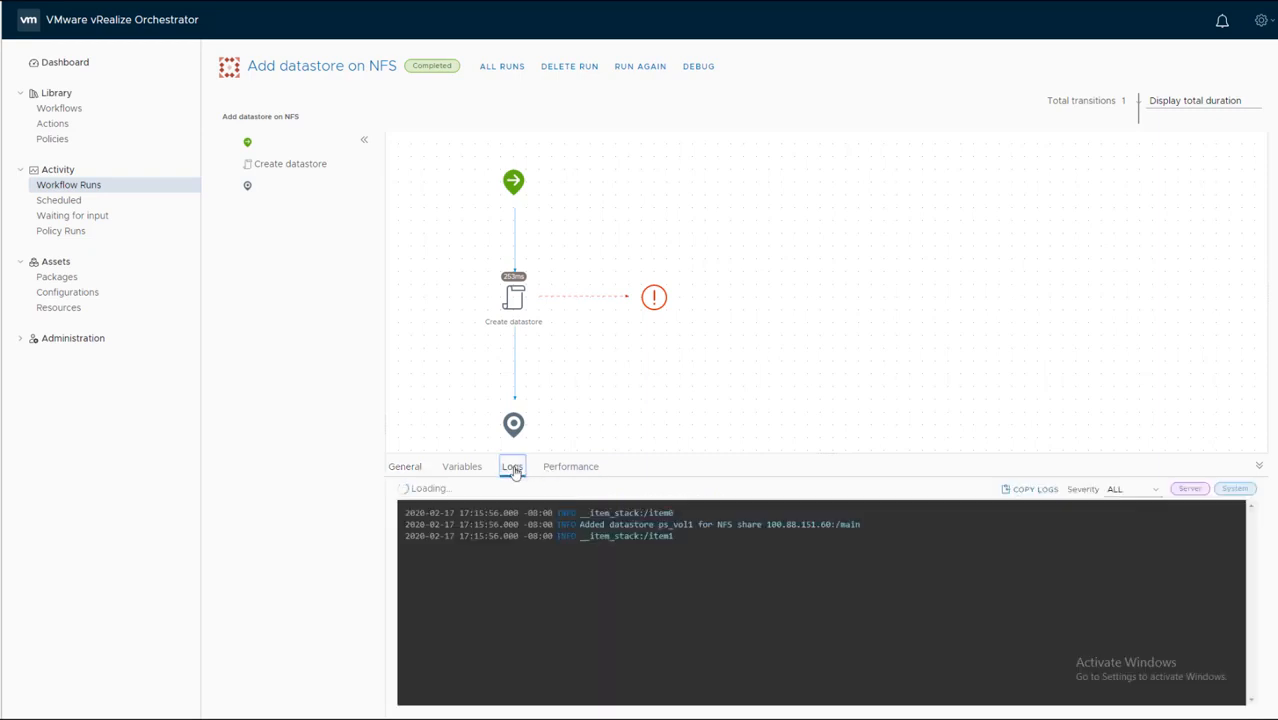
left_click(512, 466)
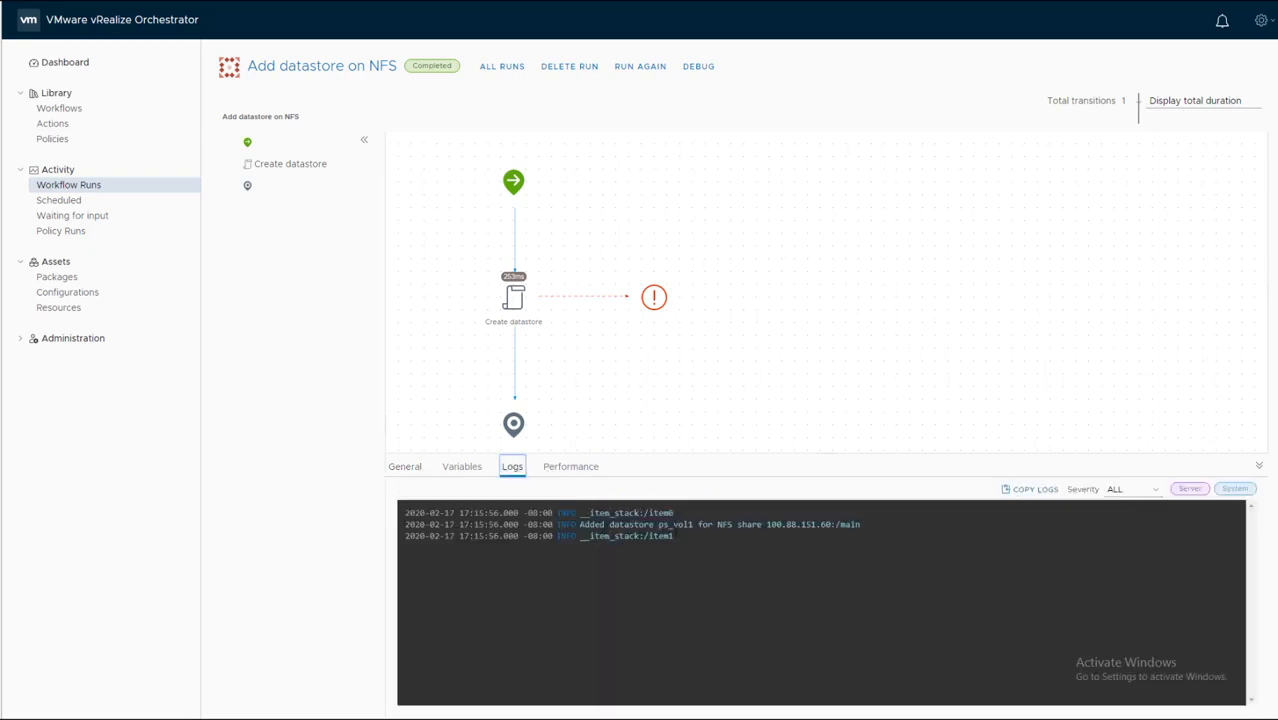